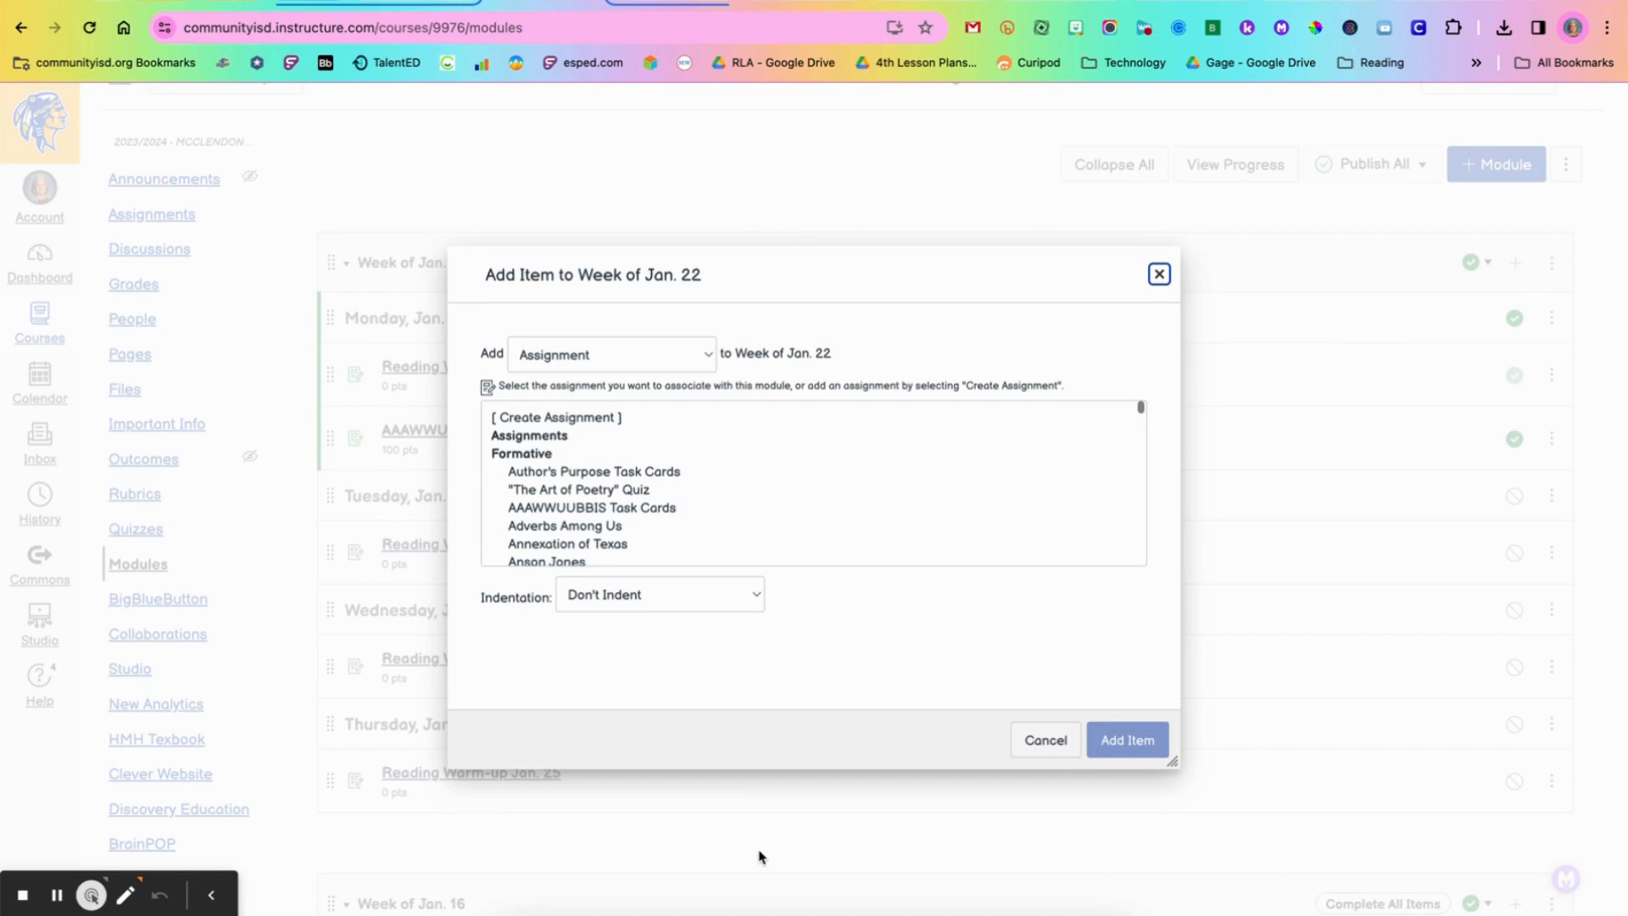
mouse_move(870, 494)
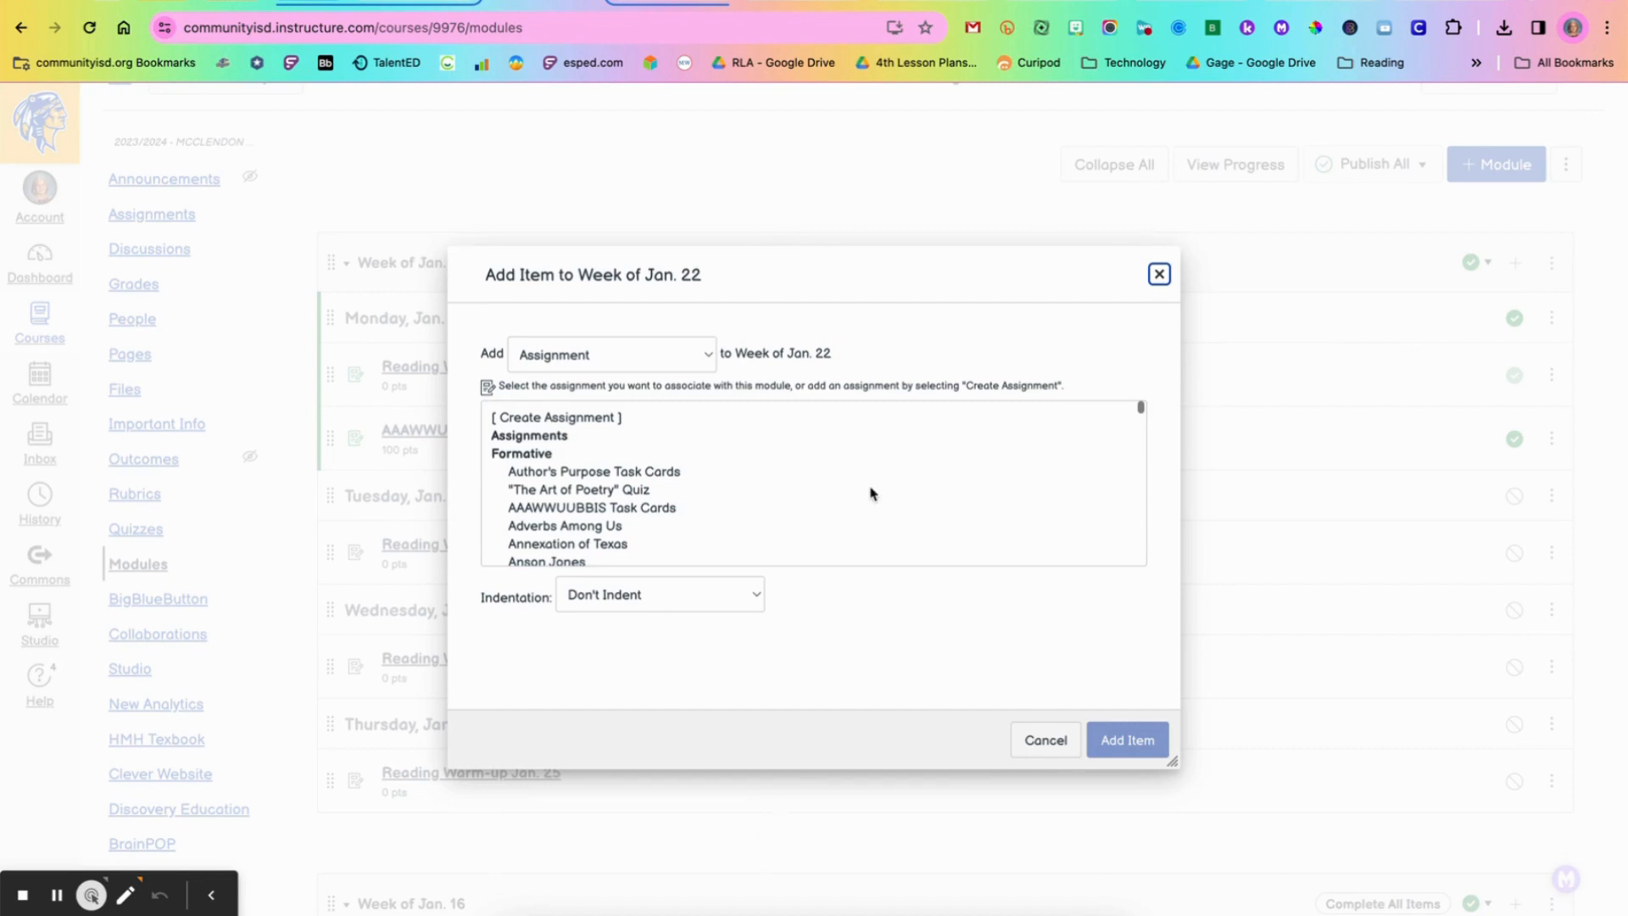
mouse_move(704, 449)
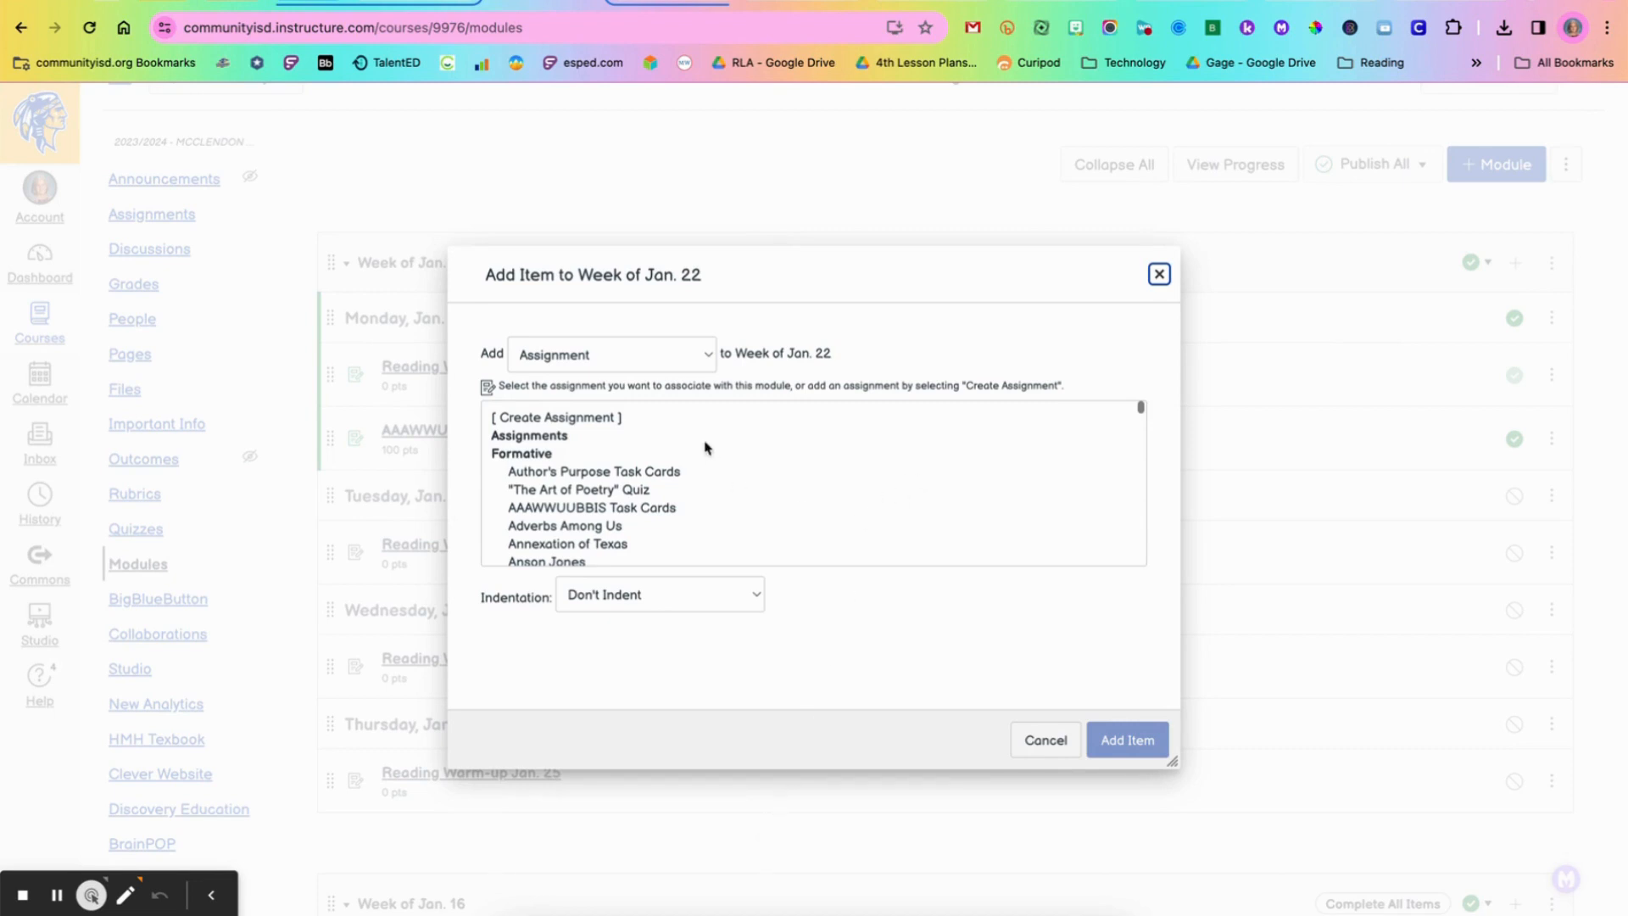
Step: Create a new quiz named 'Test' in the Week of Jan. 22 module
click(610, 353)
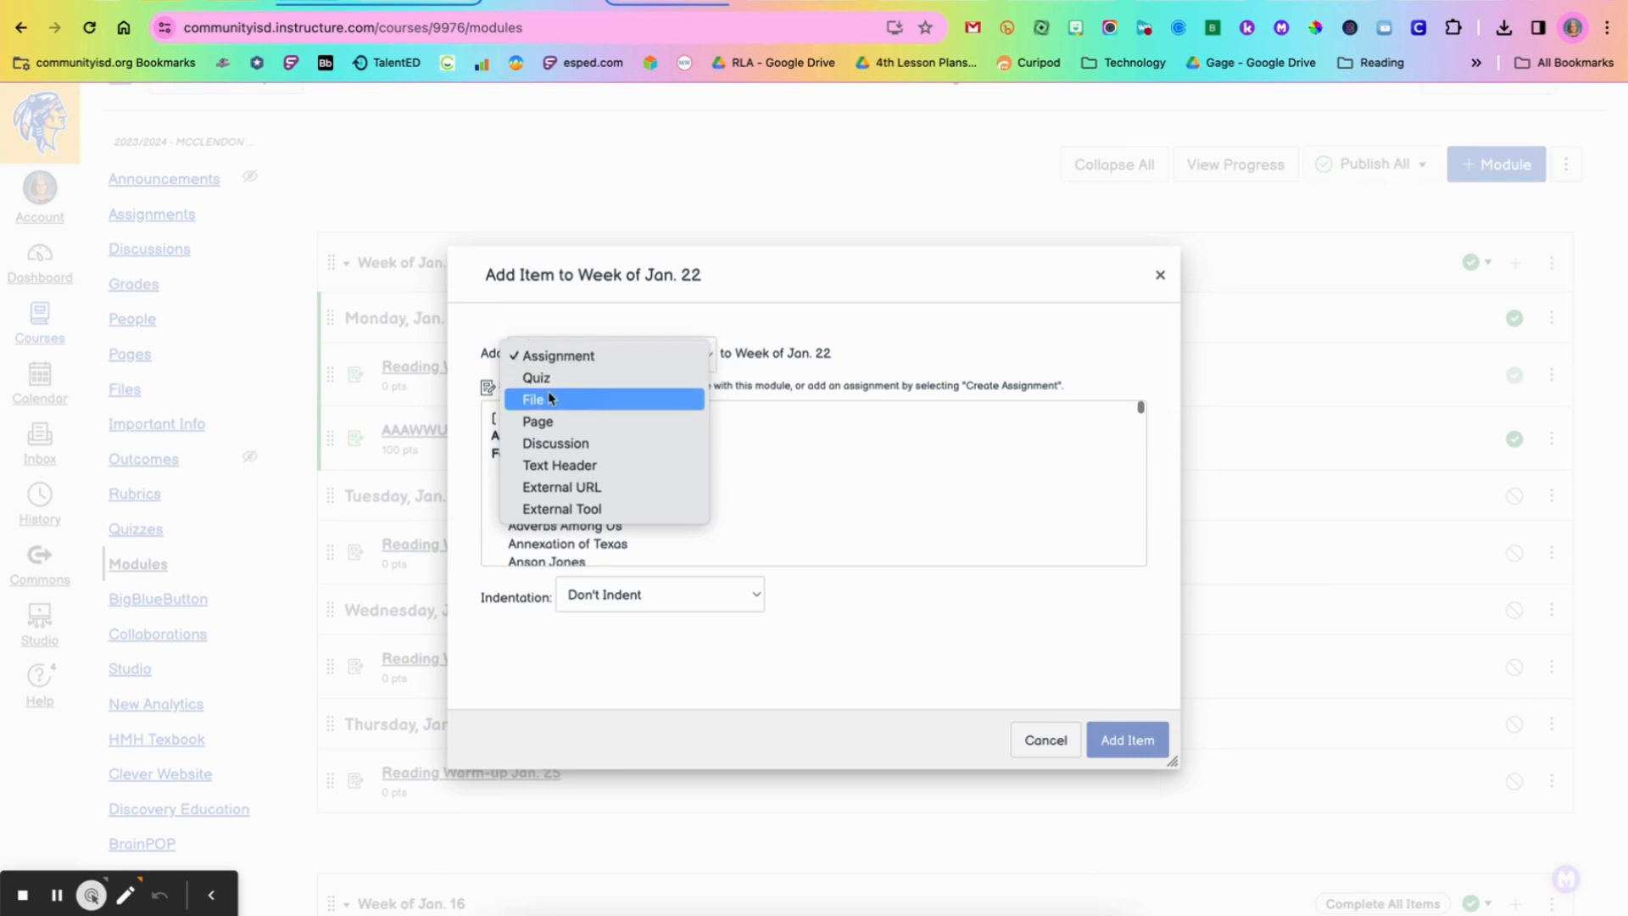
click(536, 376)
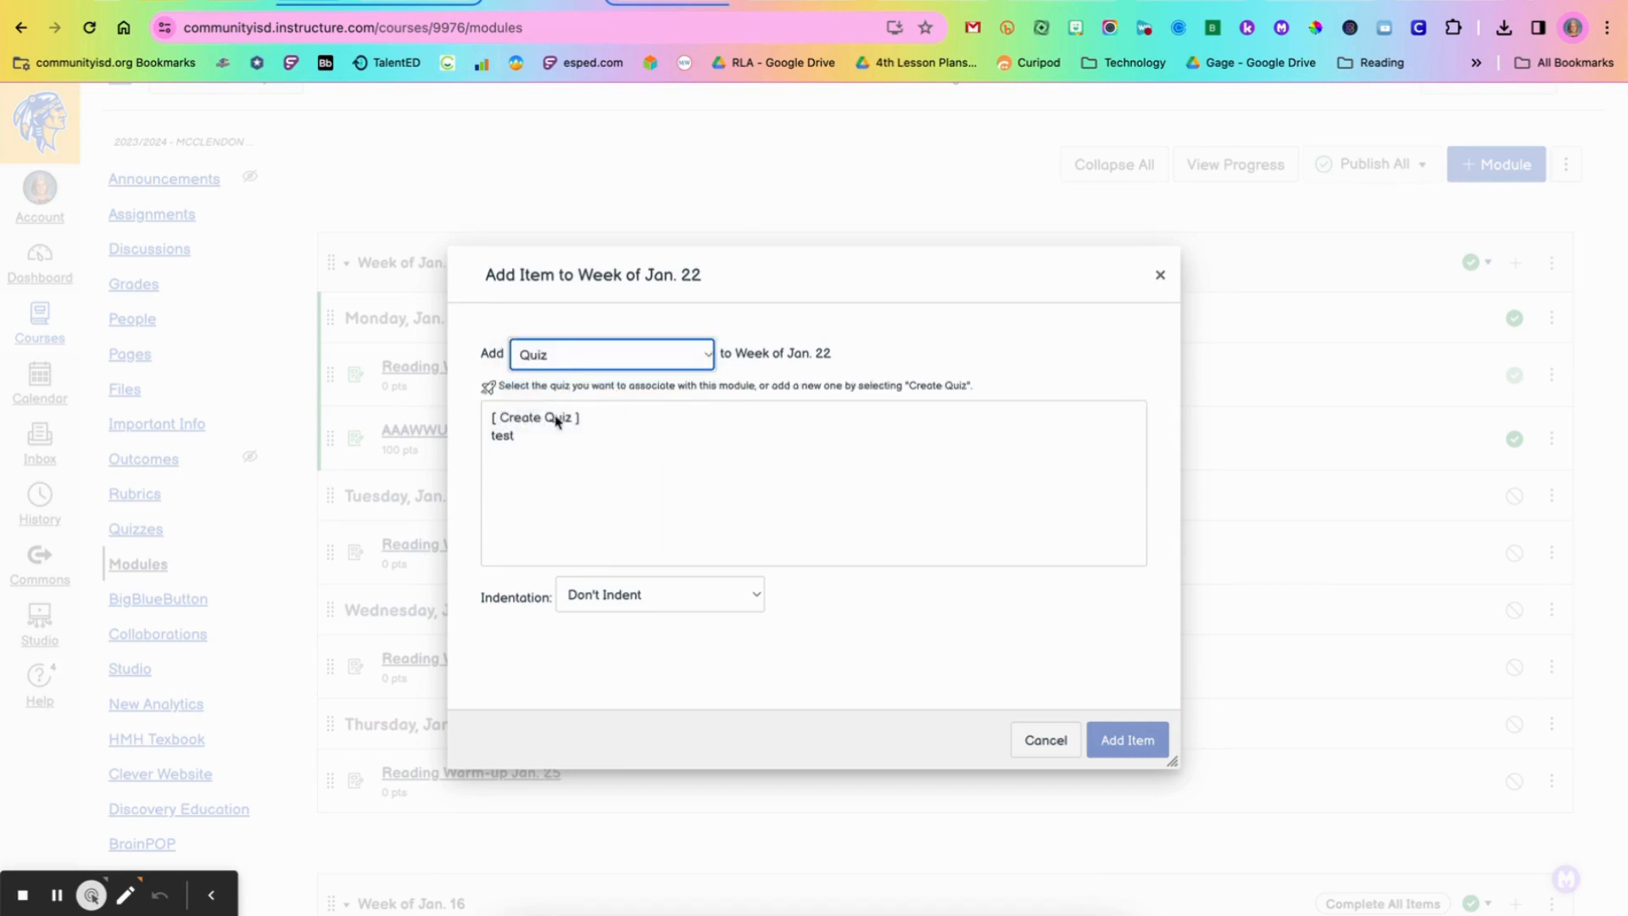
click(535, 417)
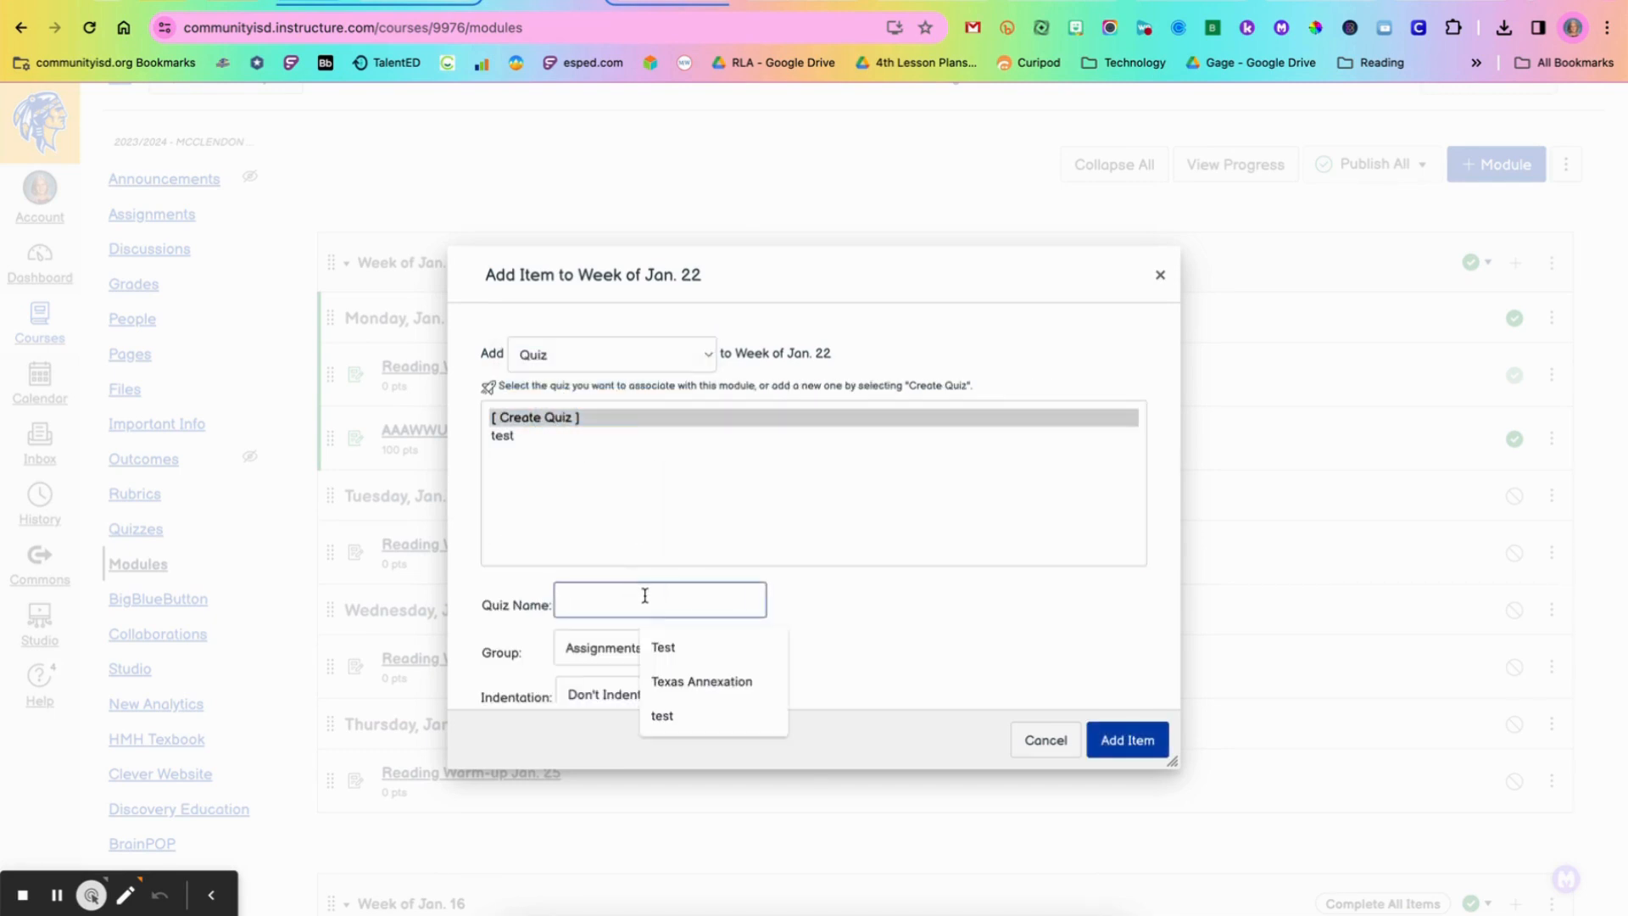
text(Test)
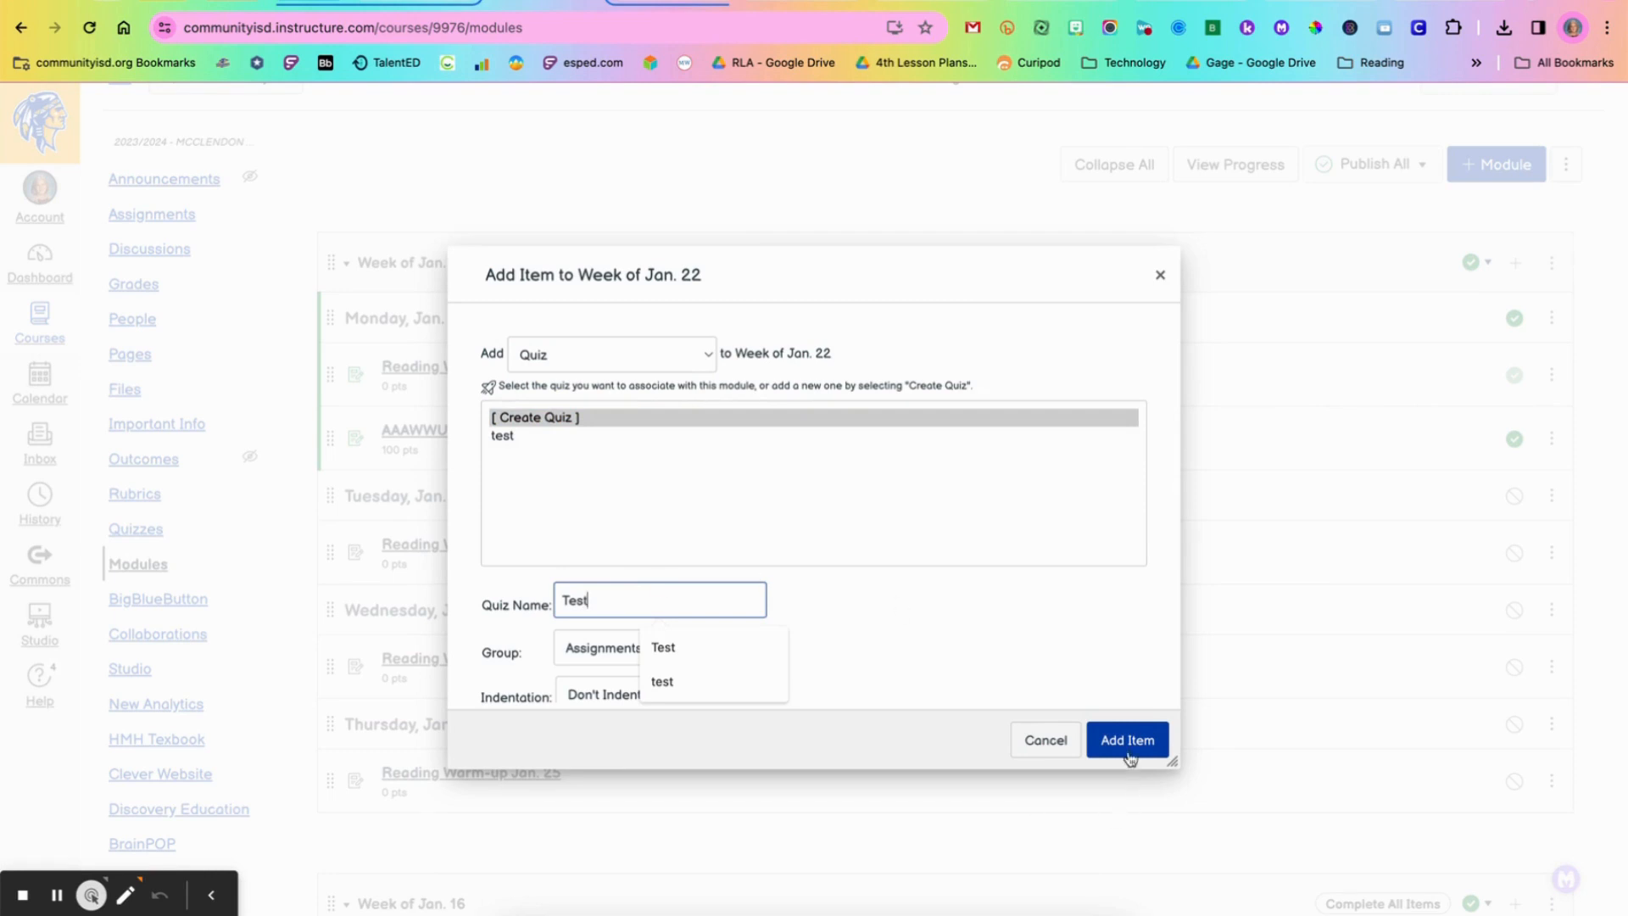
click(1127, 739)
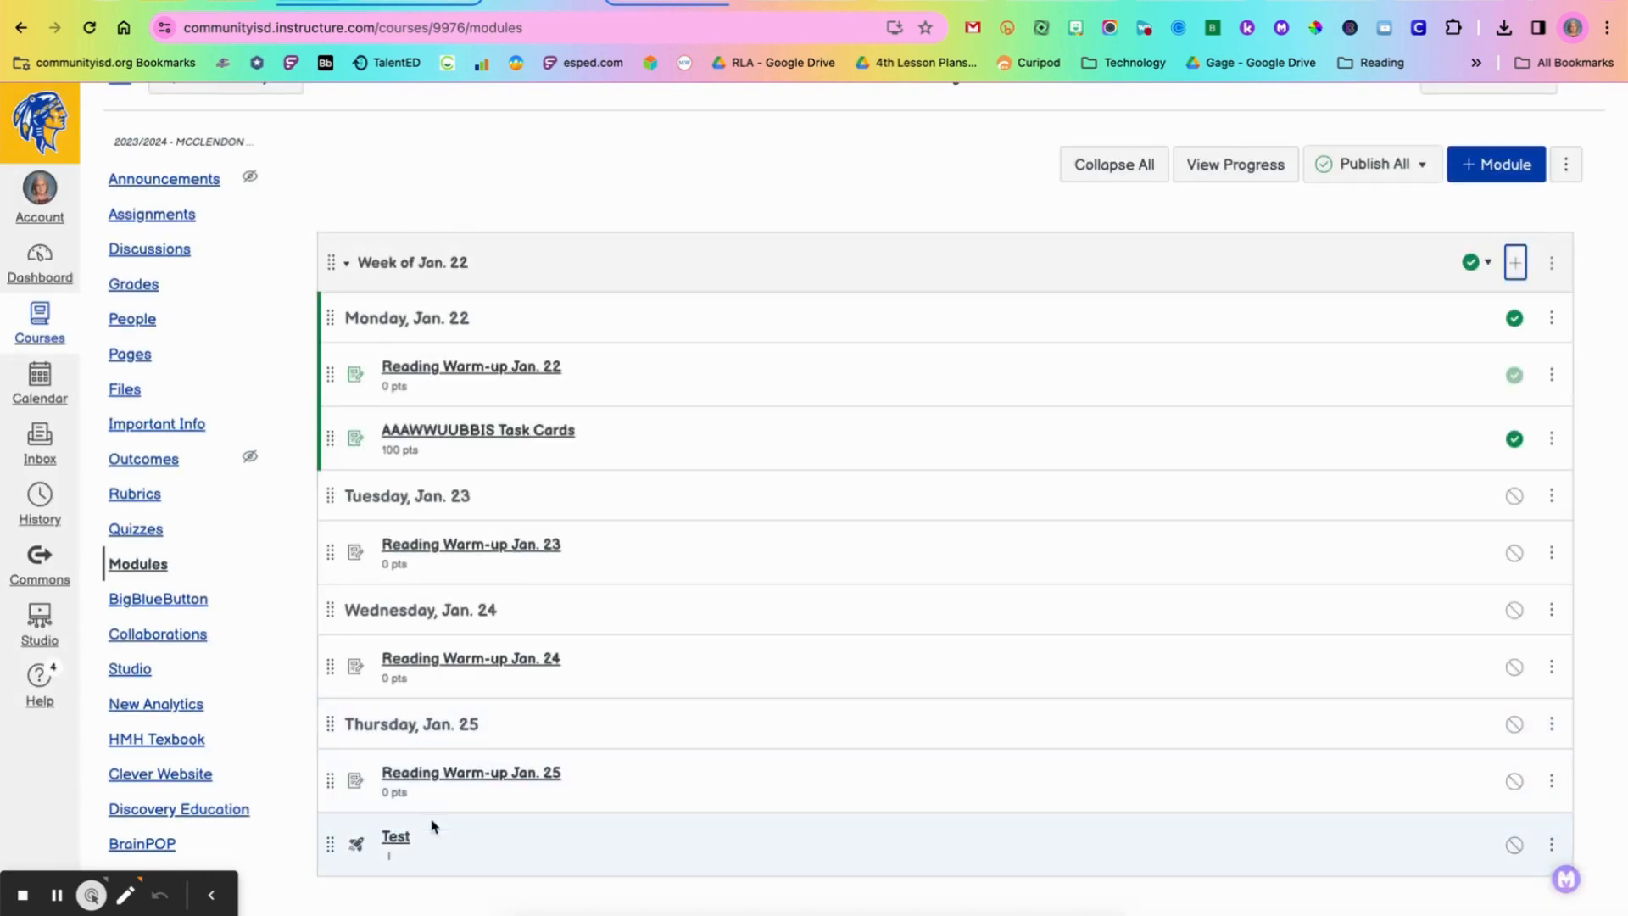
Step: Open the Test quiz and enter its Build page from the settings
click(395, 836)
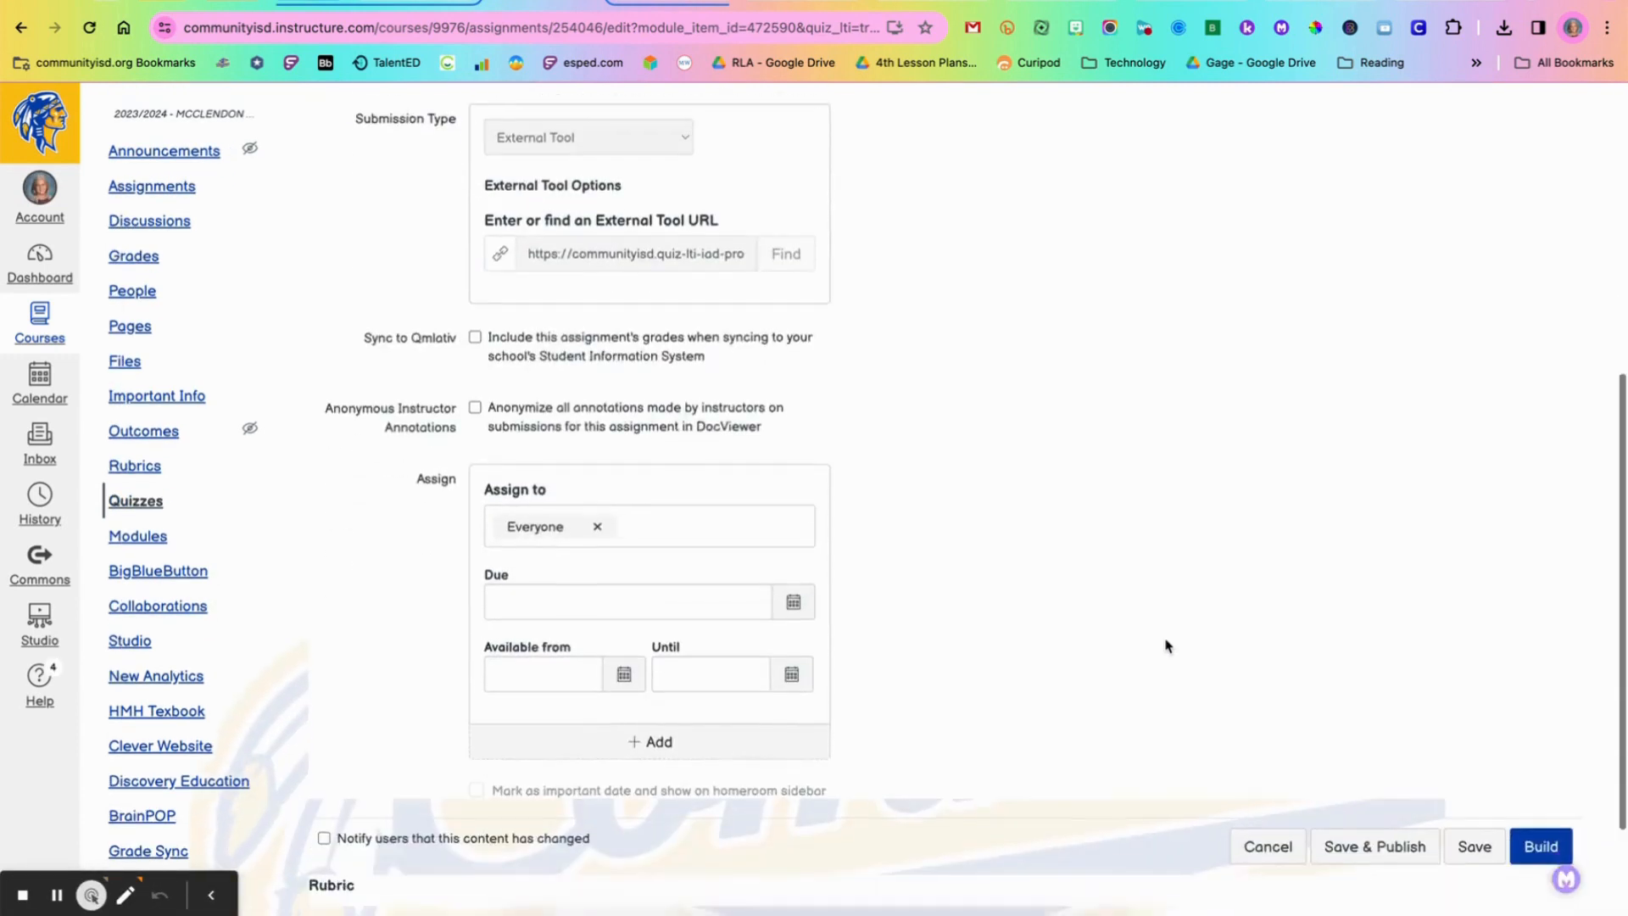
scroll(down, 3)
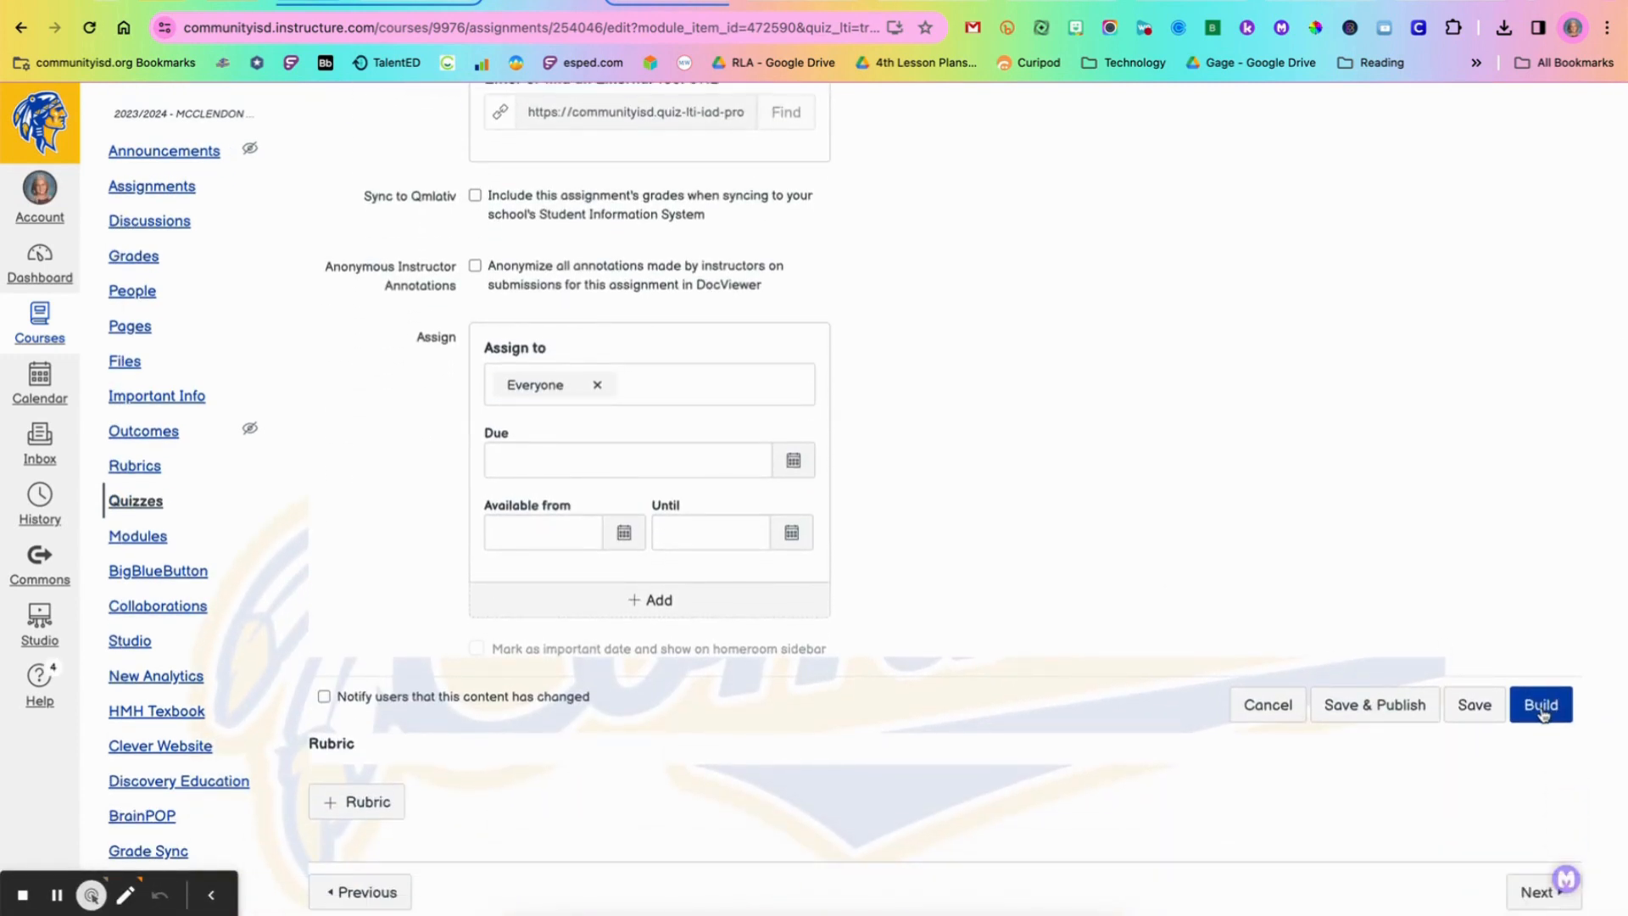
click(1539, 704)
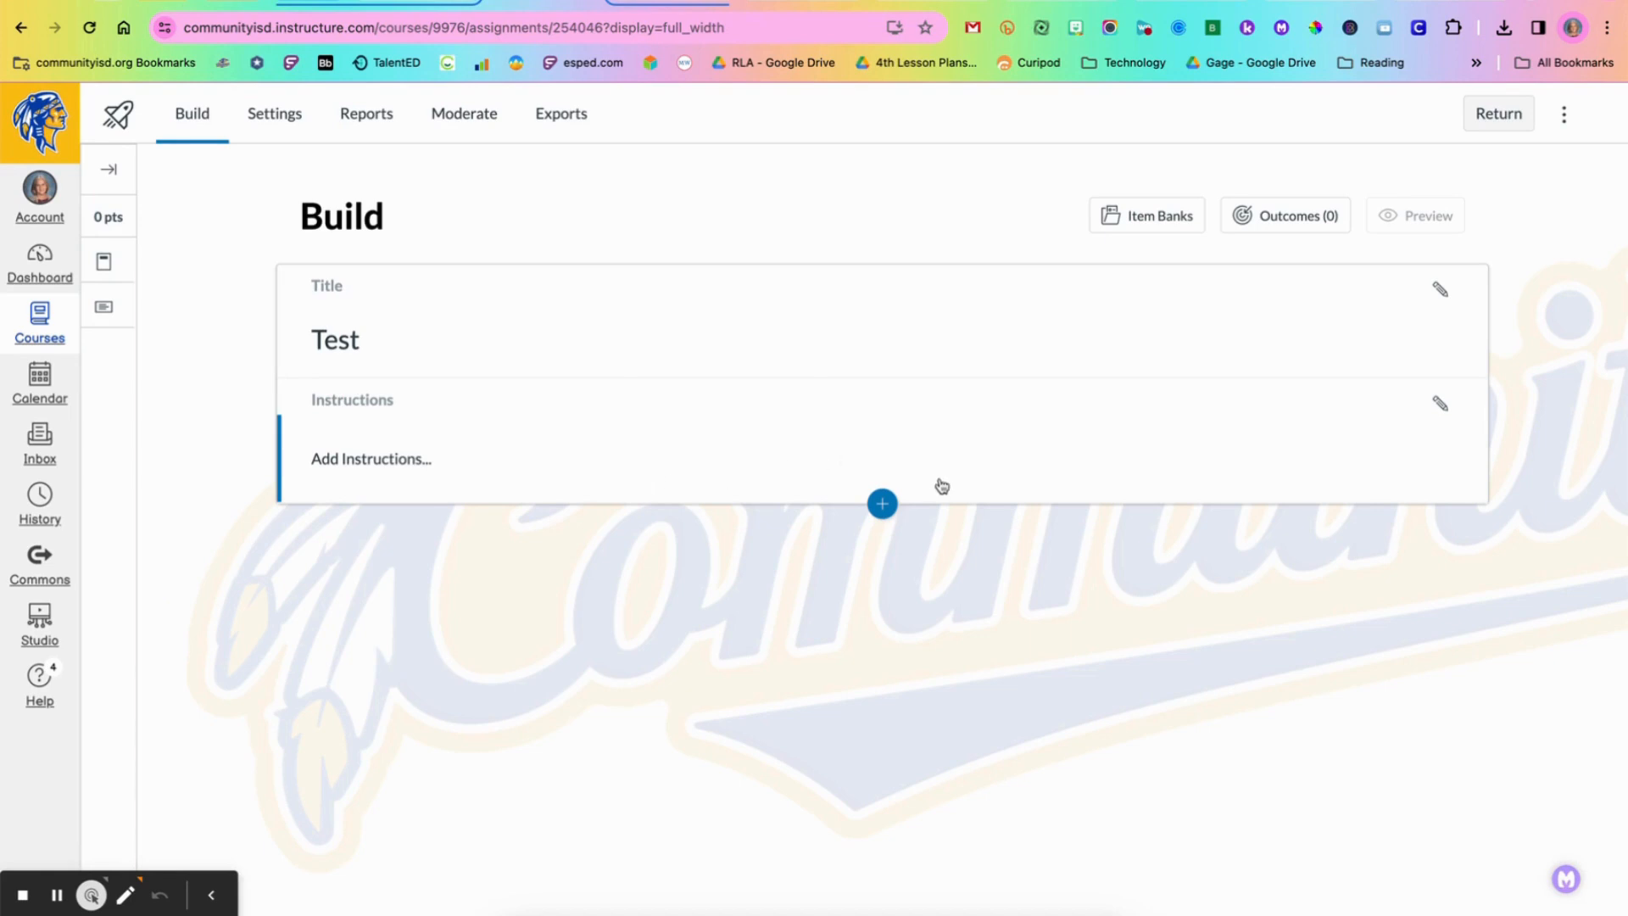
mouse_move(620, 467)
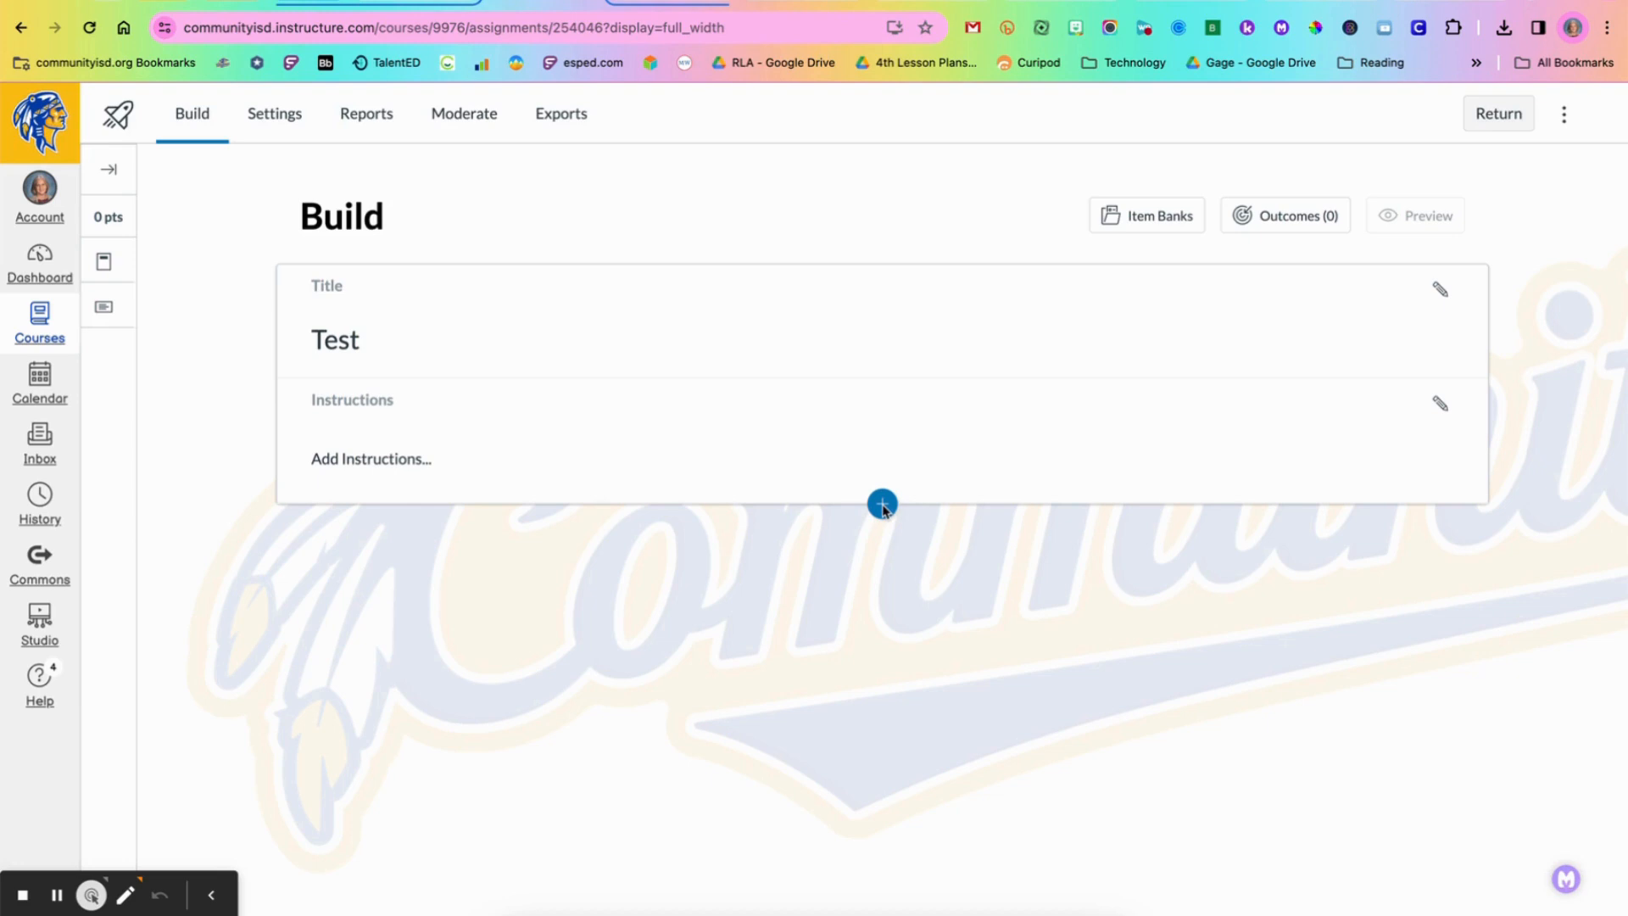
Step: Insert a Multiple Answer question below the quiz instructions
click(881, 503)
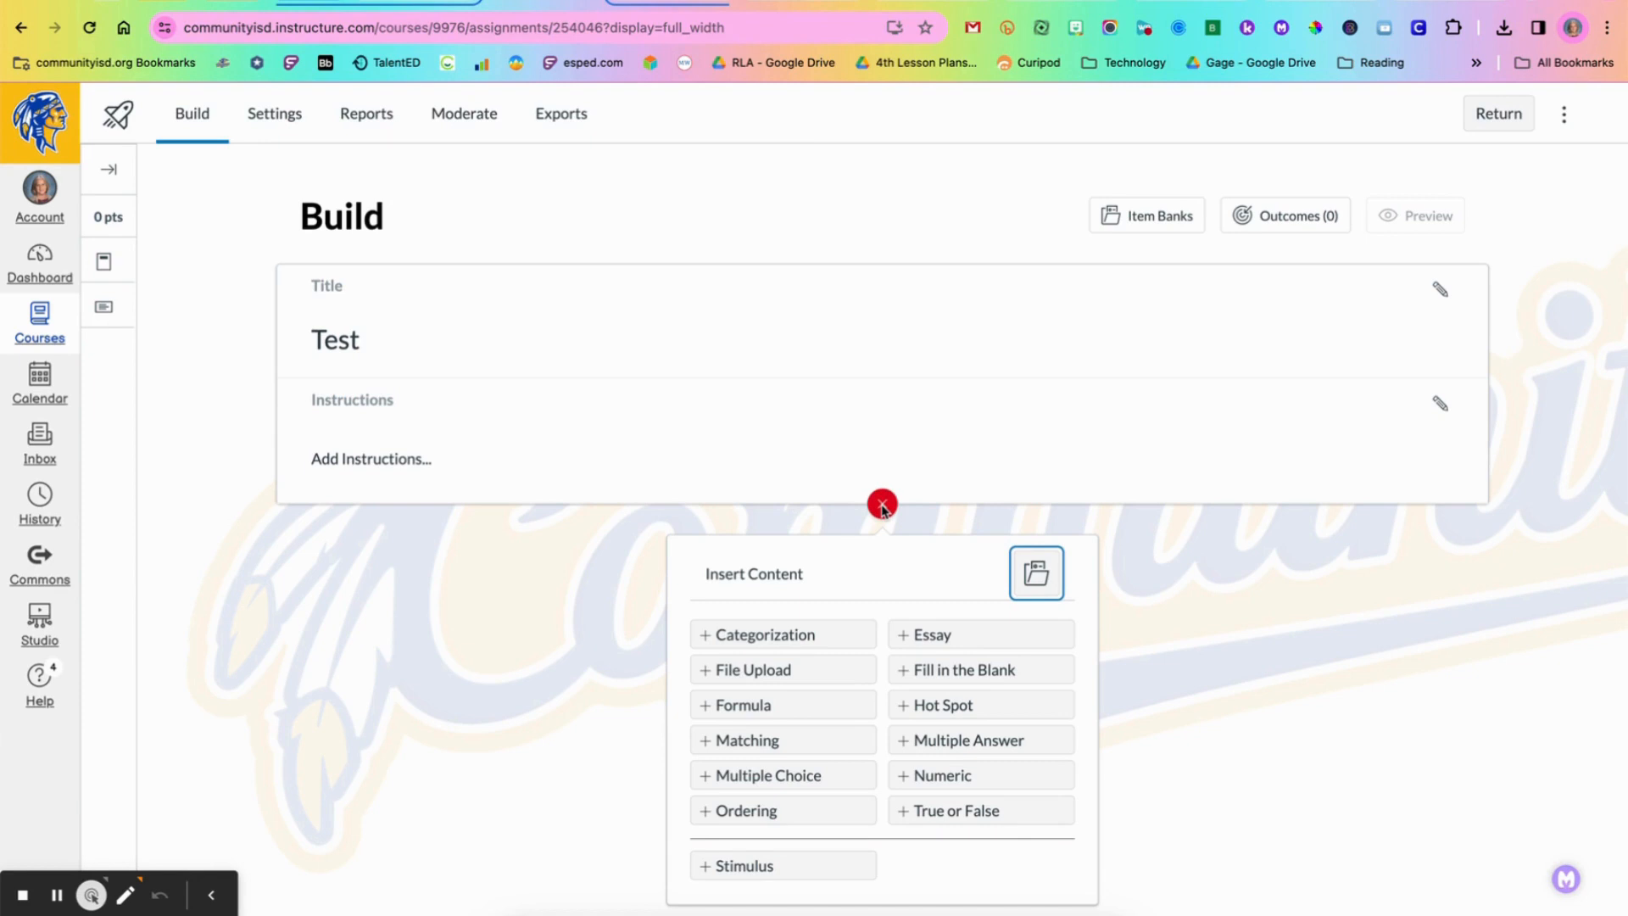
mouse_move(971, 634)
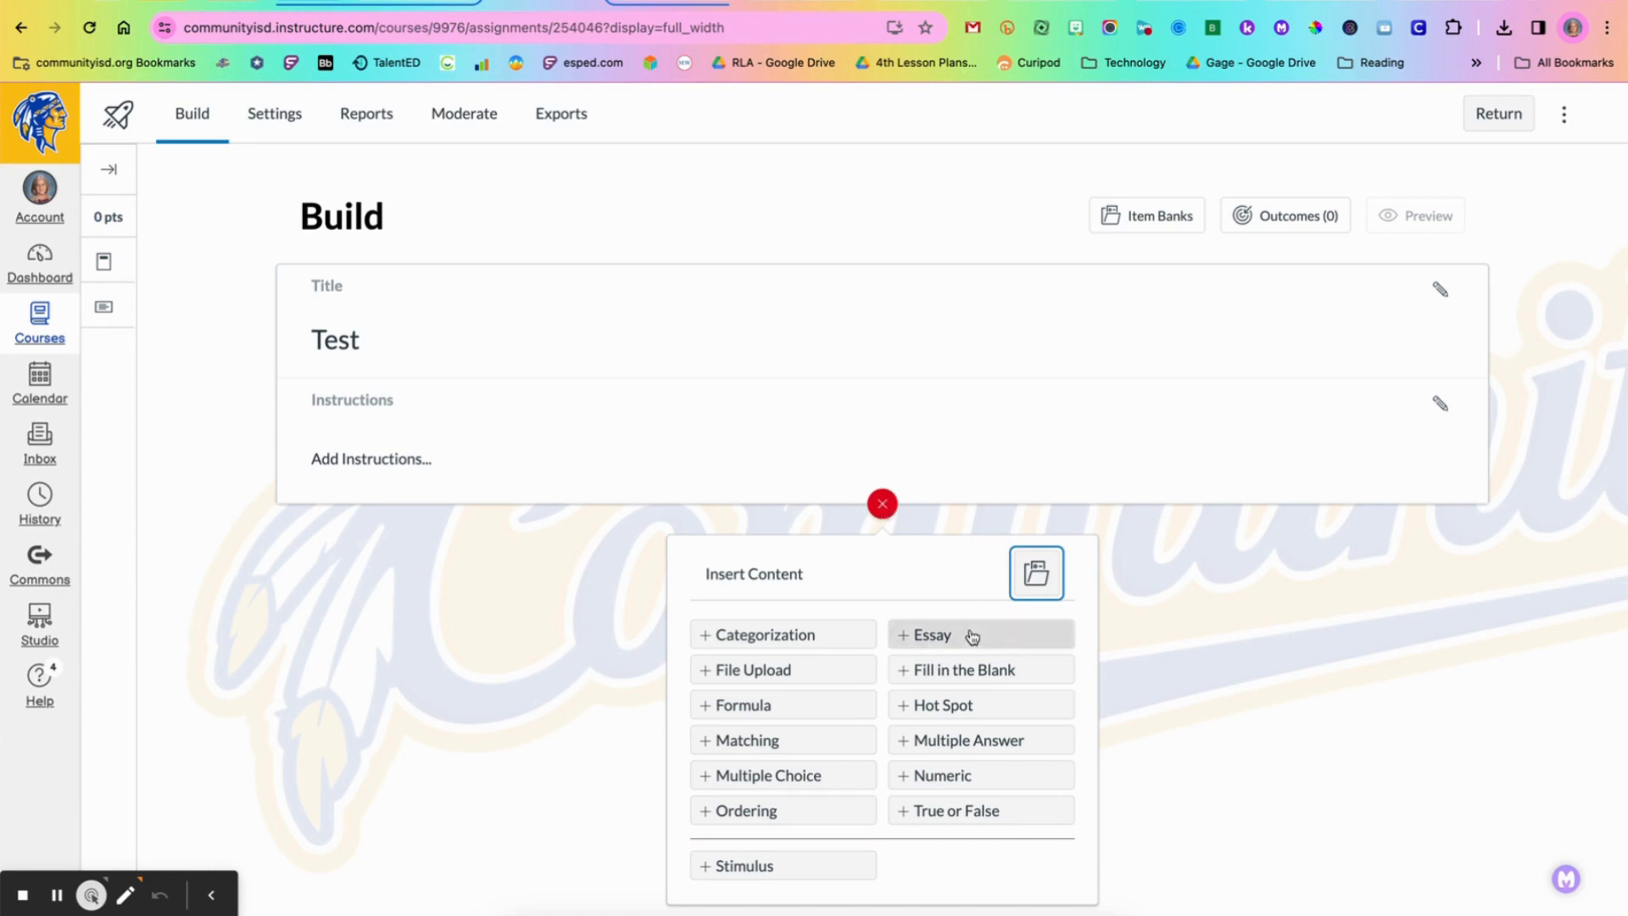
click(971, 739)
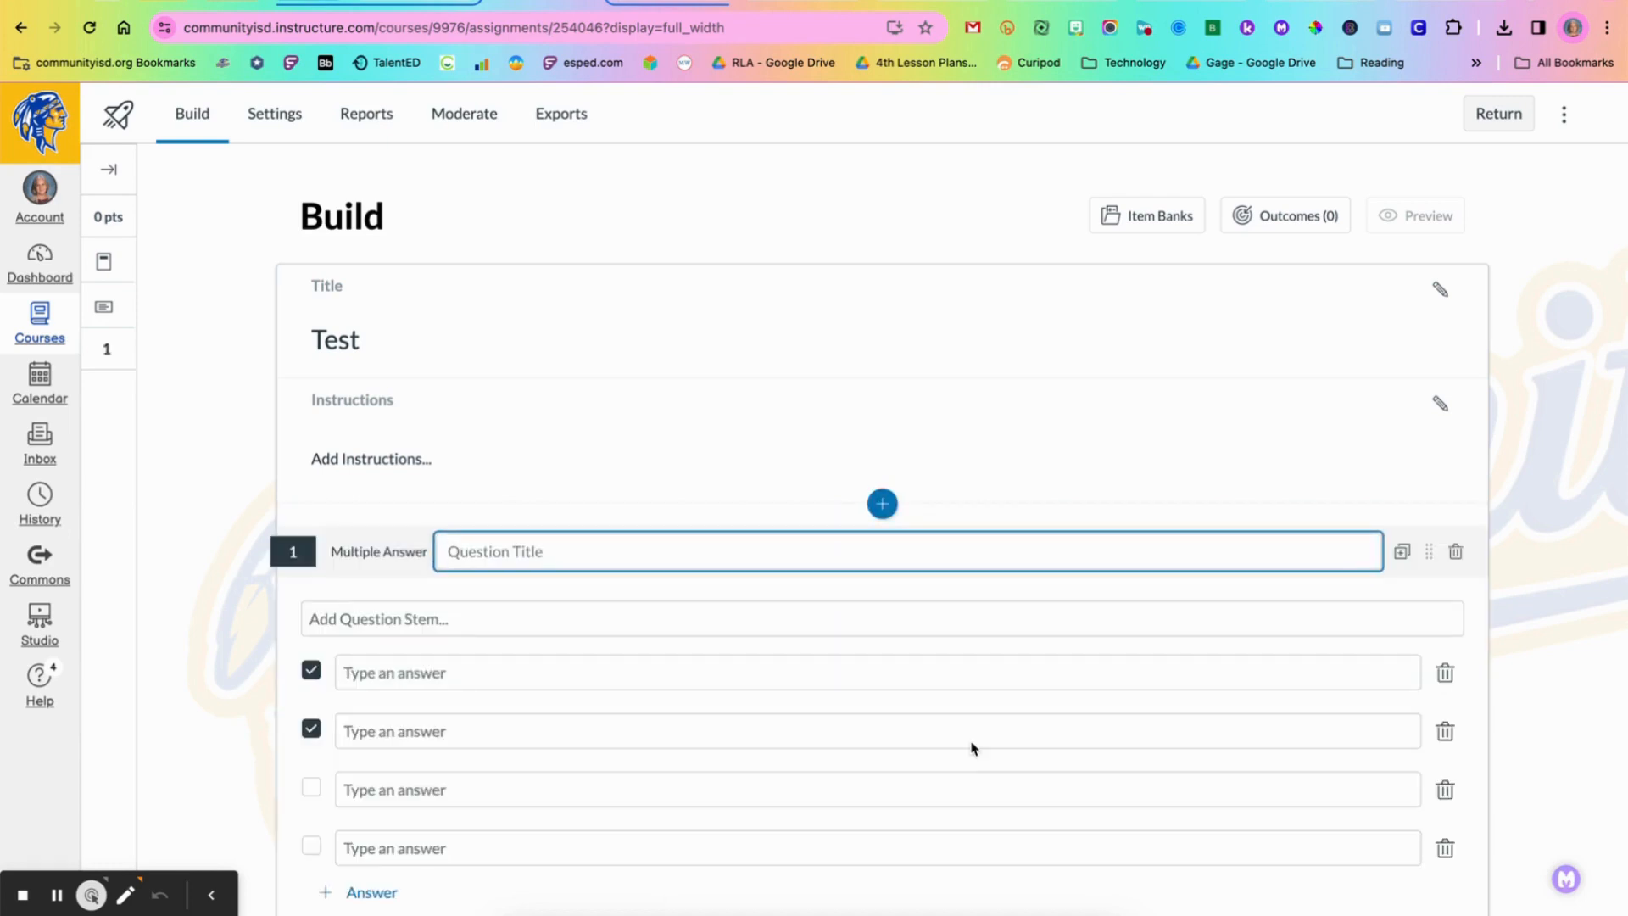
scroll(down, 3)
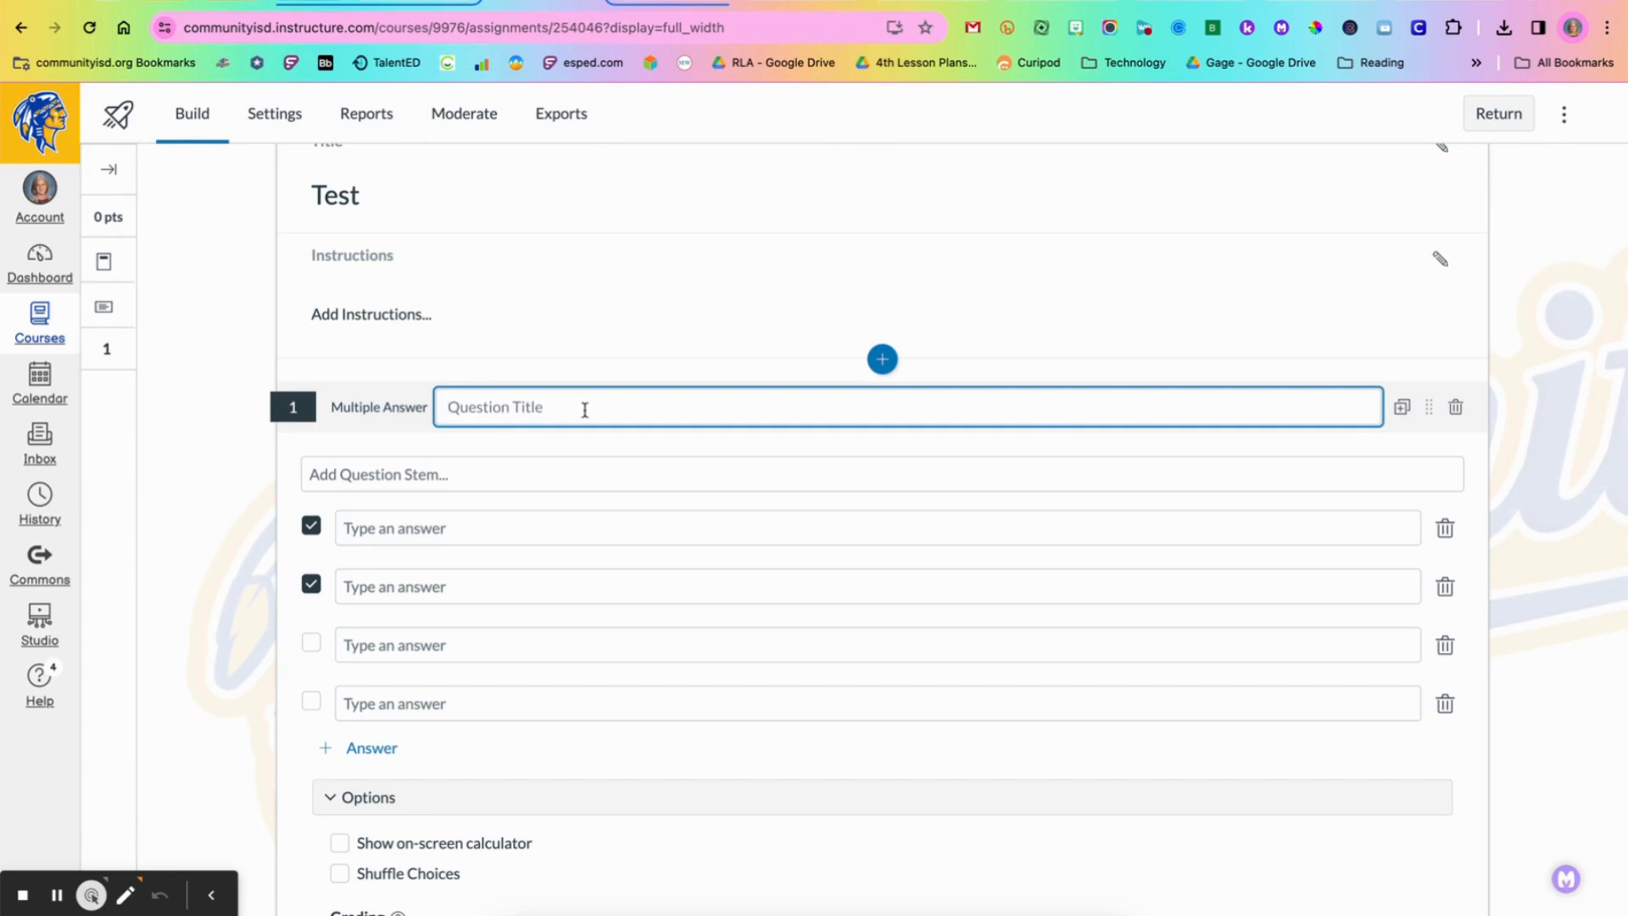
scroll(down, 3)
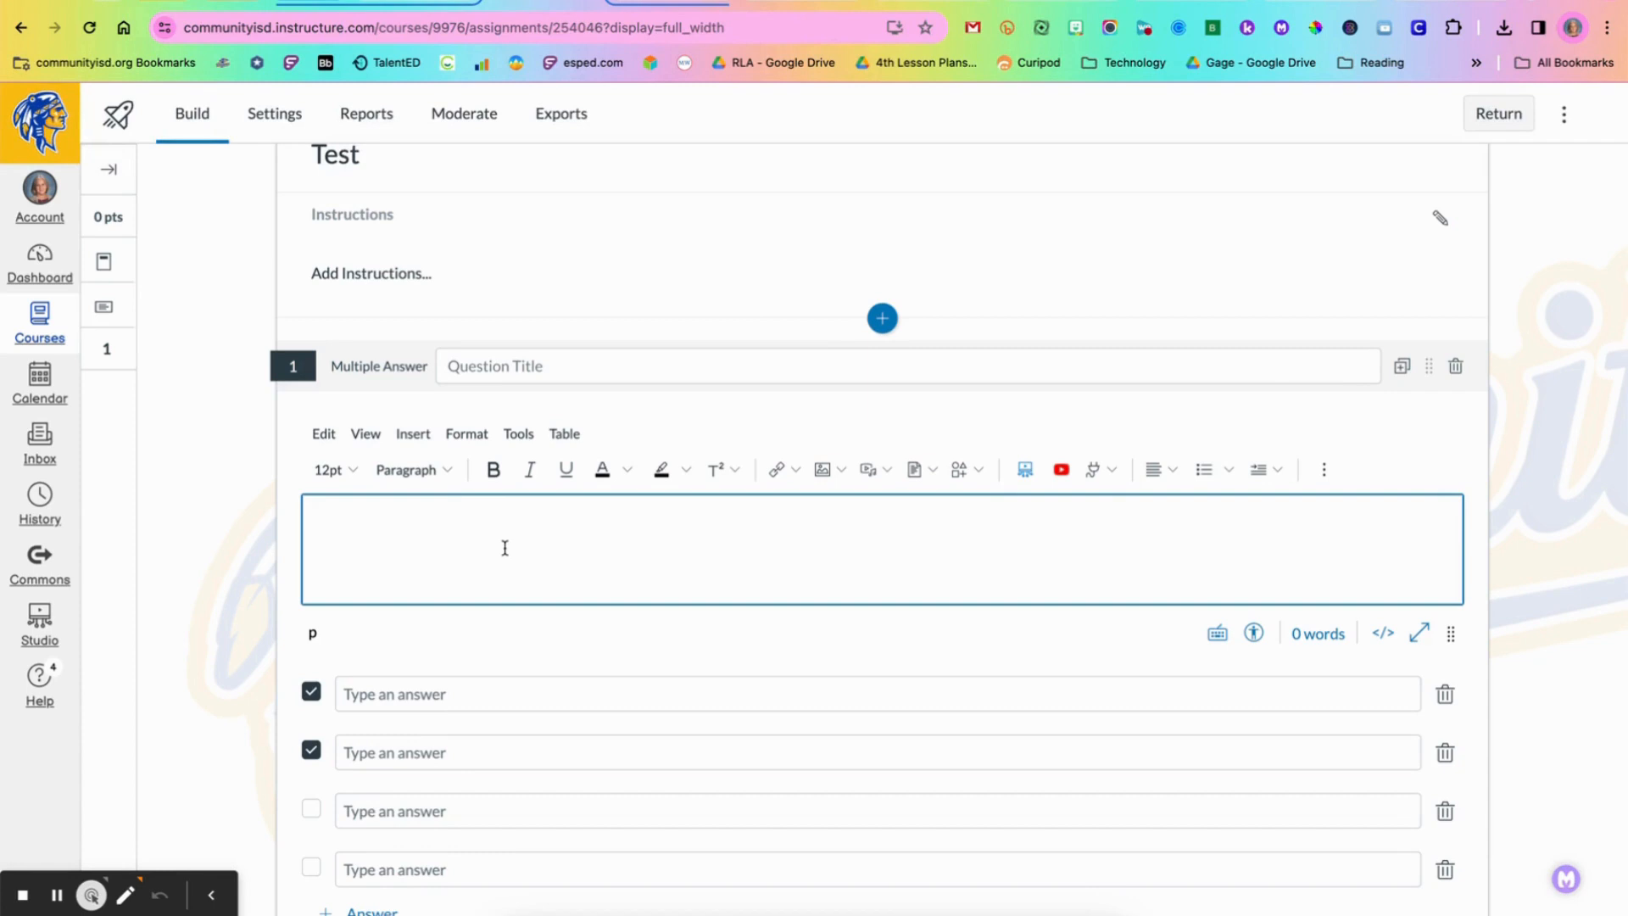
Step: Write the stem 'Which items are liquids? Choose all that apply.'
text(Which items ar)
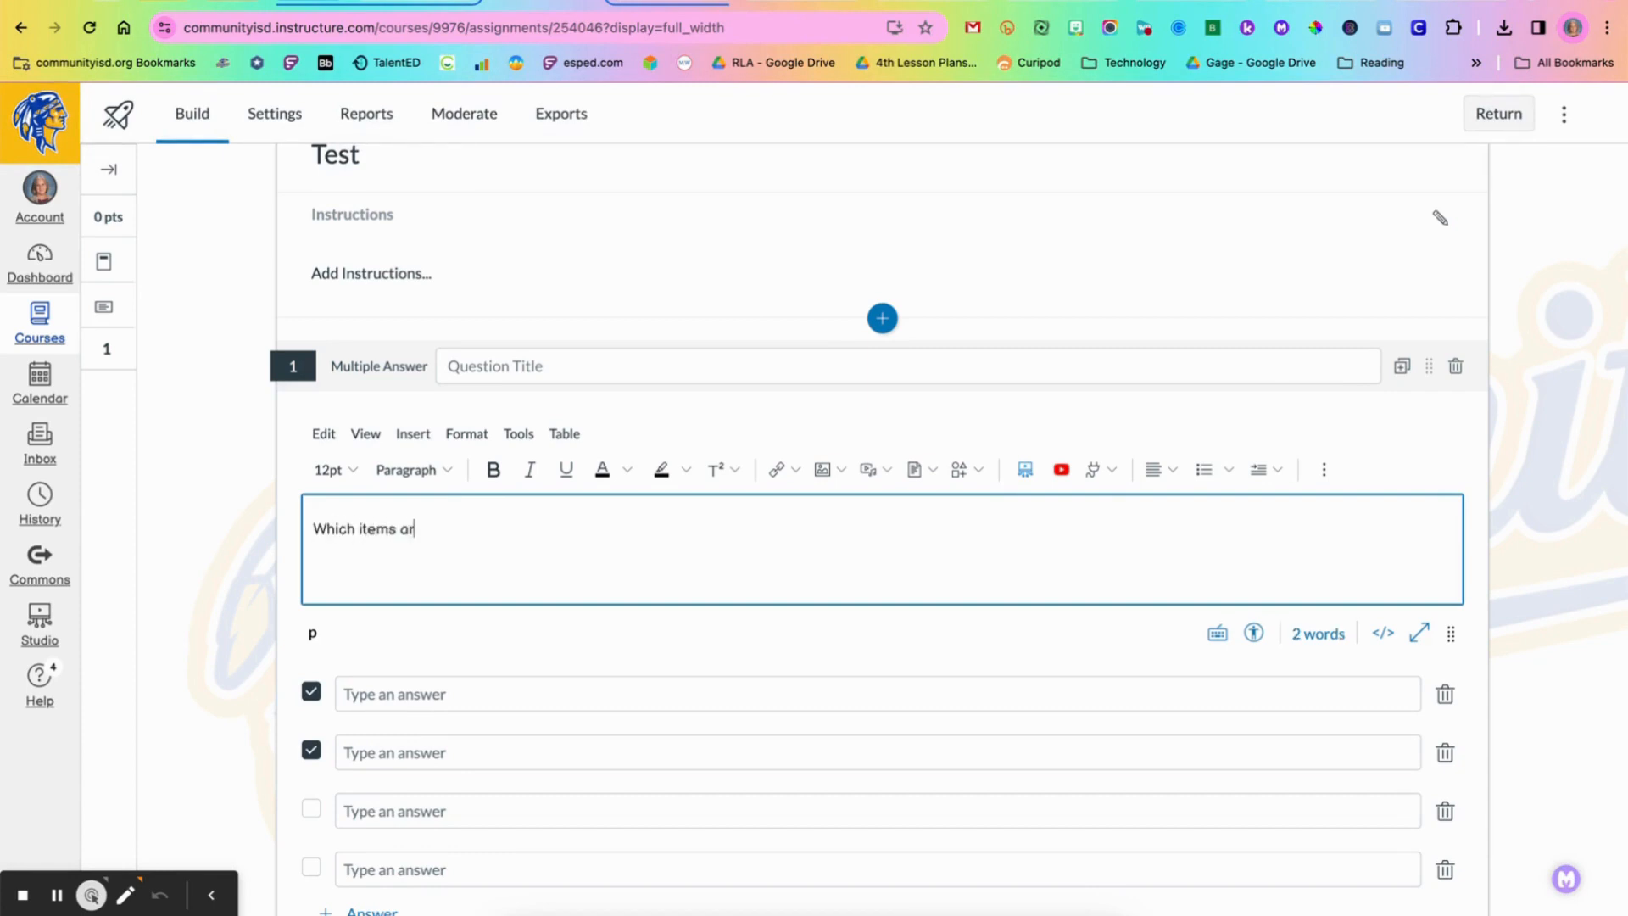
text(e liquids)
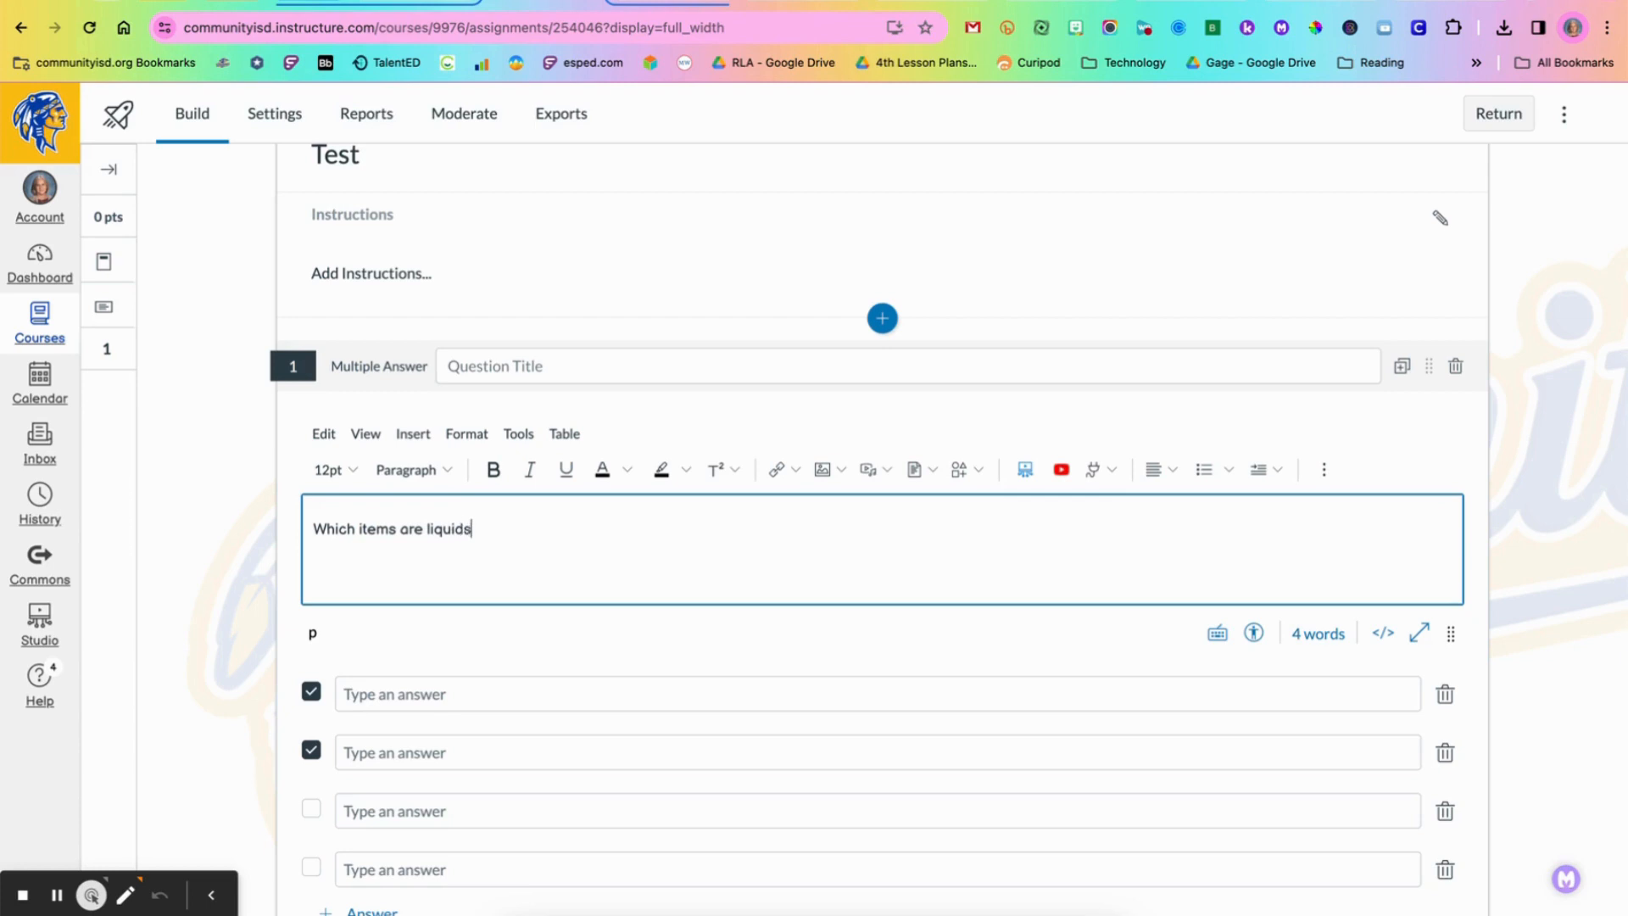
text(? Choose)
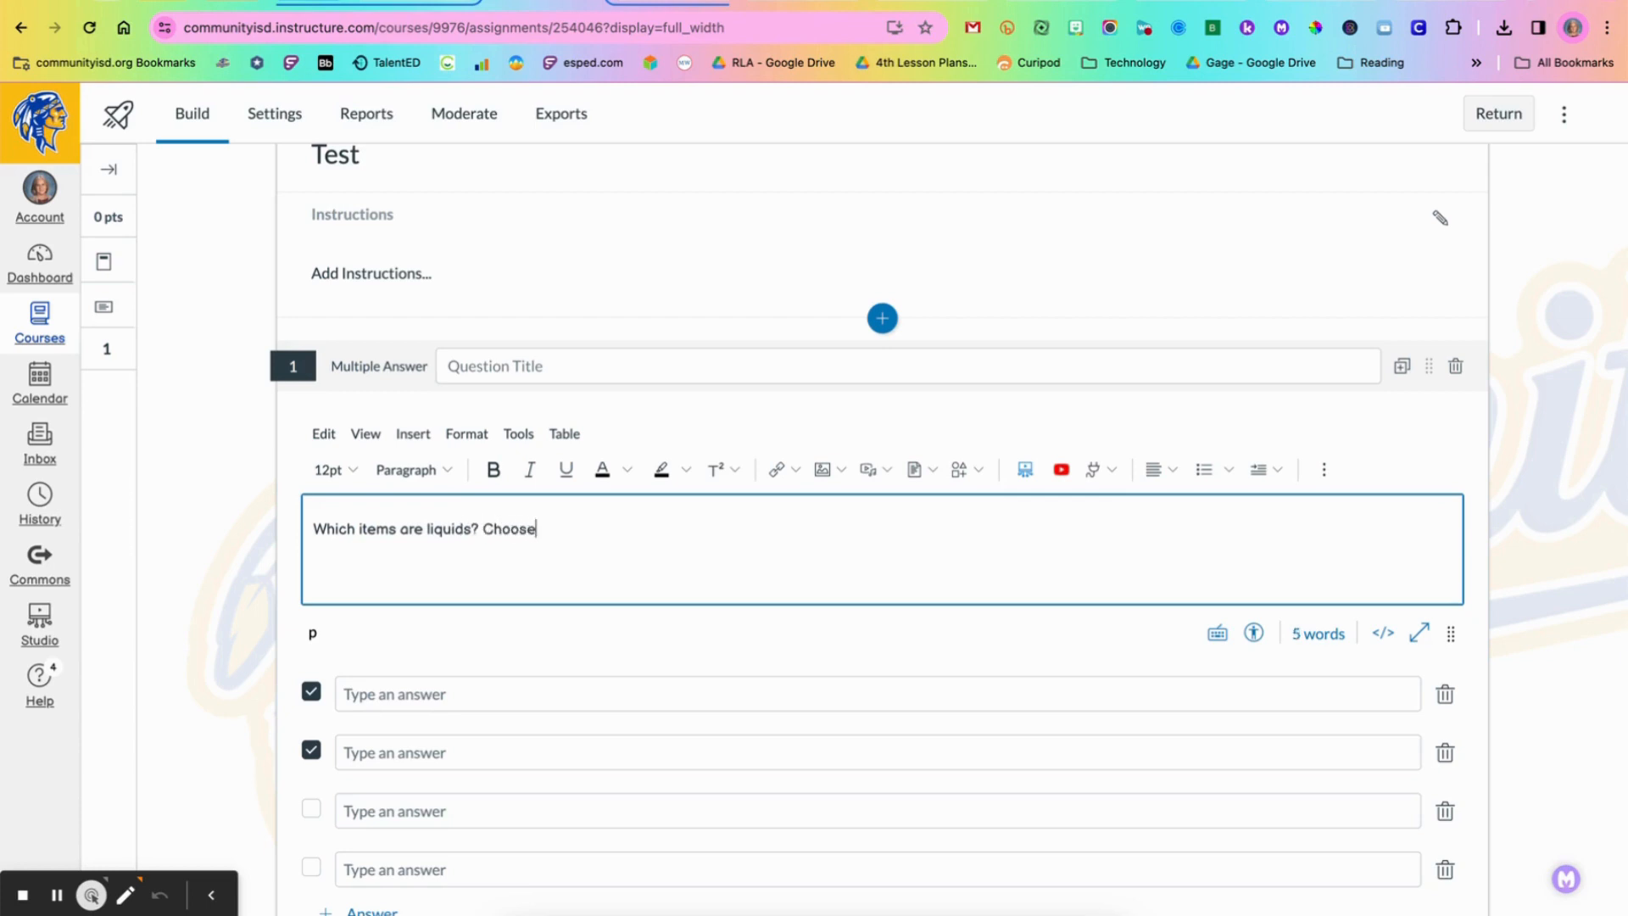
text(all that ap)
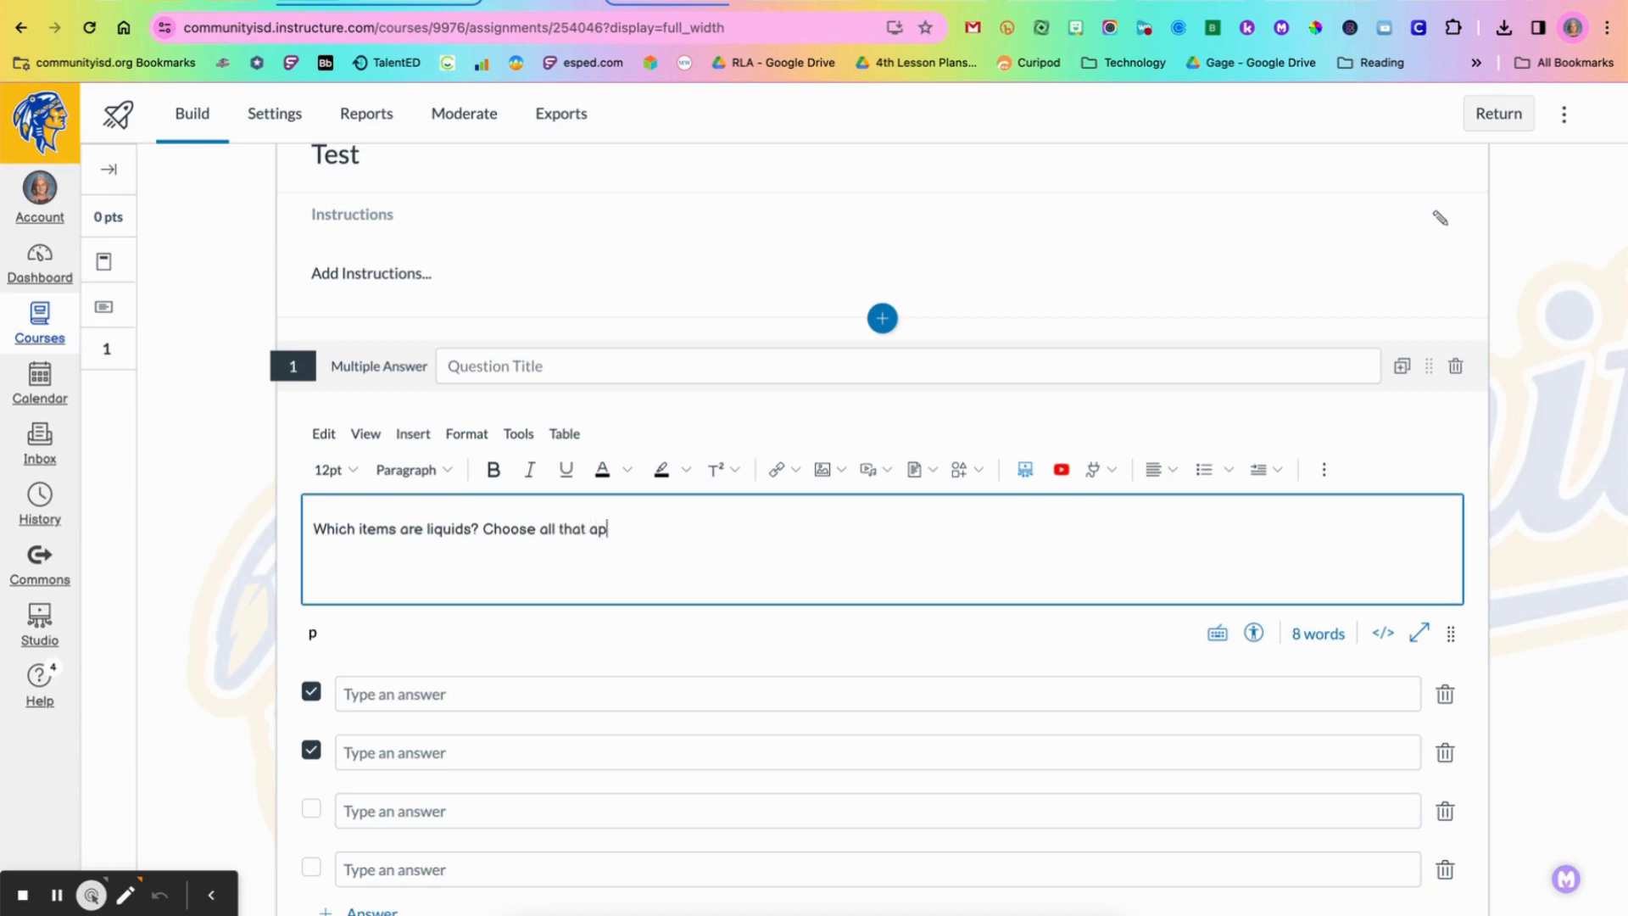
text(ply.)
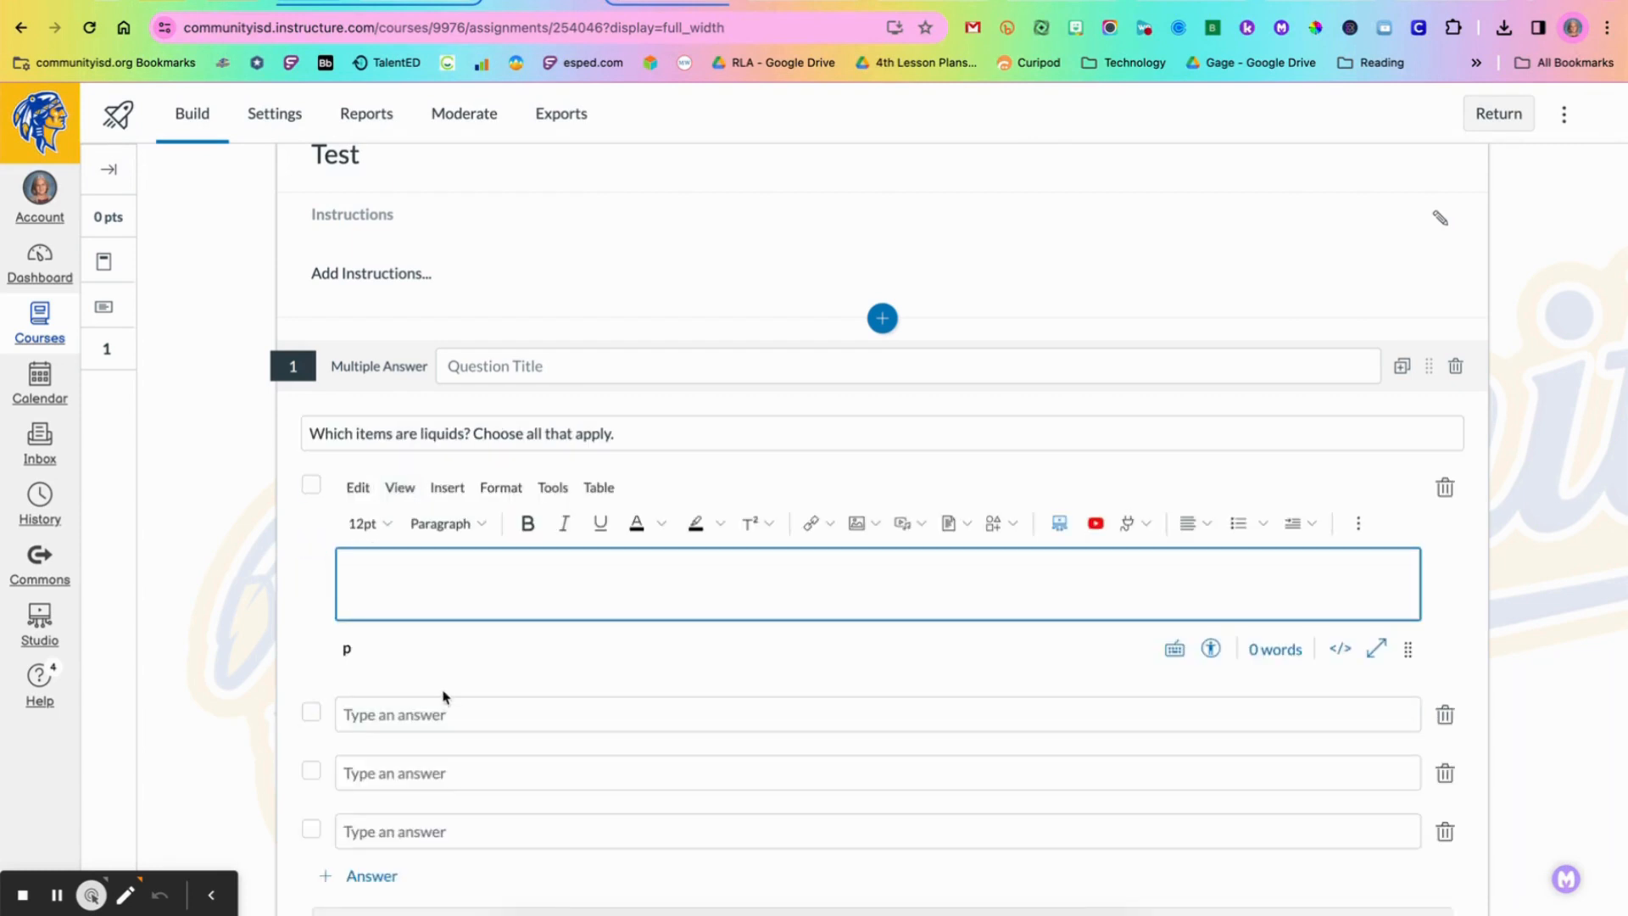
mouse_move(383, 824)
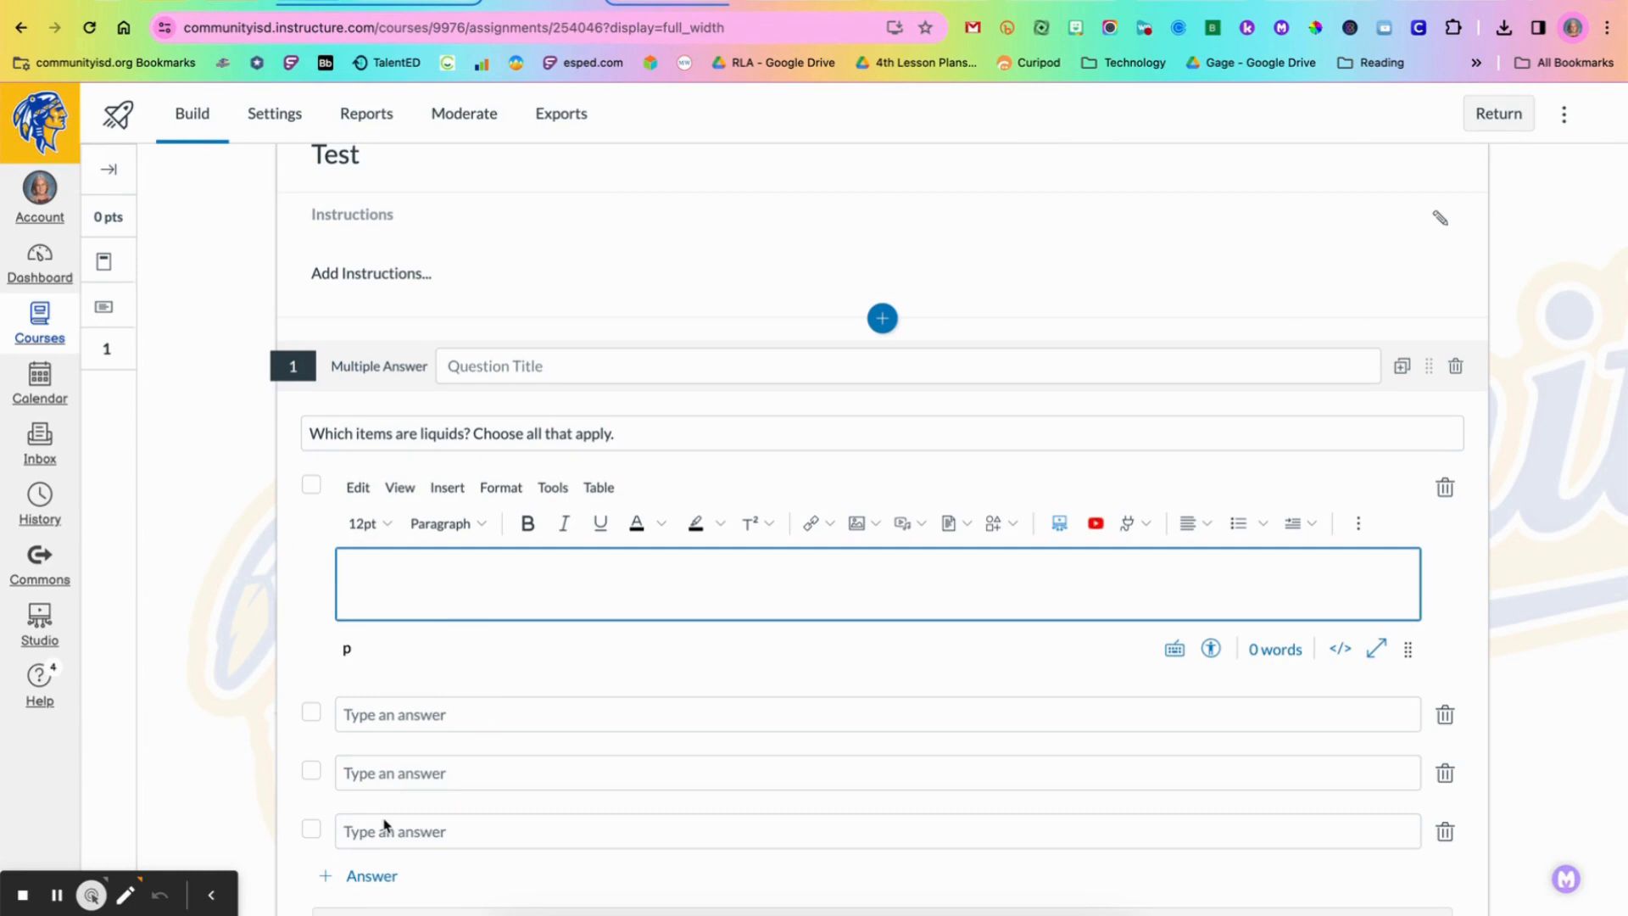
Step: Enter five answer choices: ice, milk, helium, gasoline and rock
text(ice)
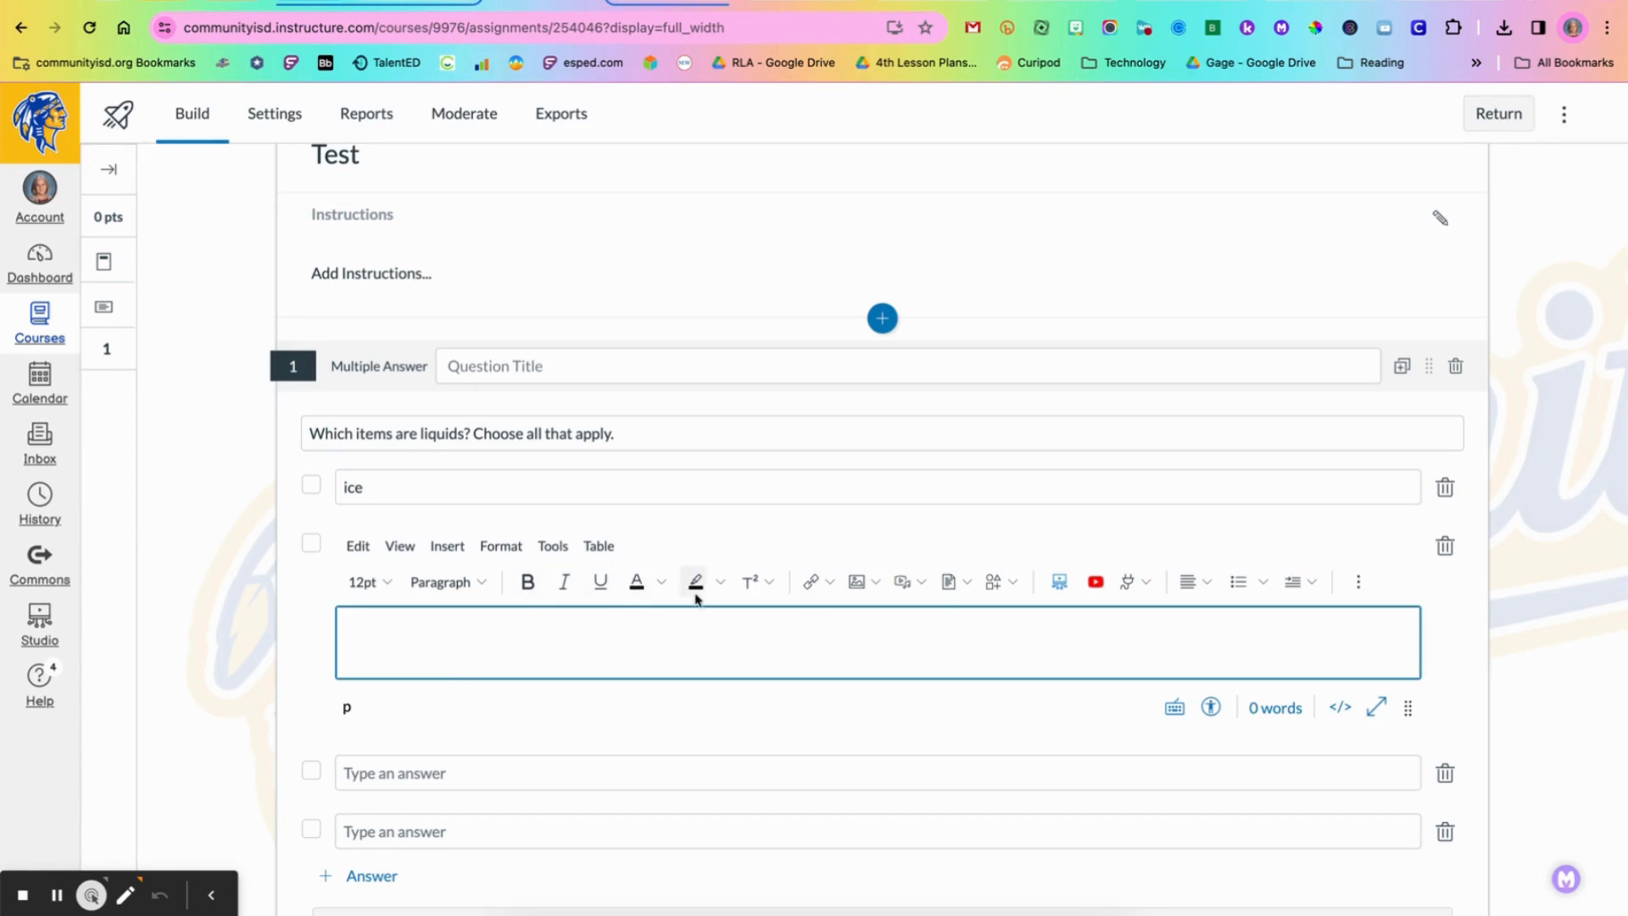
mouse_move(1228, 606)
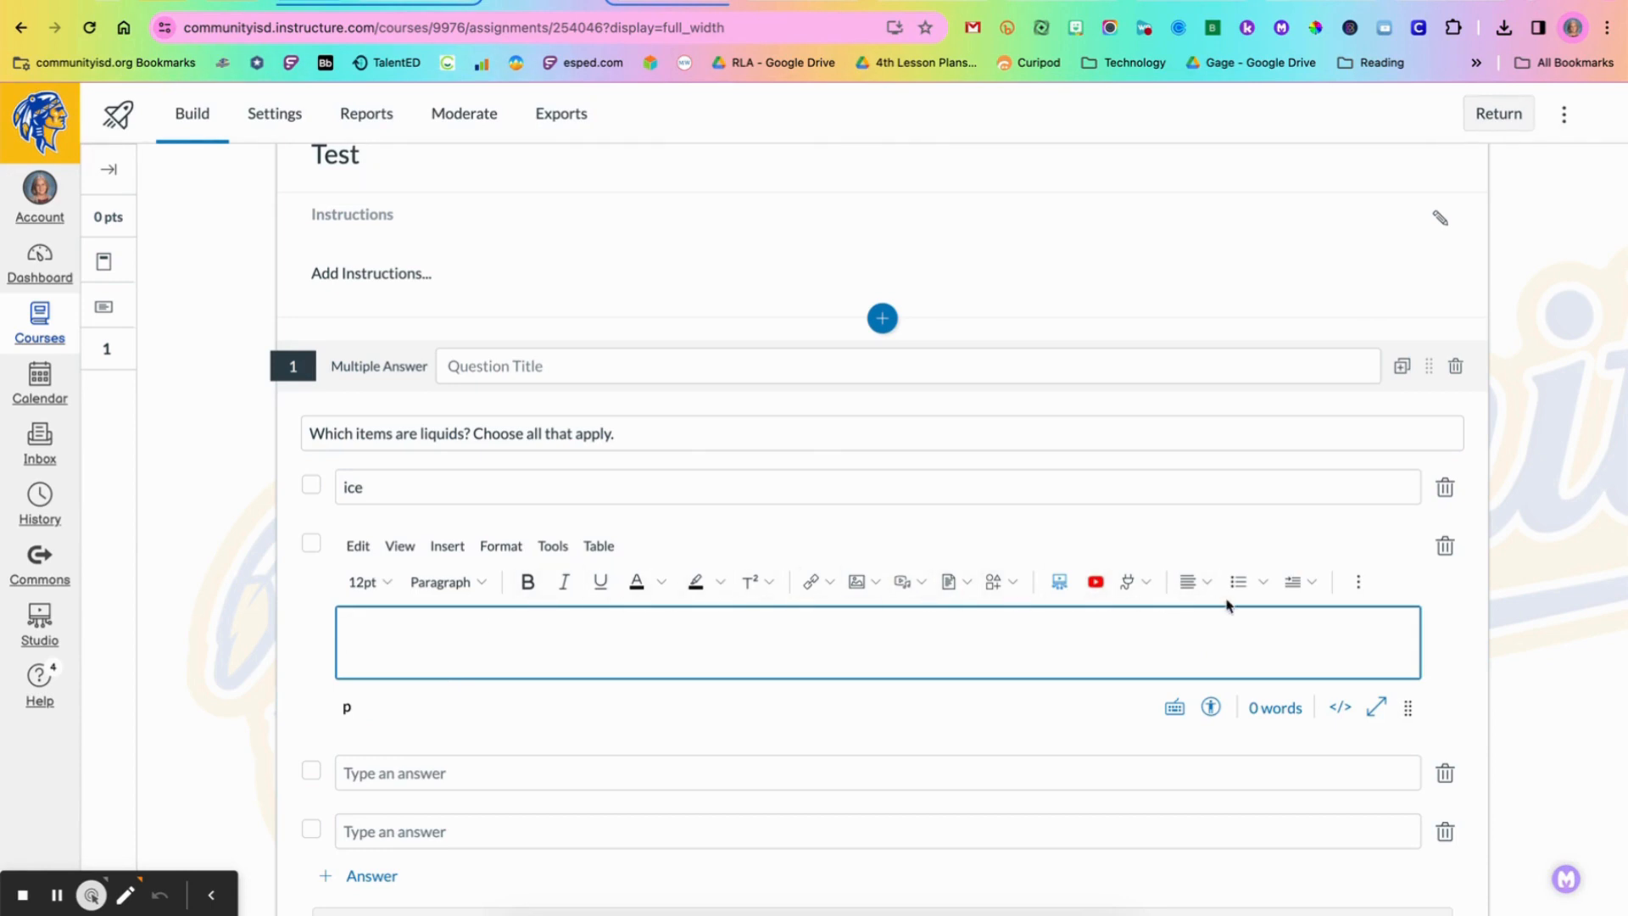
mouse_move(1094, 581)
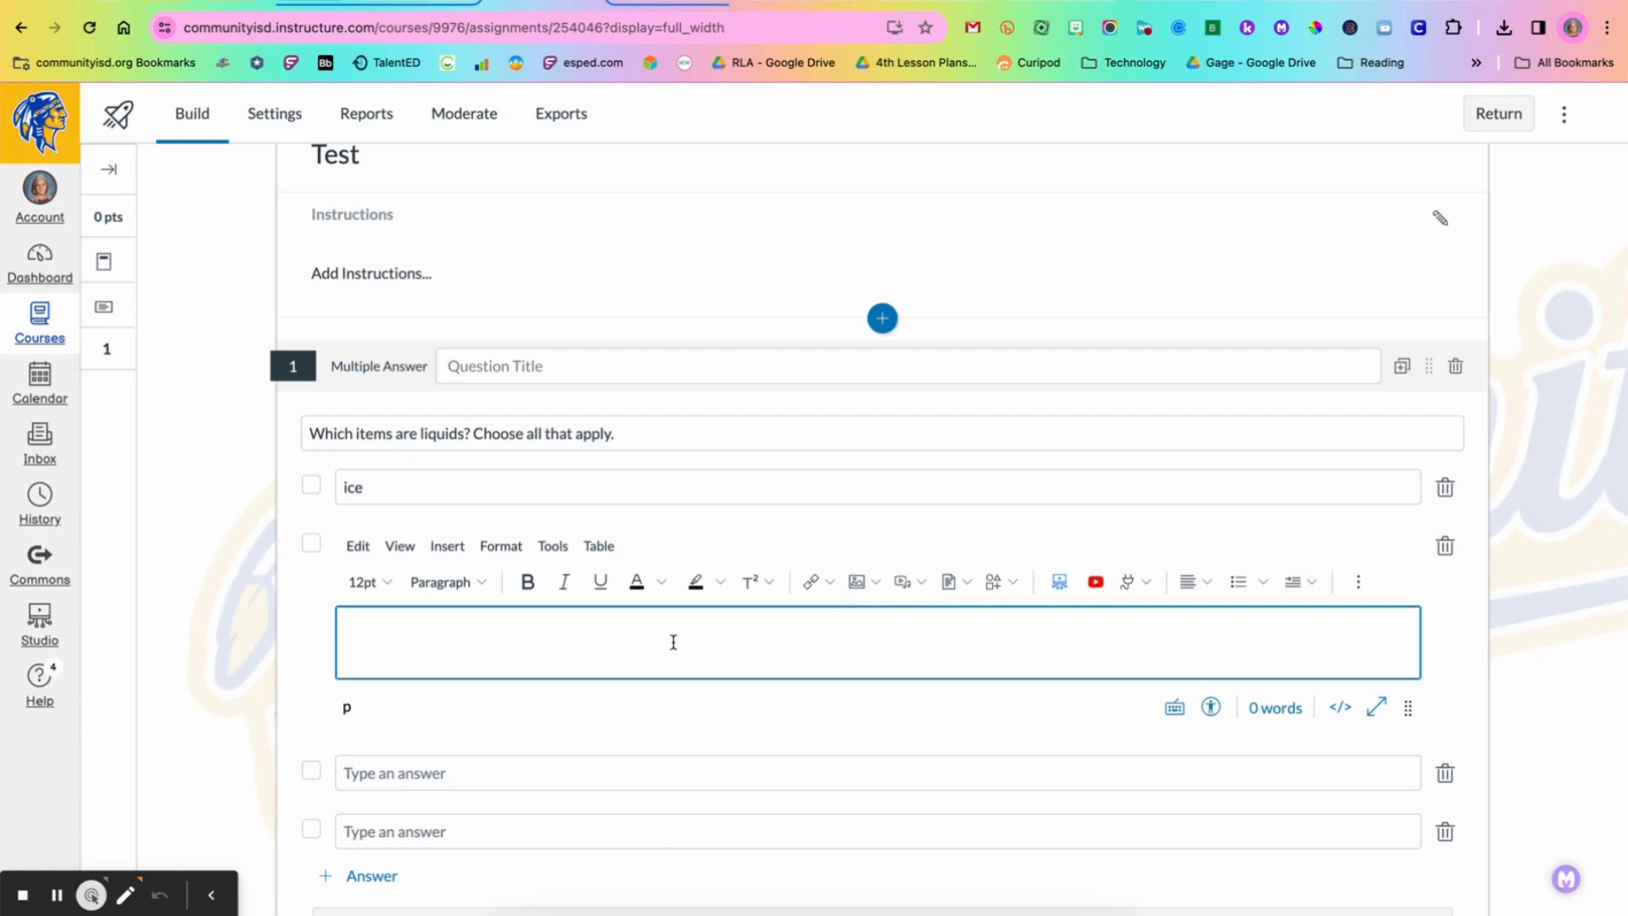
text(milk)
click(877, 772)
text(h)
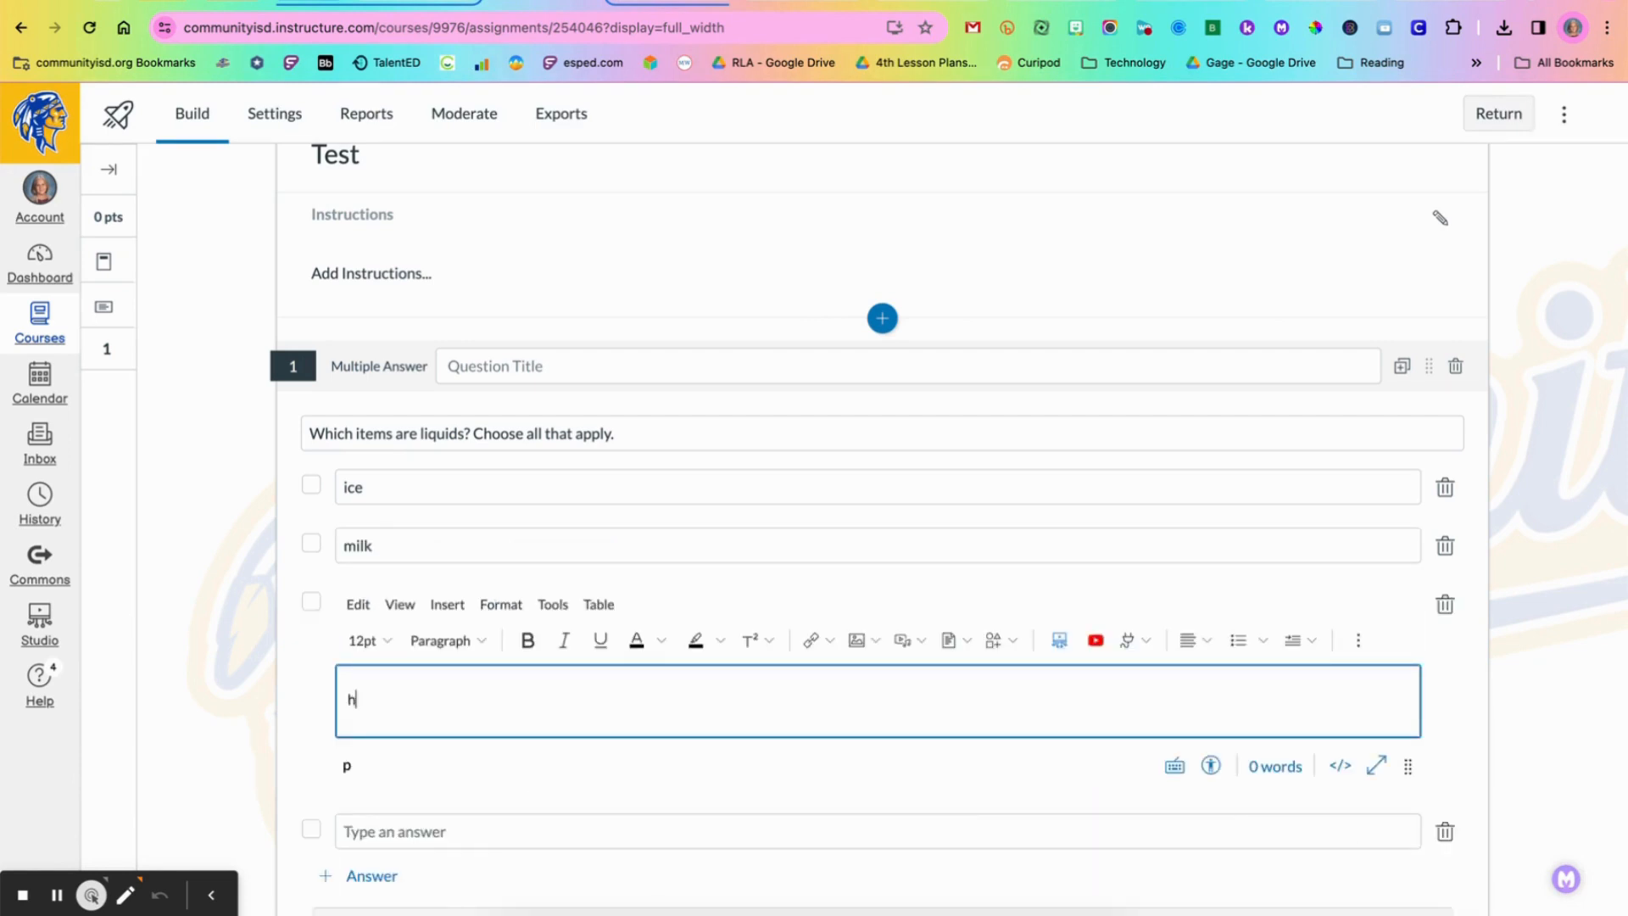
text(elim)
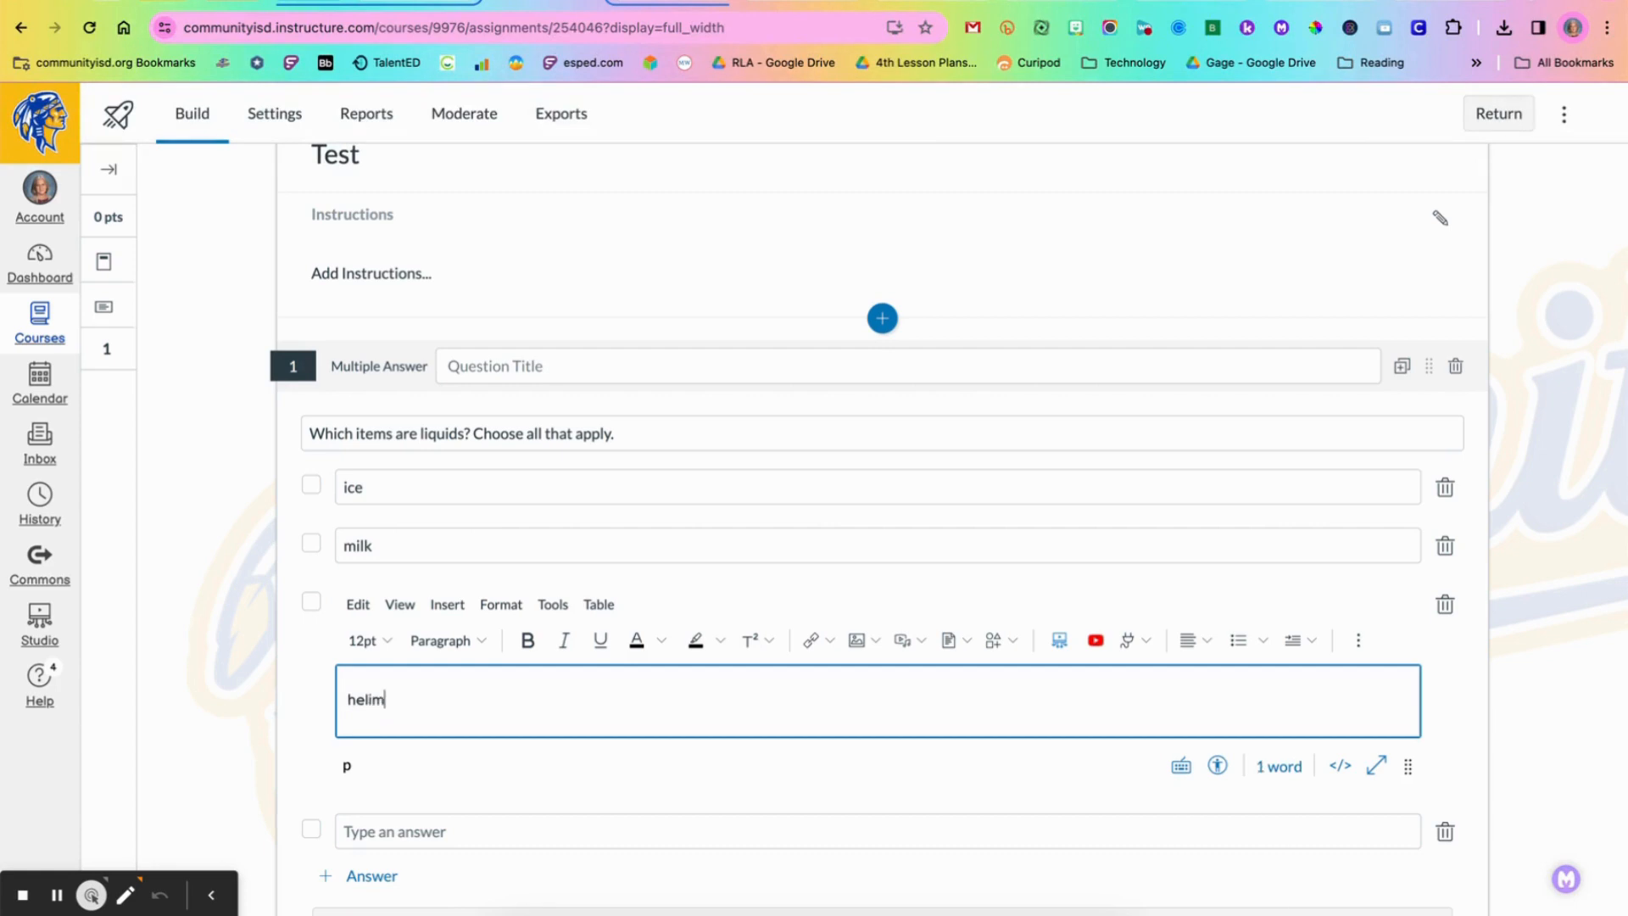
text(um)
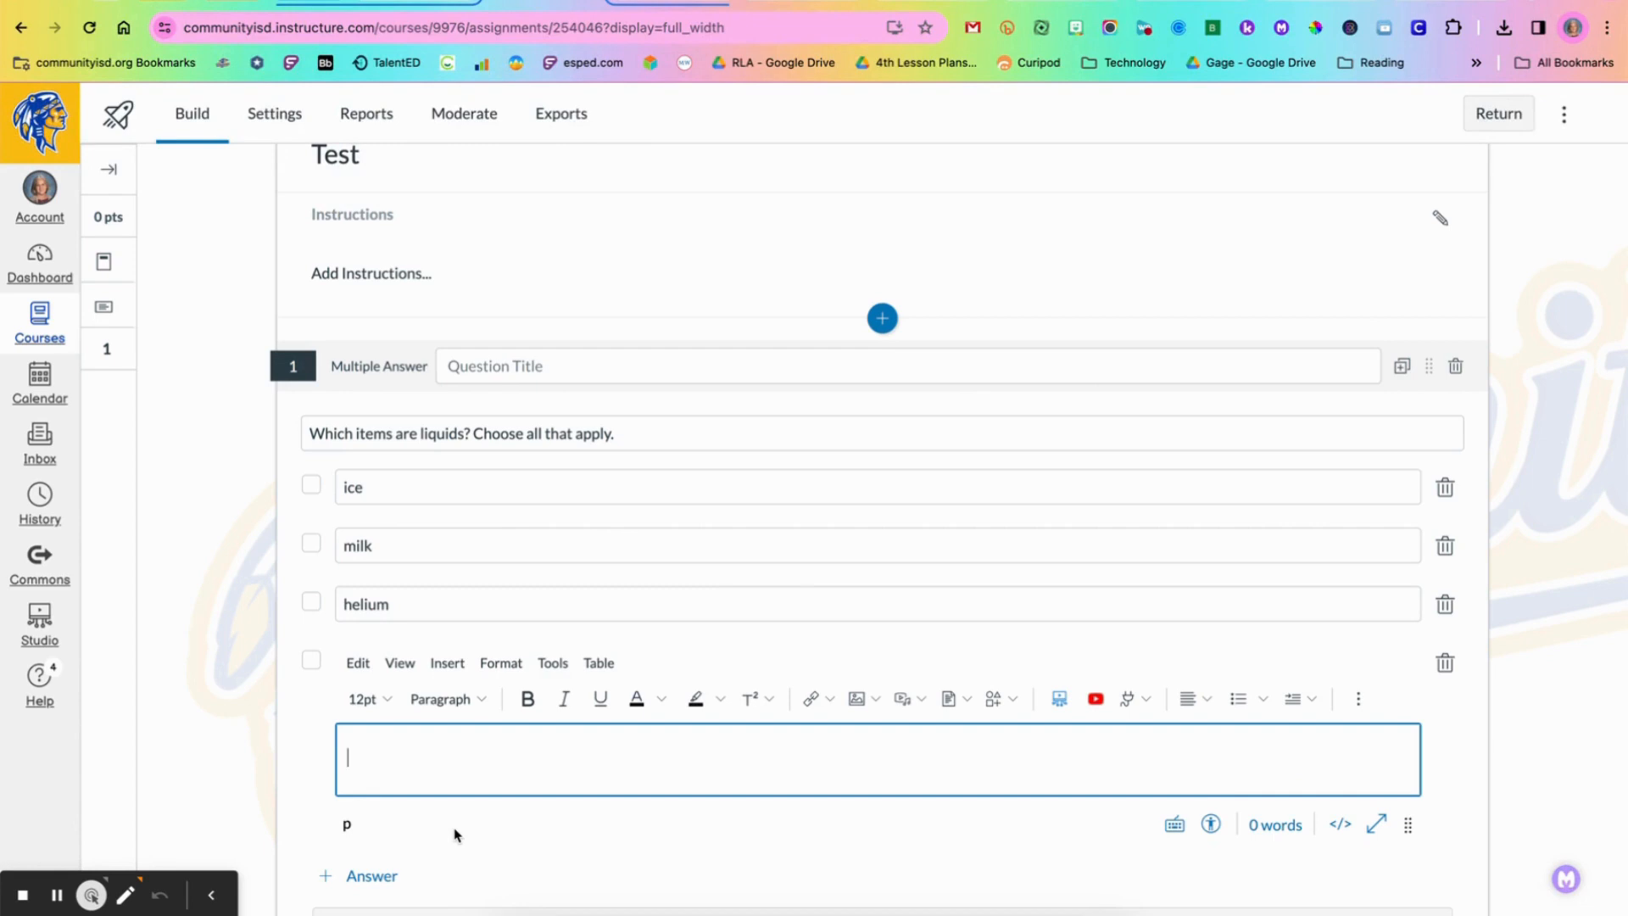
text(g)
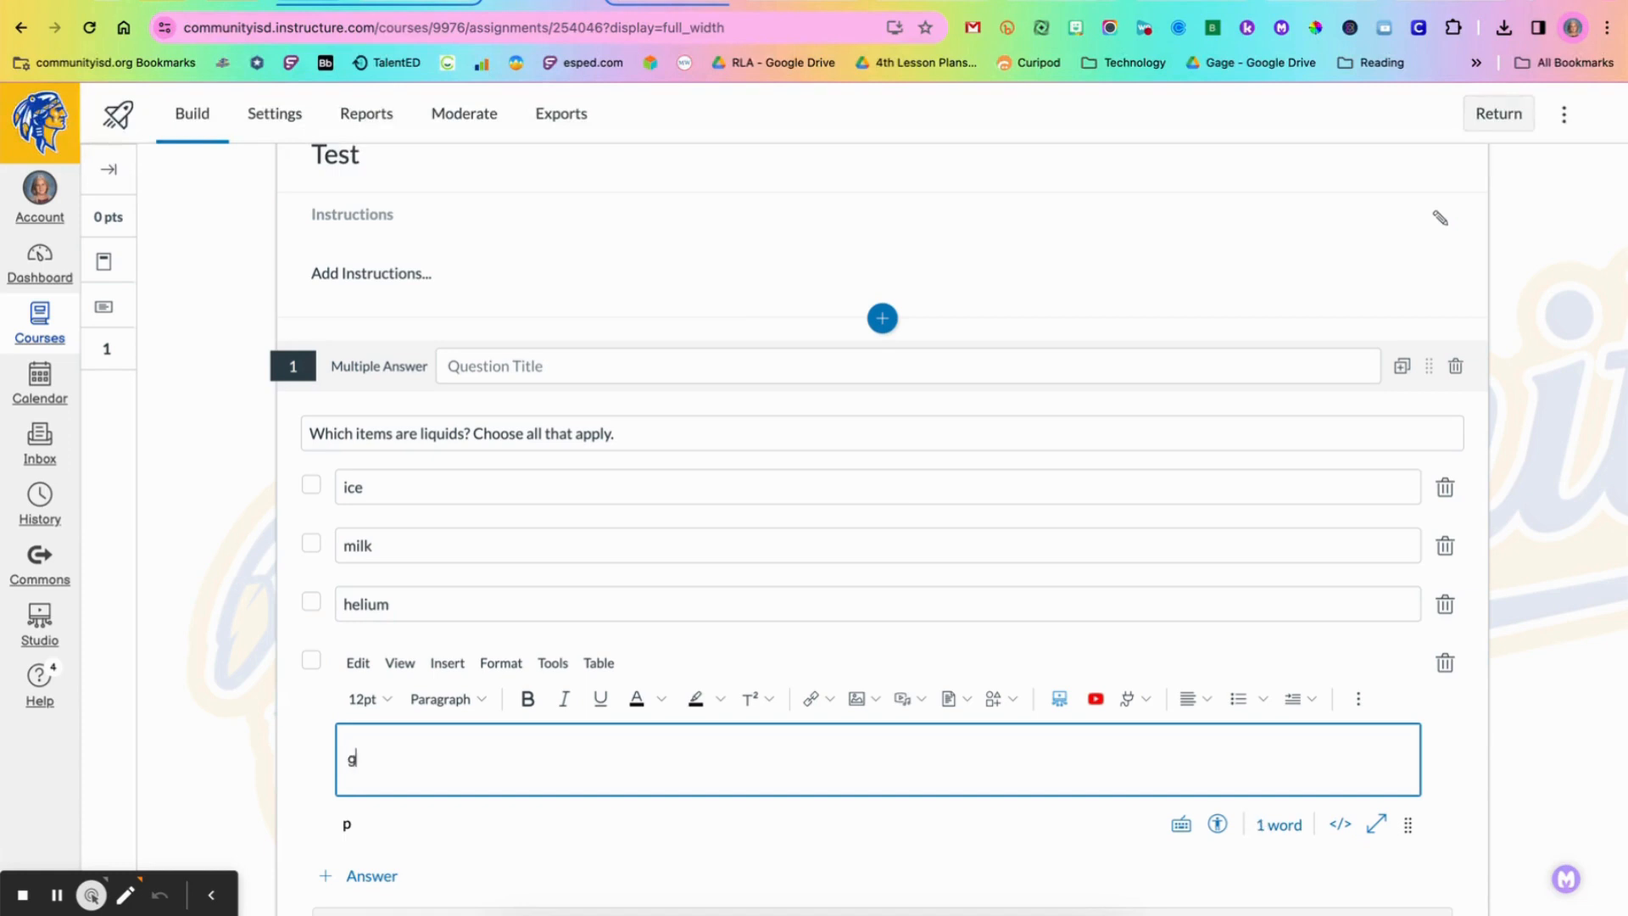
text(asoline)
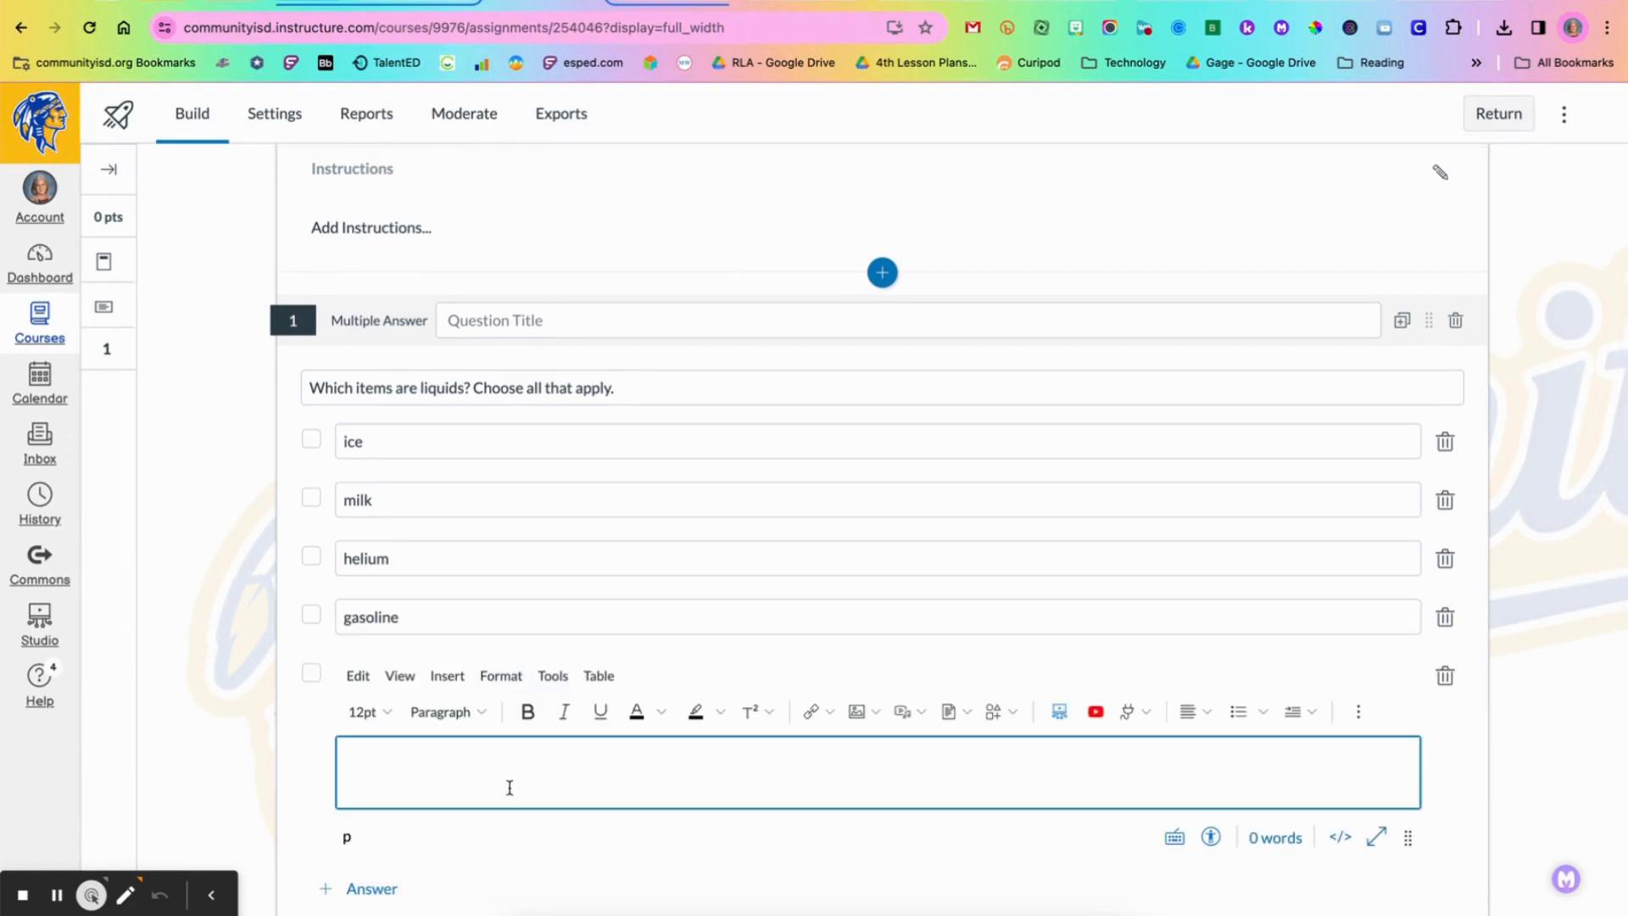
text(r)
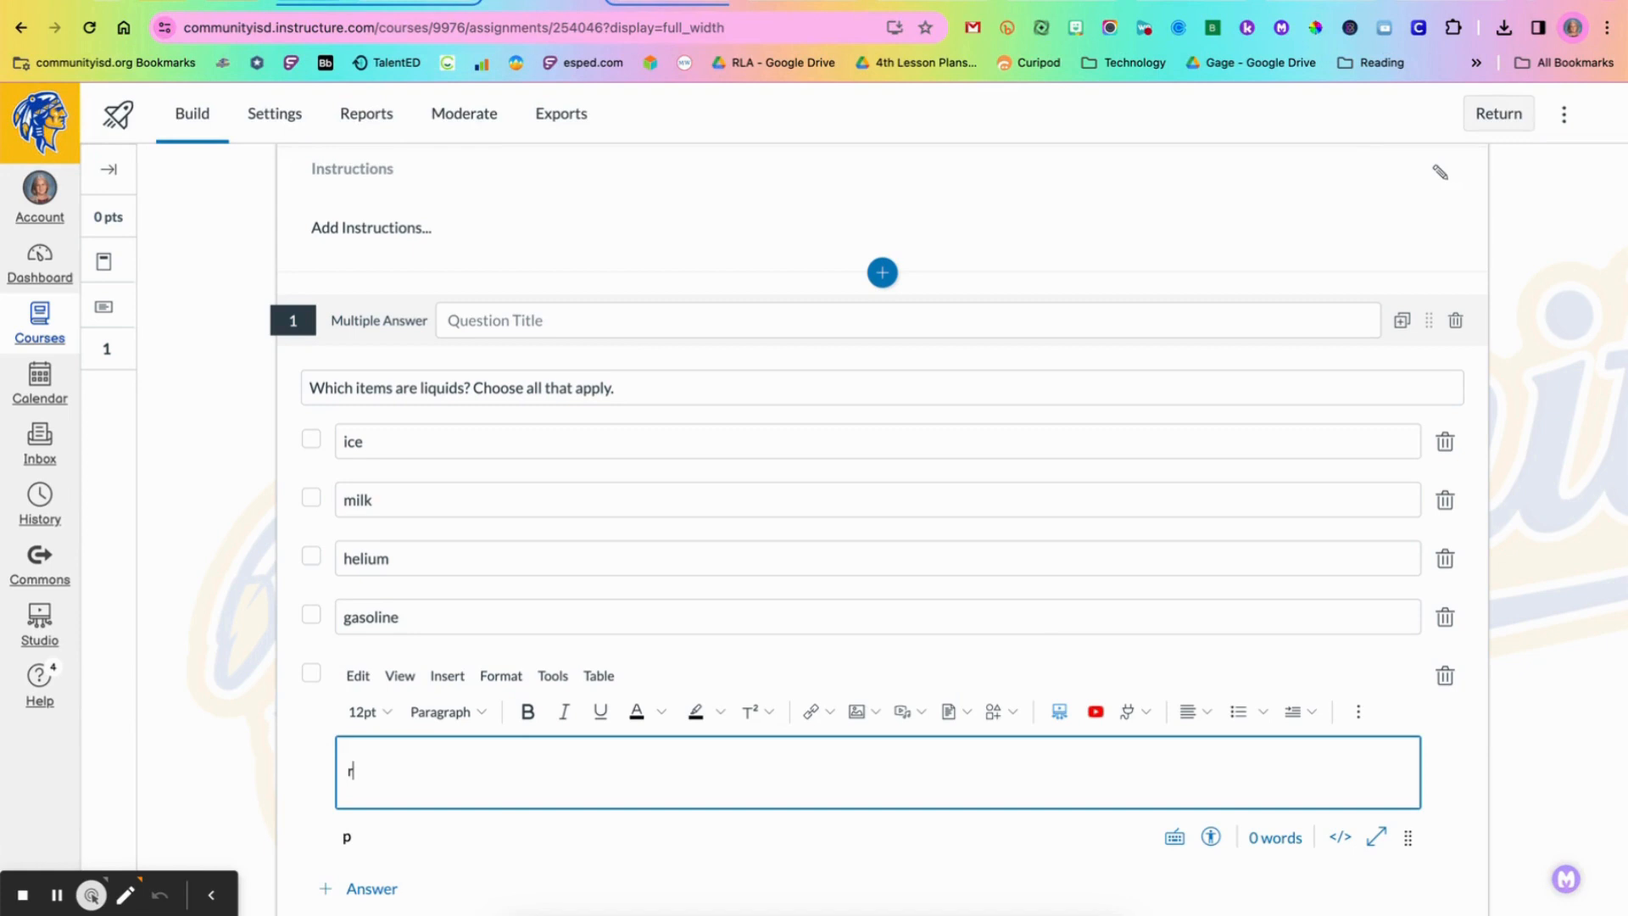
text(ock)
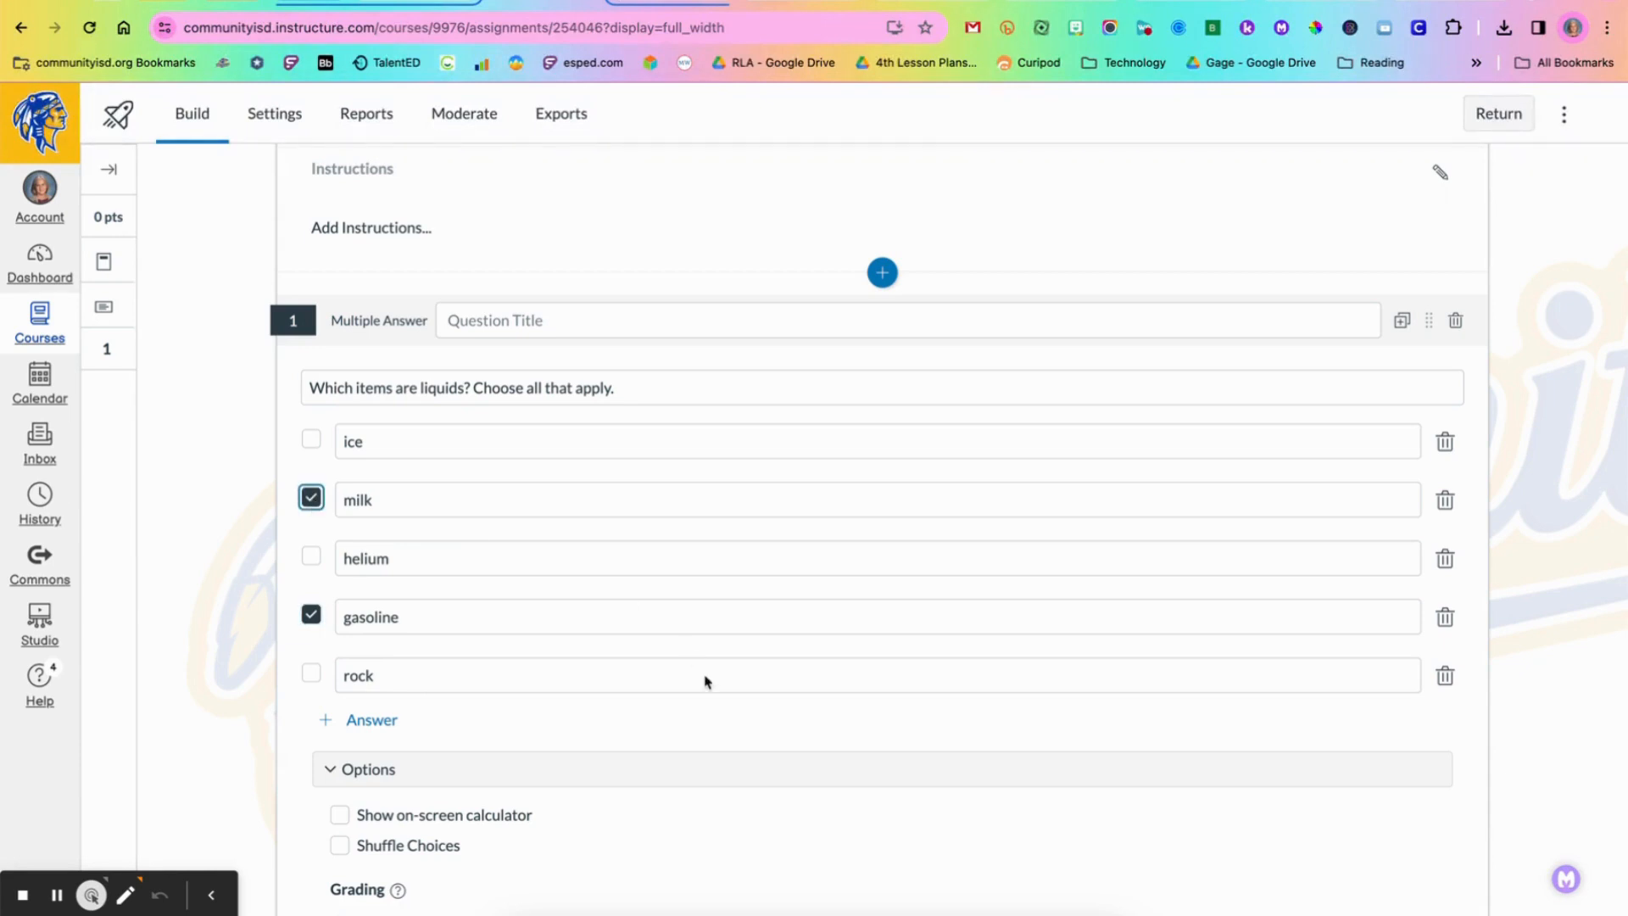
Step: Enable Shuffle Choices and save the 5-point liquids question
scroll(down, 3)
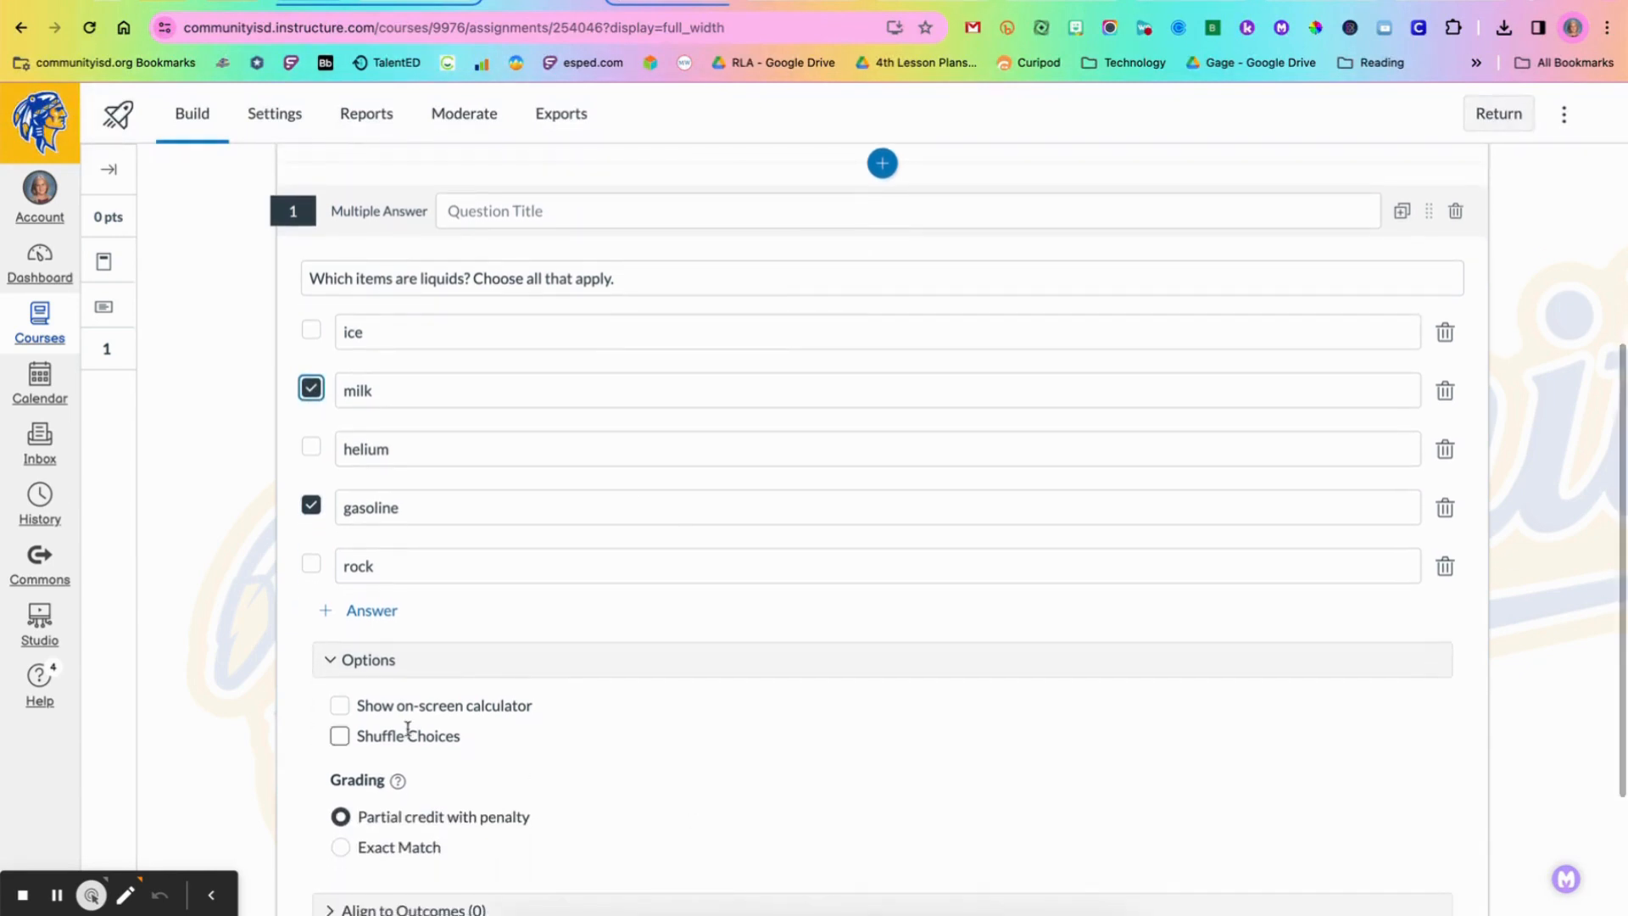
click(339, 735)
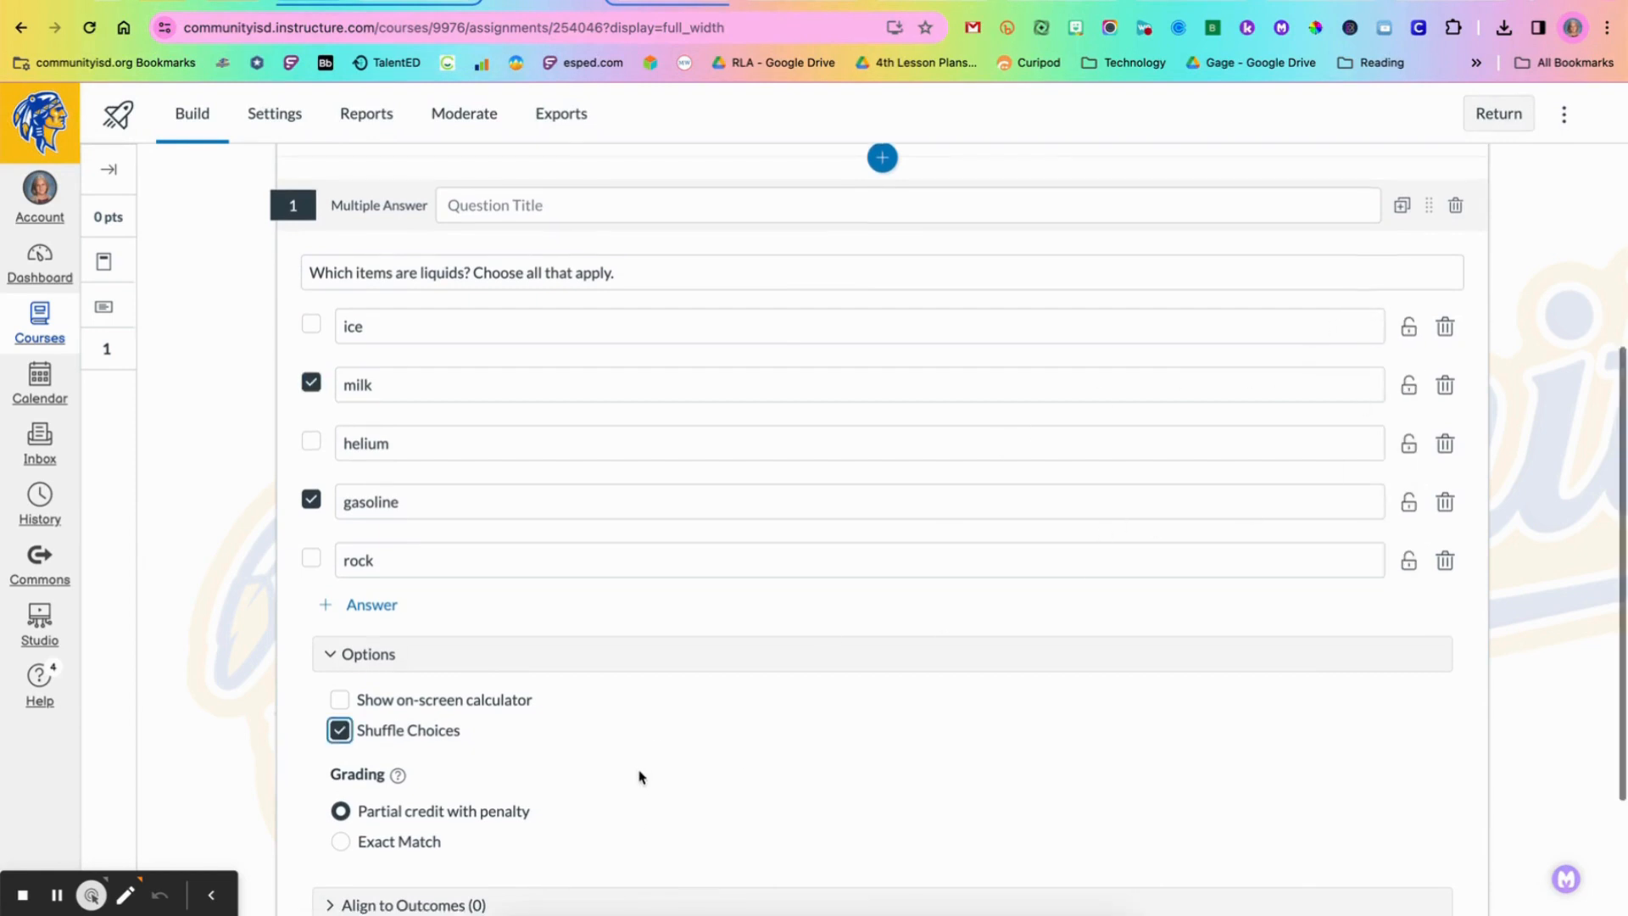
scroll(down, 3)
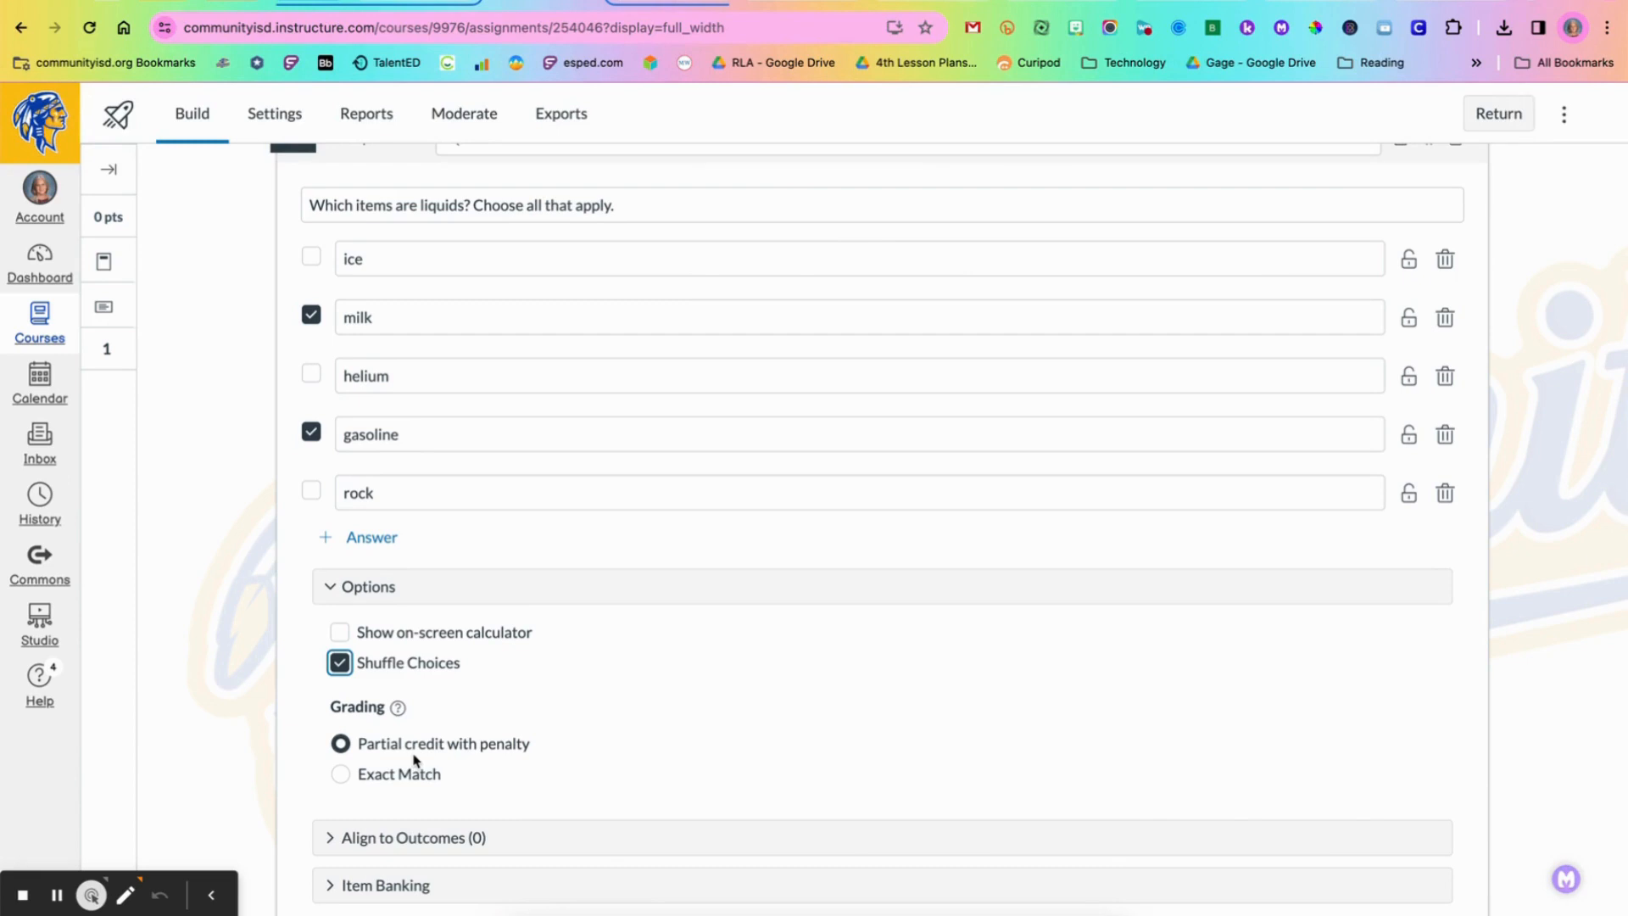
mouse_move(509, 777)
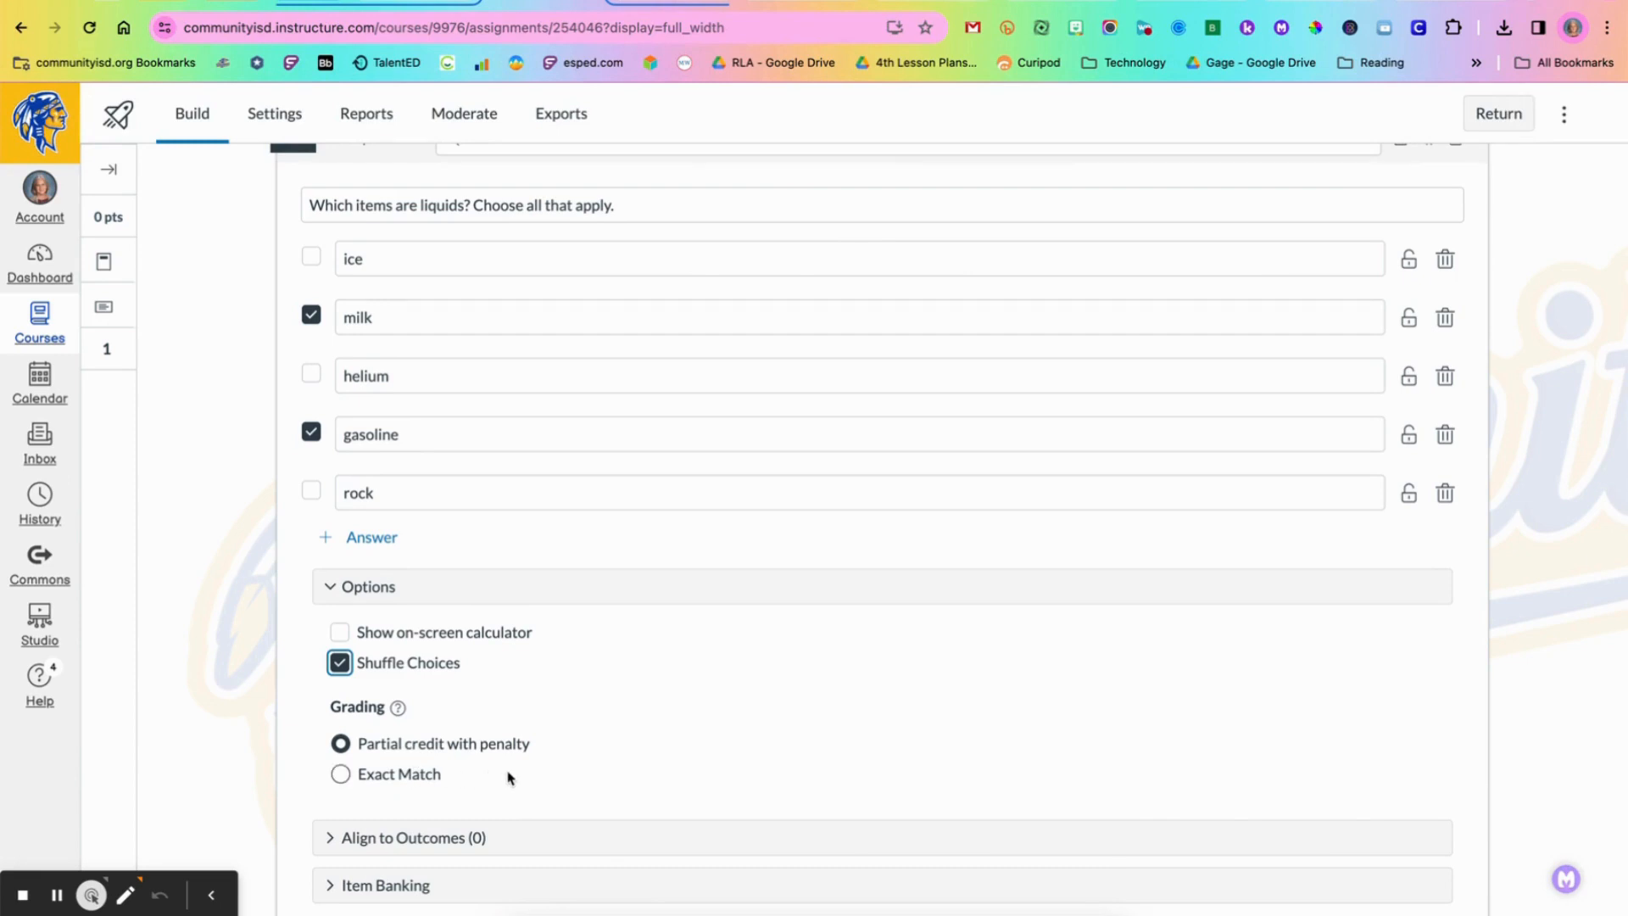
scroll(down, 3)
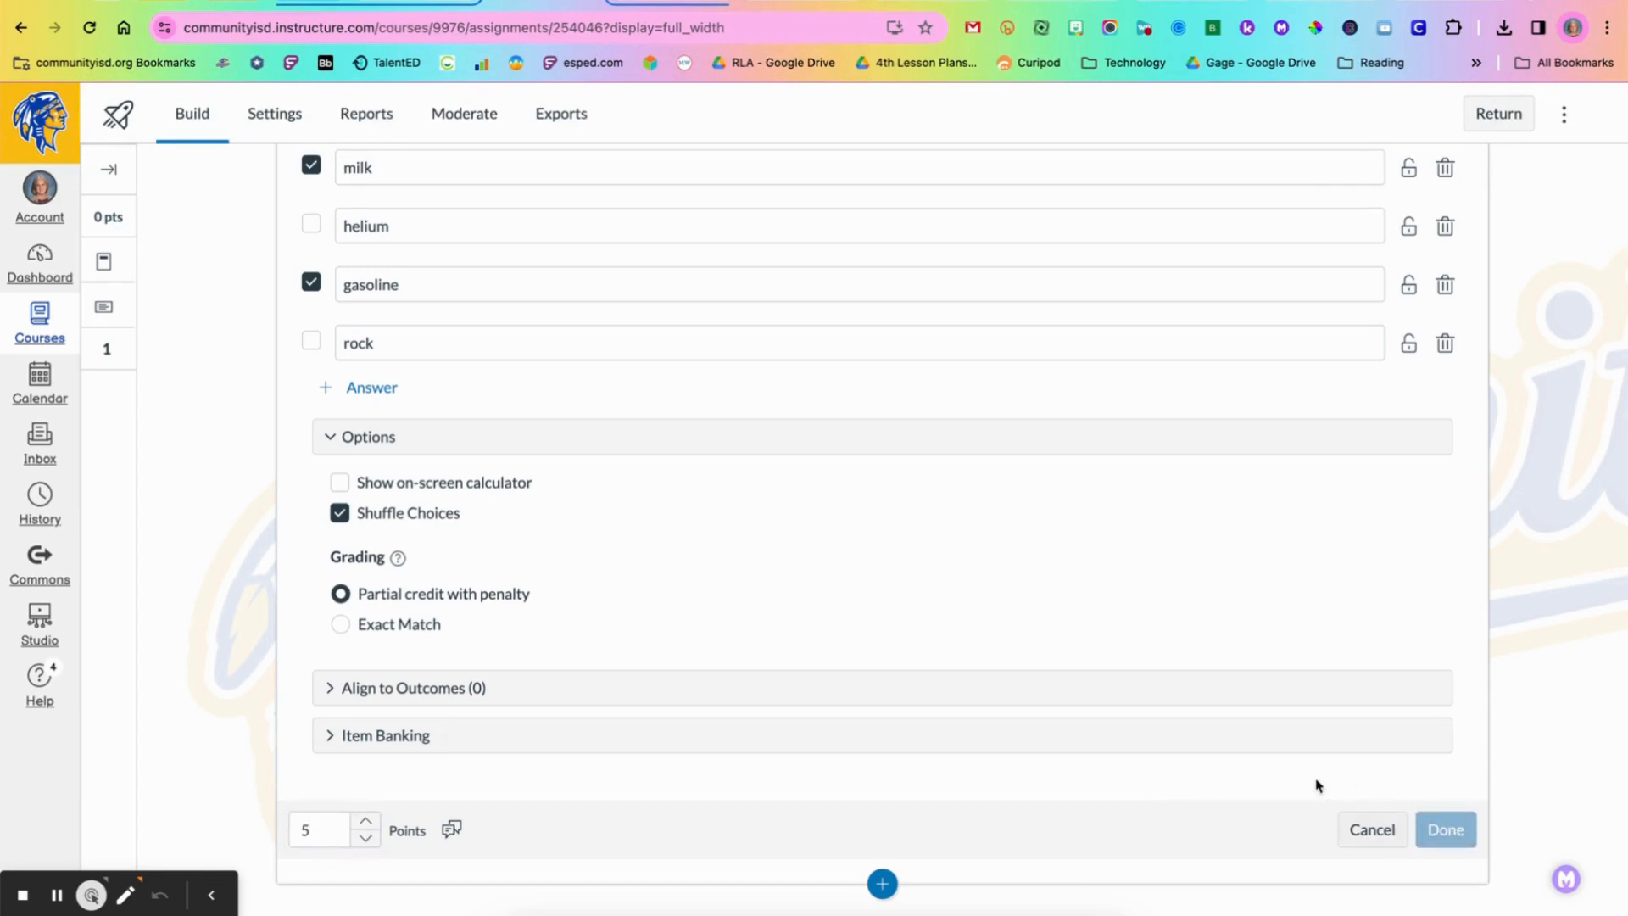
click(1444, 829)
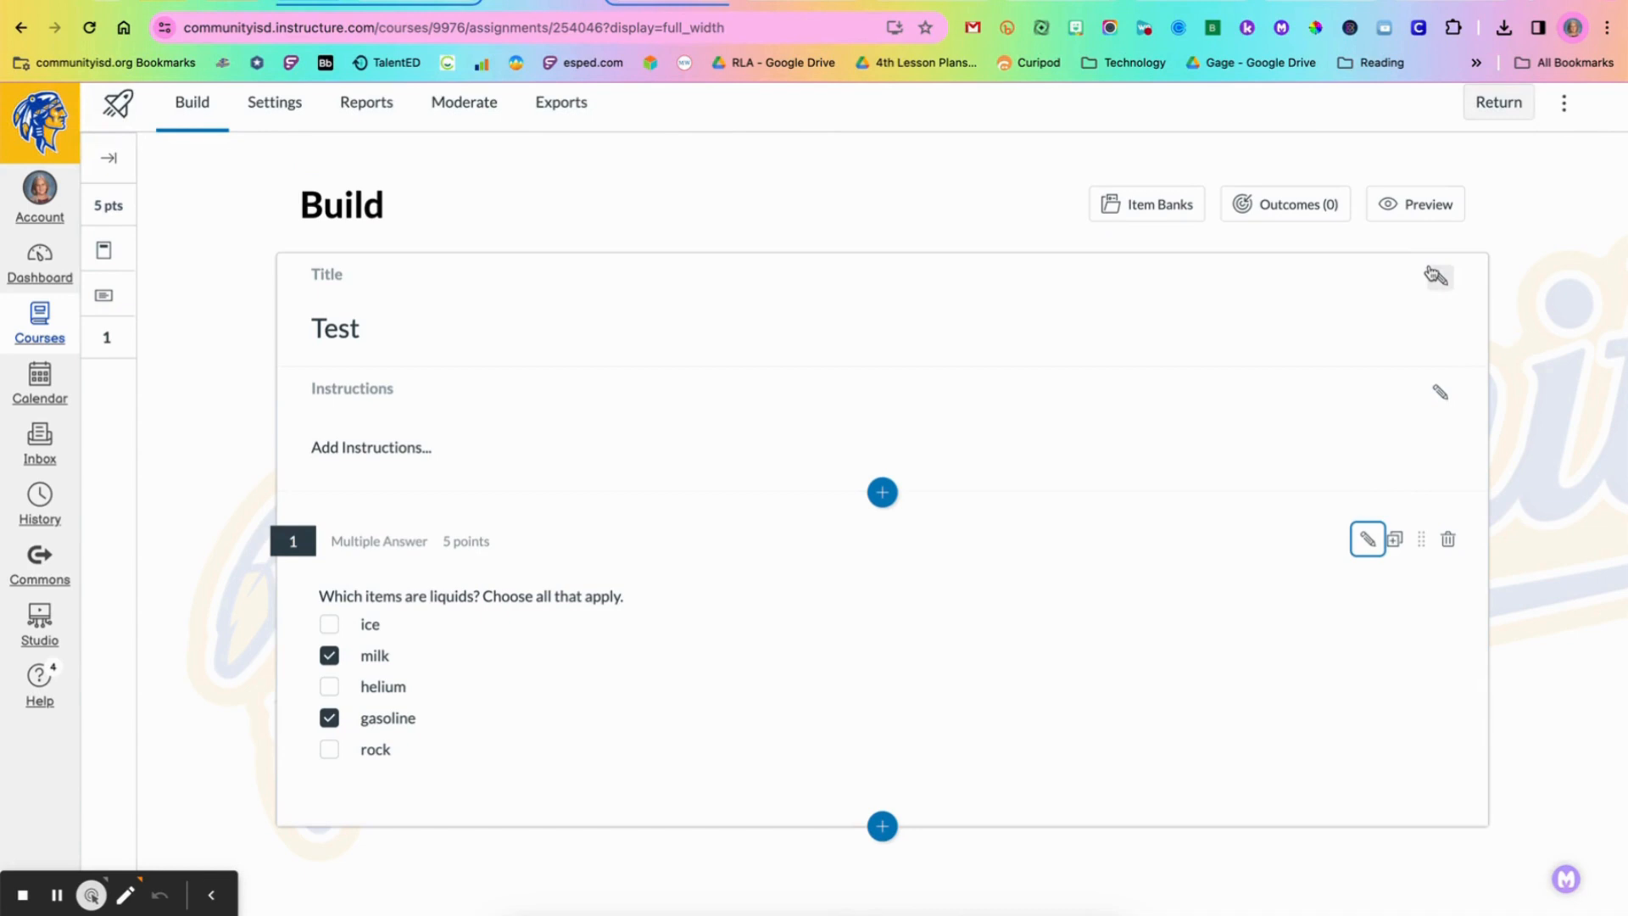
click(1414, 204)
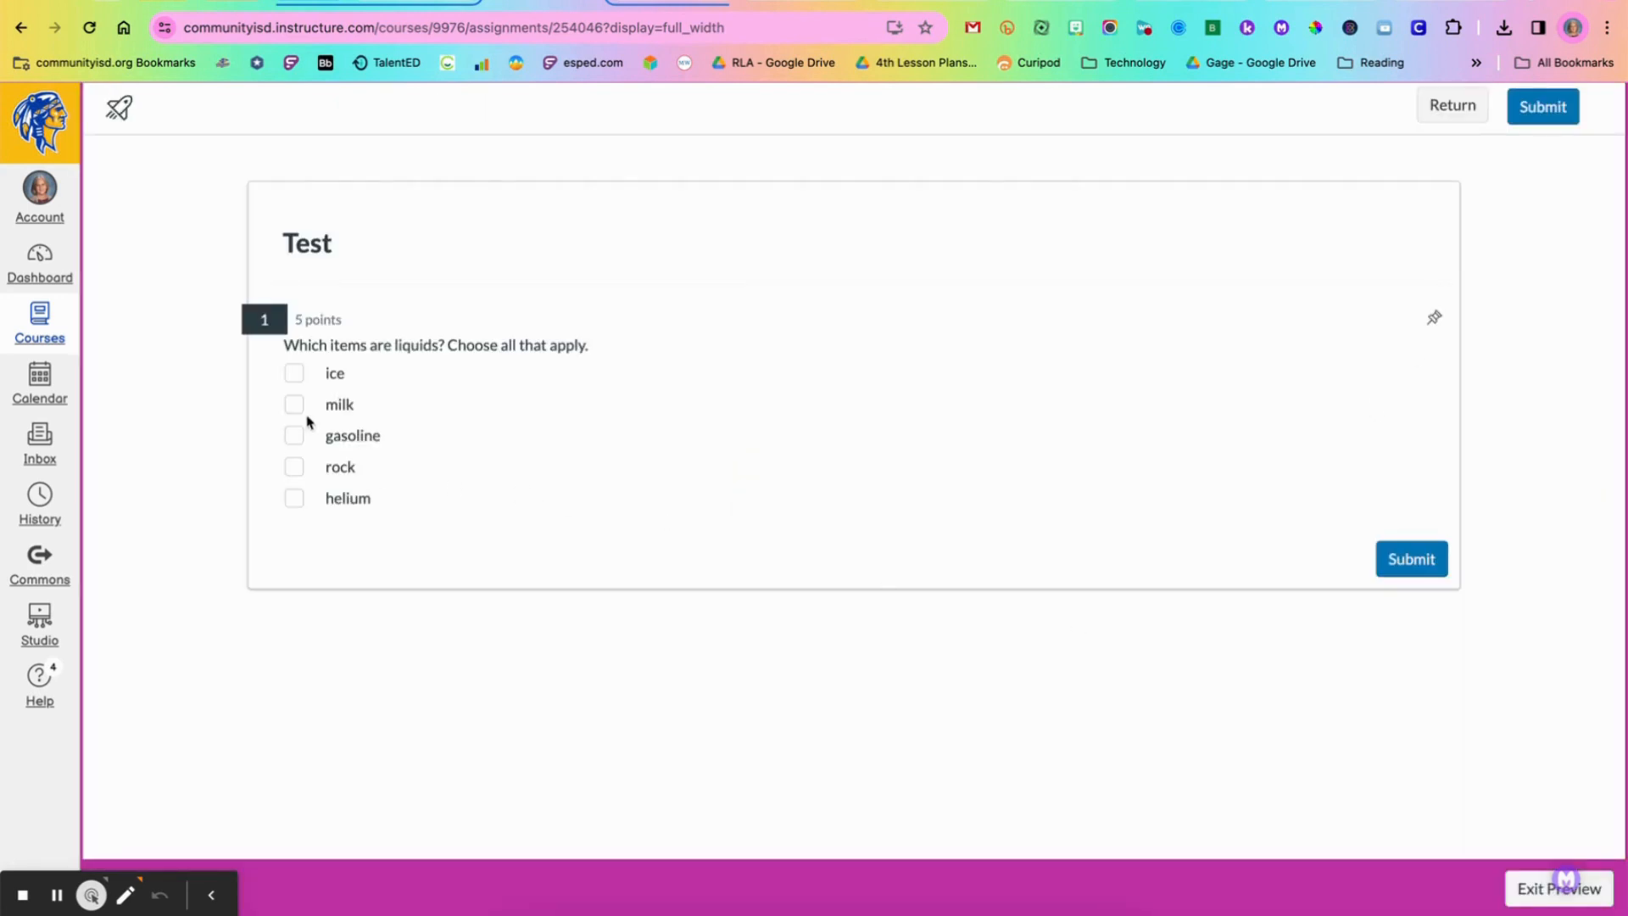
click(294, 403)
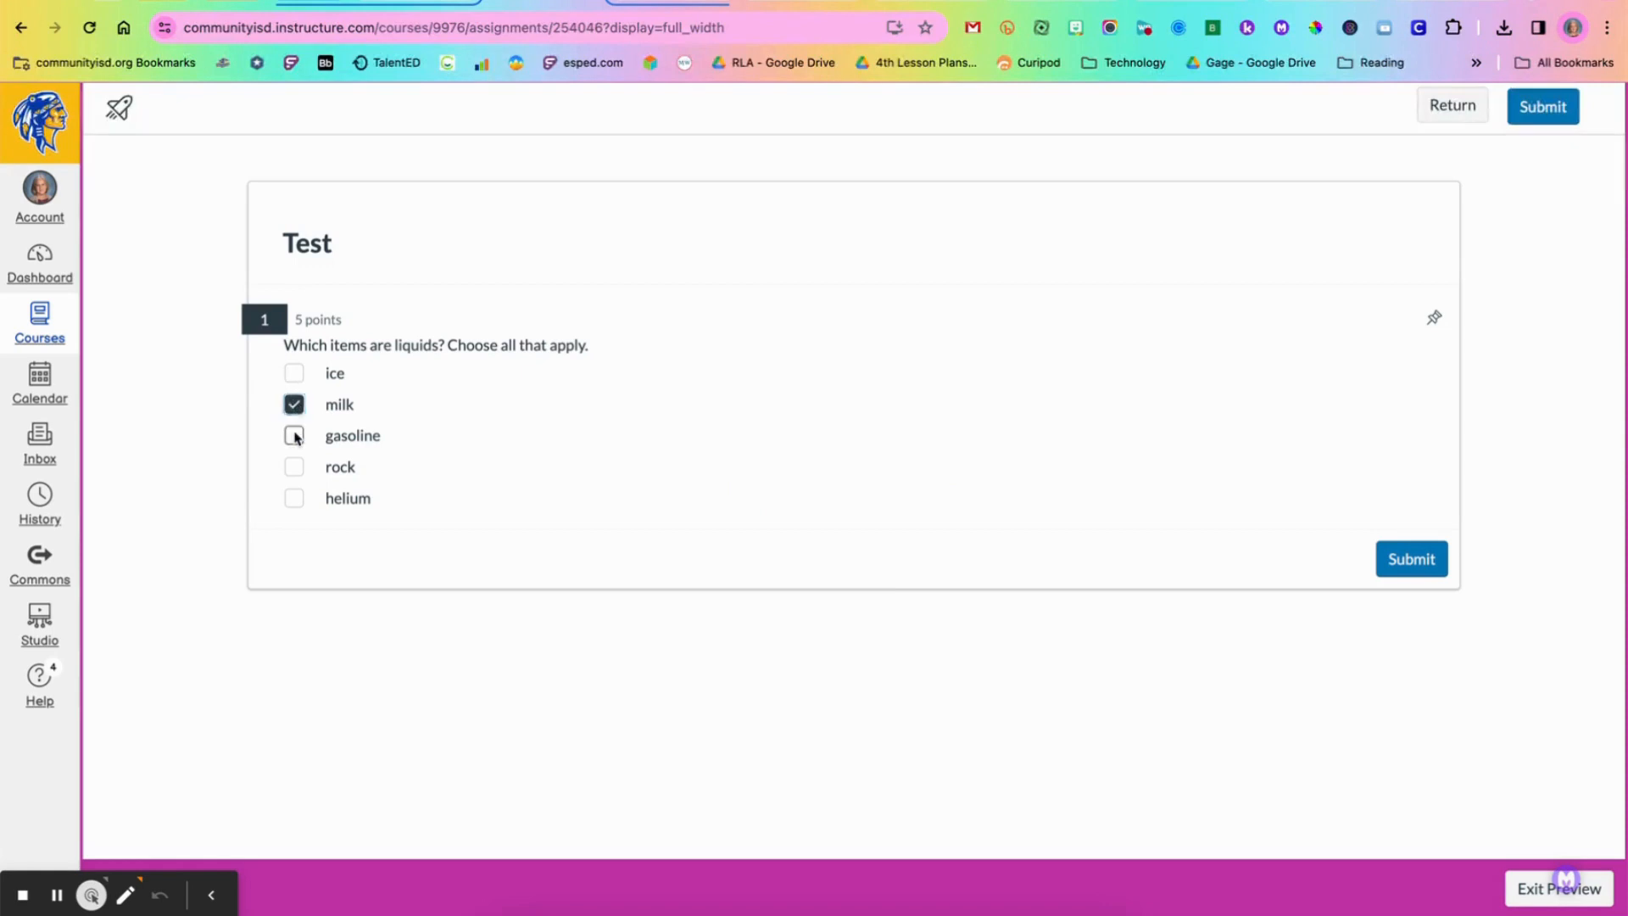
click(295, 435)
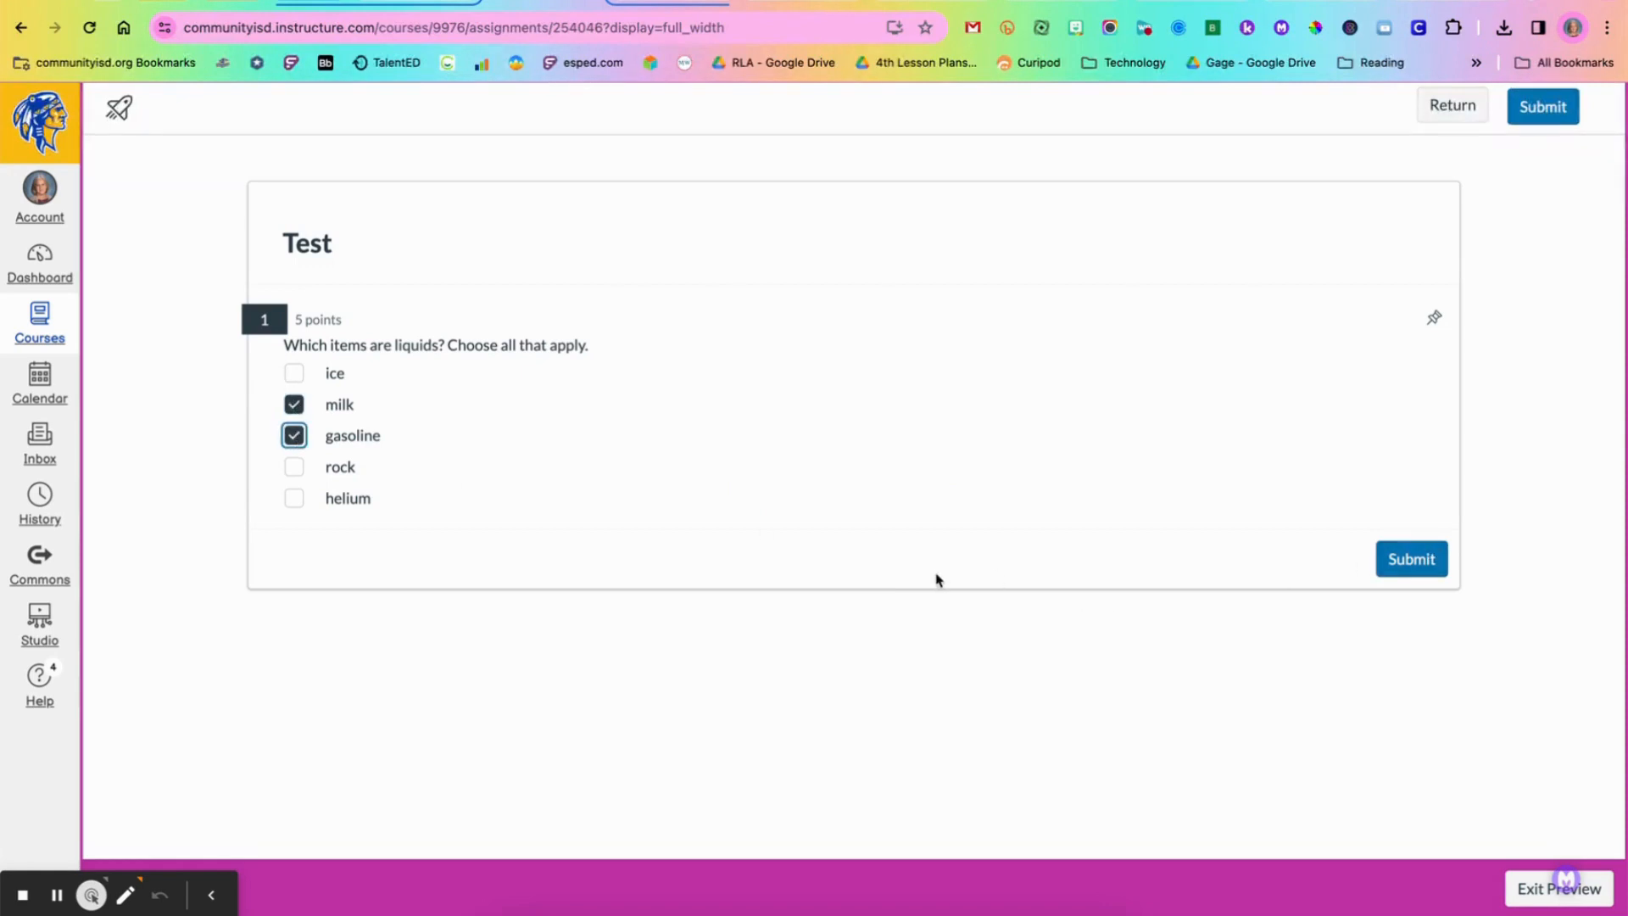
click(294, 435)
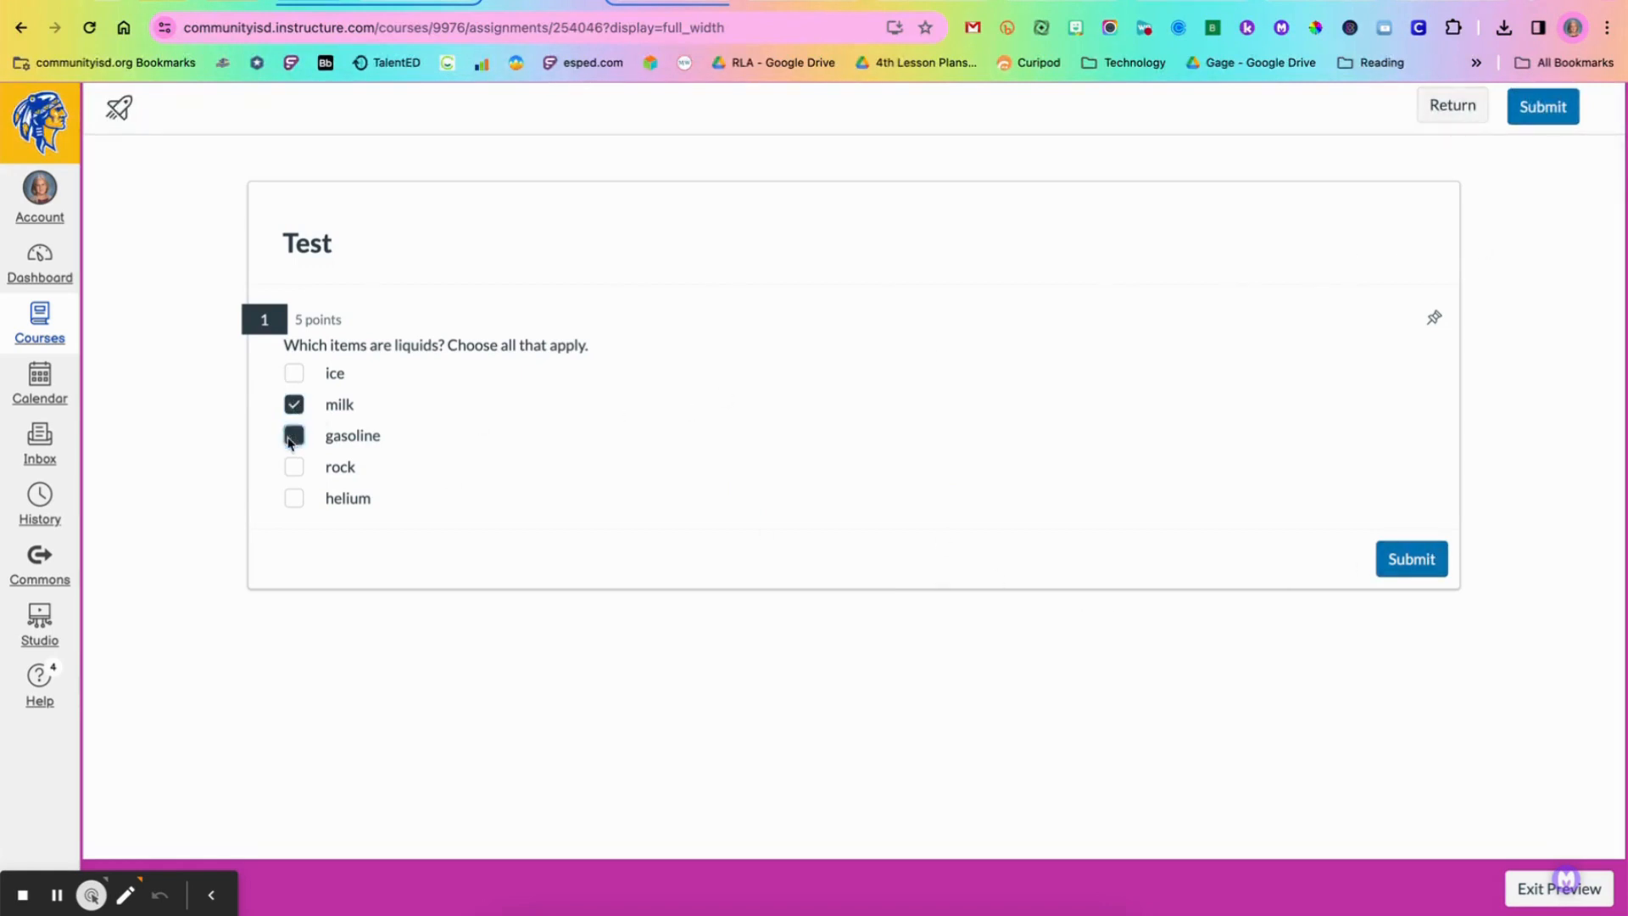
click(294, 404)
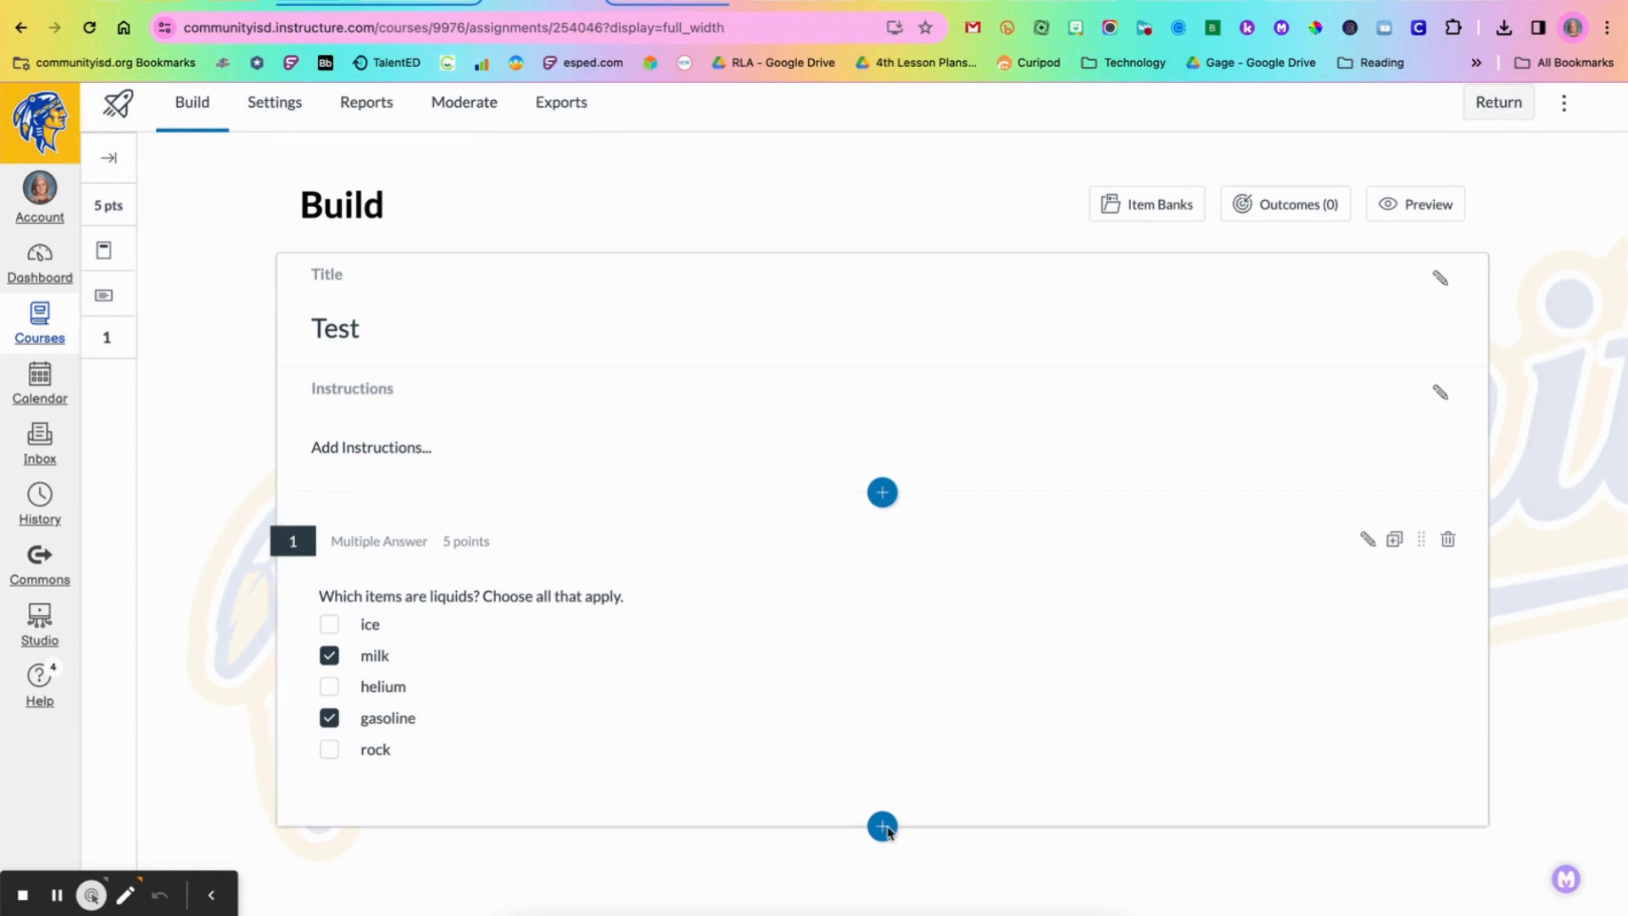
mouse_move(881, 825)
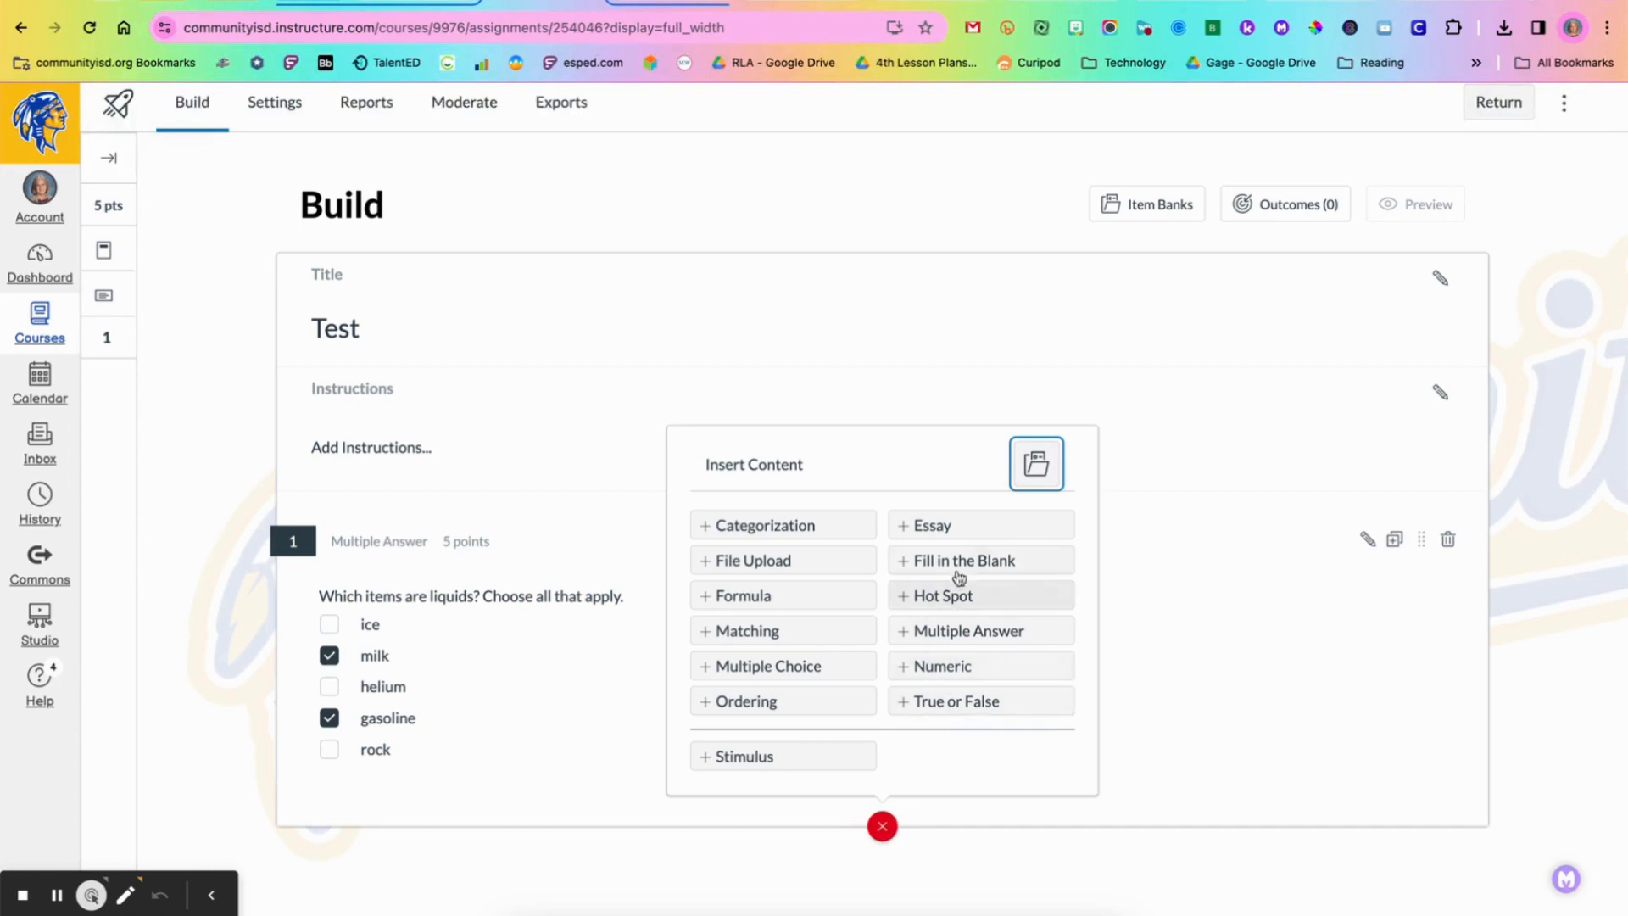
Step: Insert a Fill in the Blank question as question 2
click(966, 560)
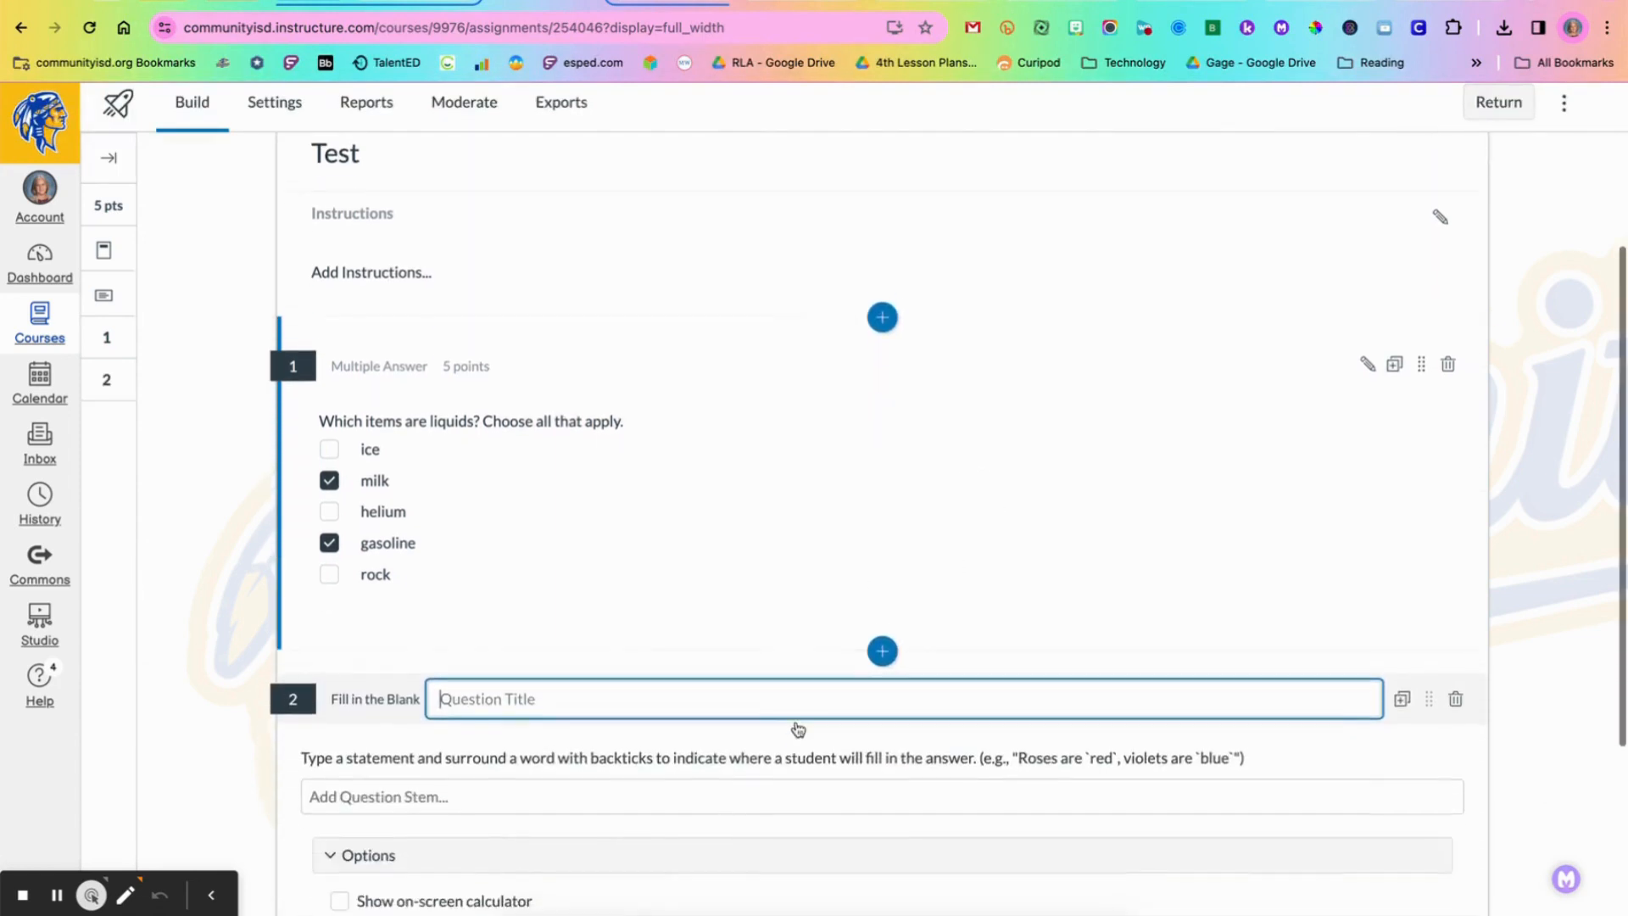
scroll(down, 3)
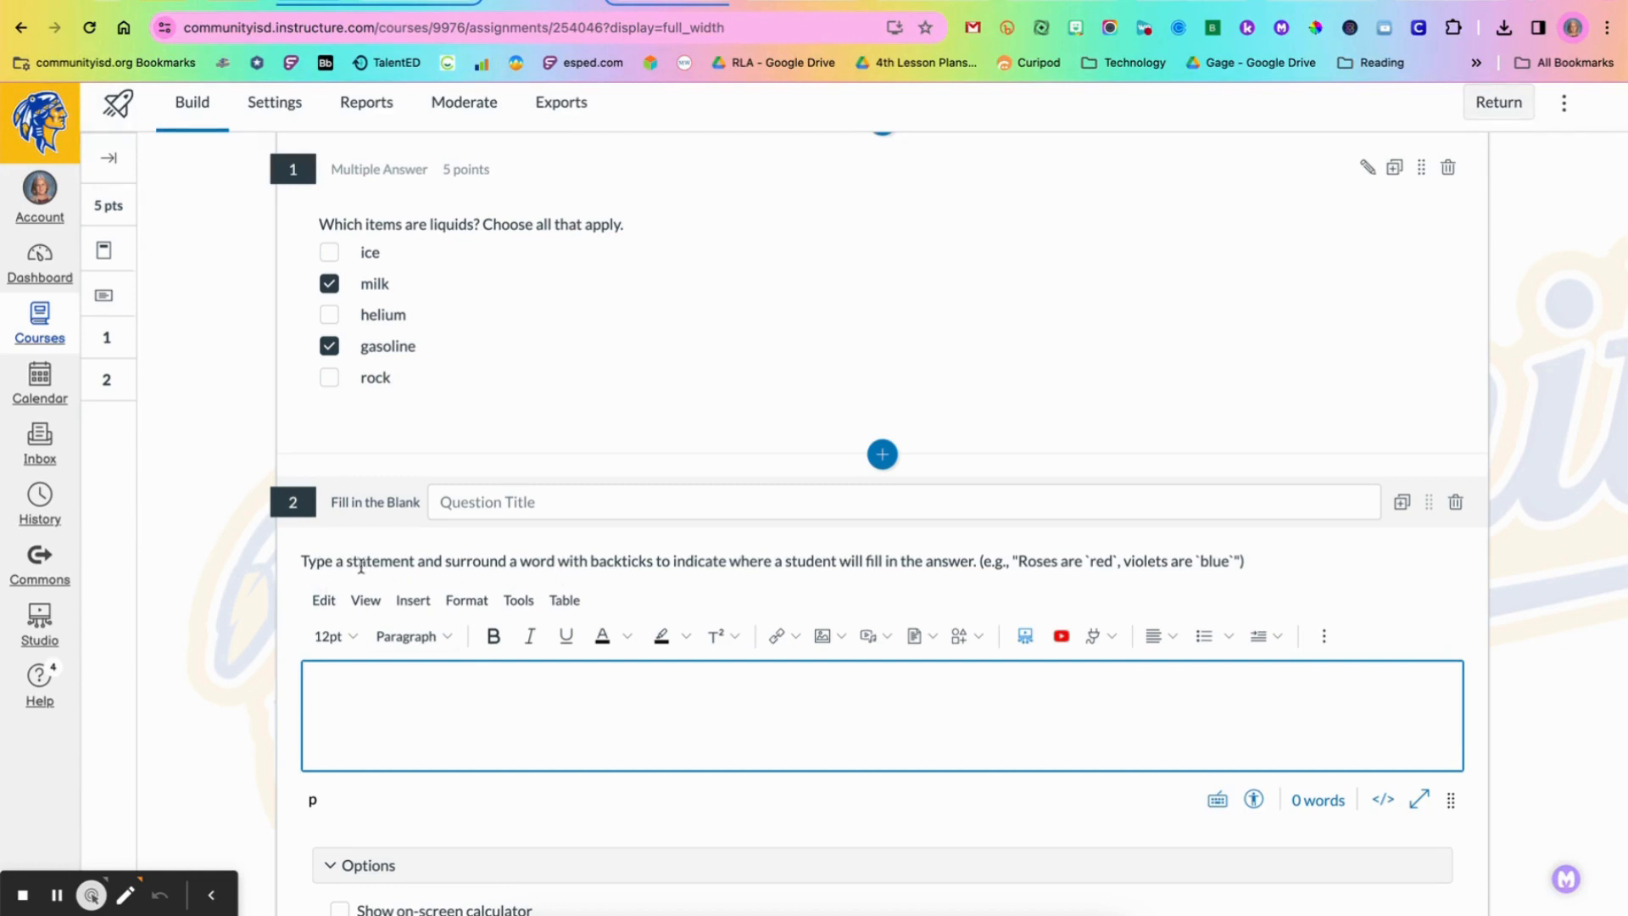
mouse_move(610, 571)
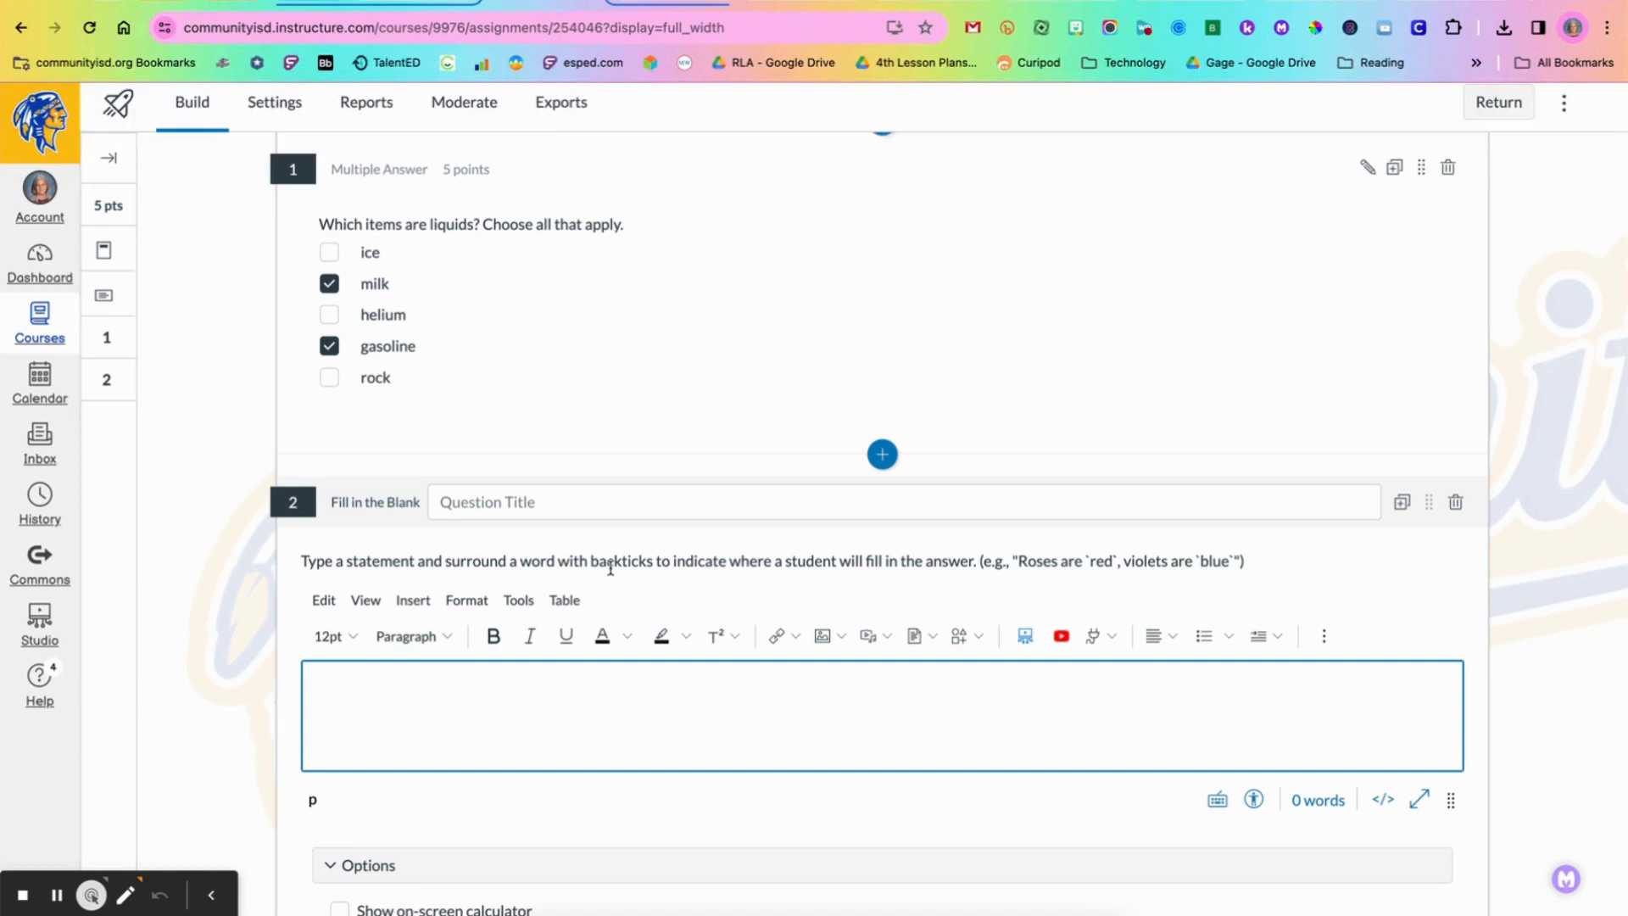
mouse_move(602, 576)
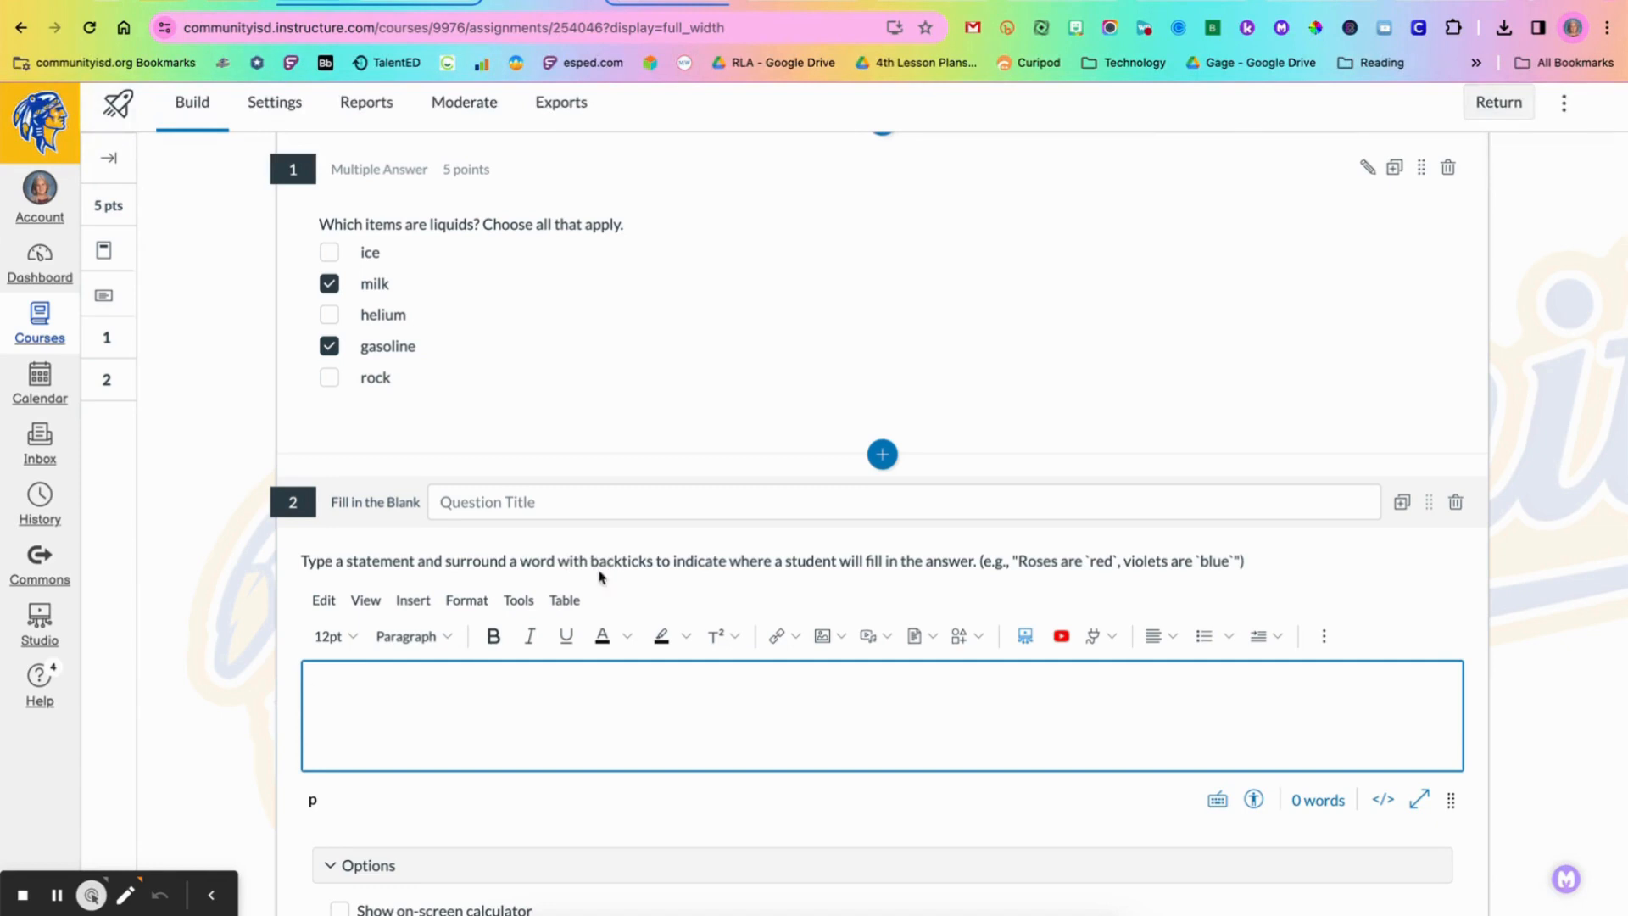
mouse_move(682, 586)
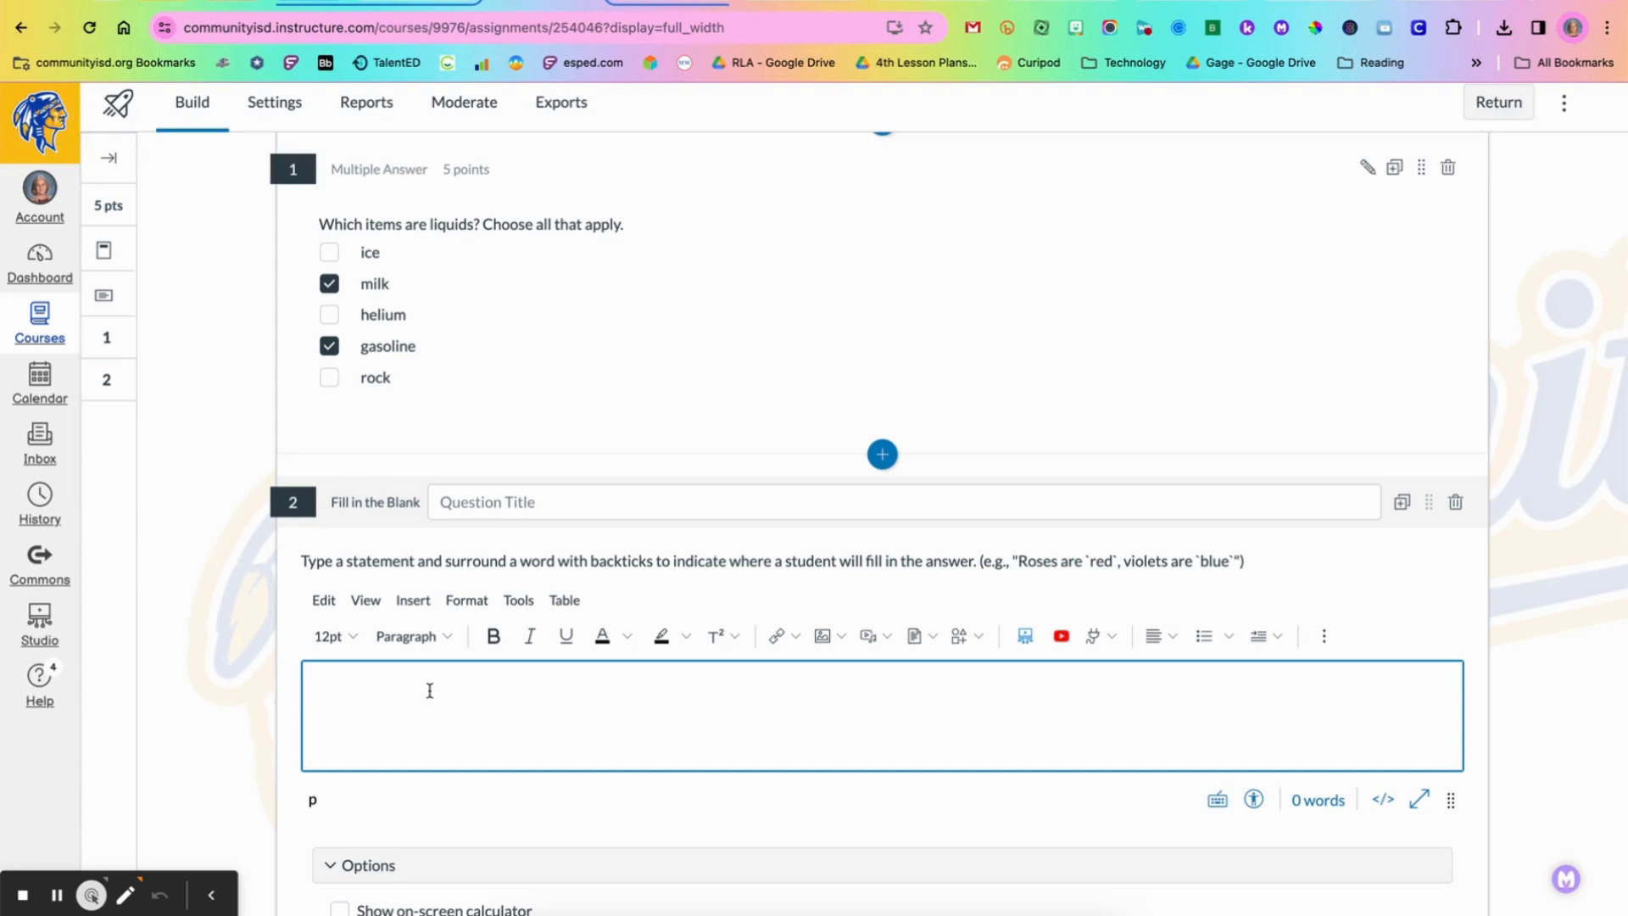
Step: Type the stem 'A `solid` has a defined shape and volume.' with solid backticked
text(A)
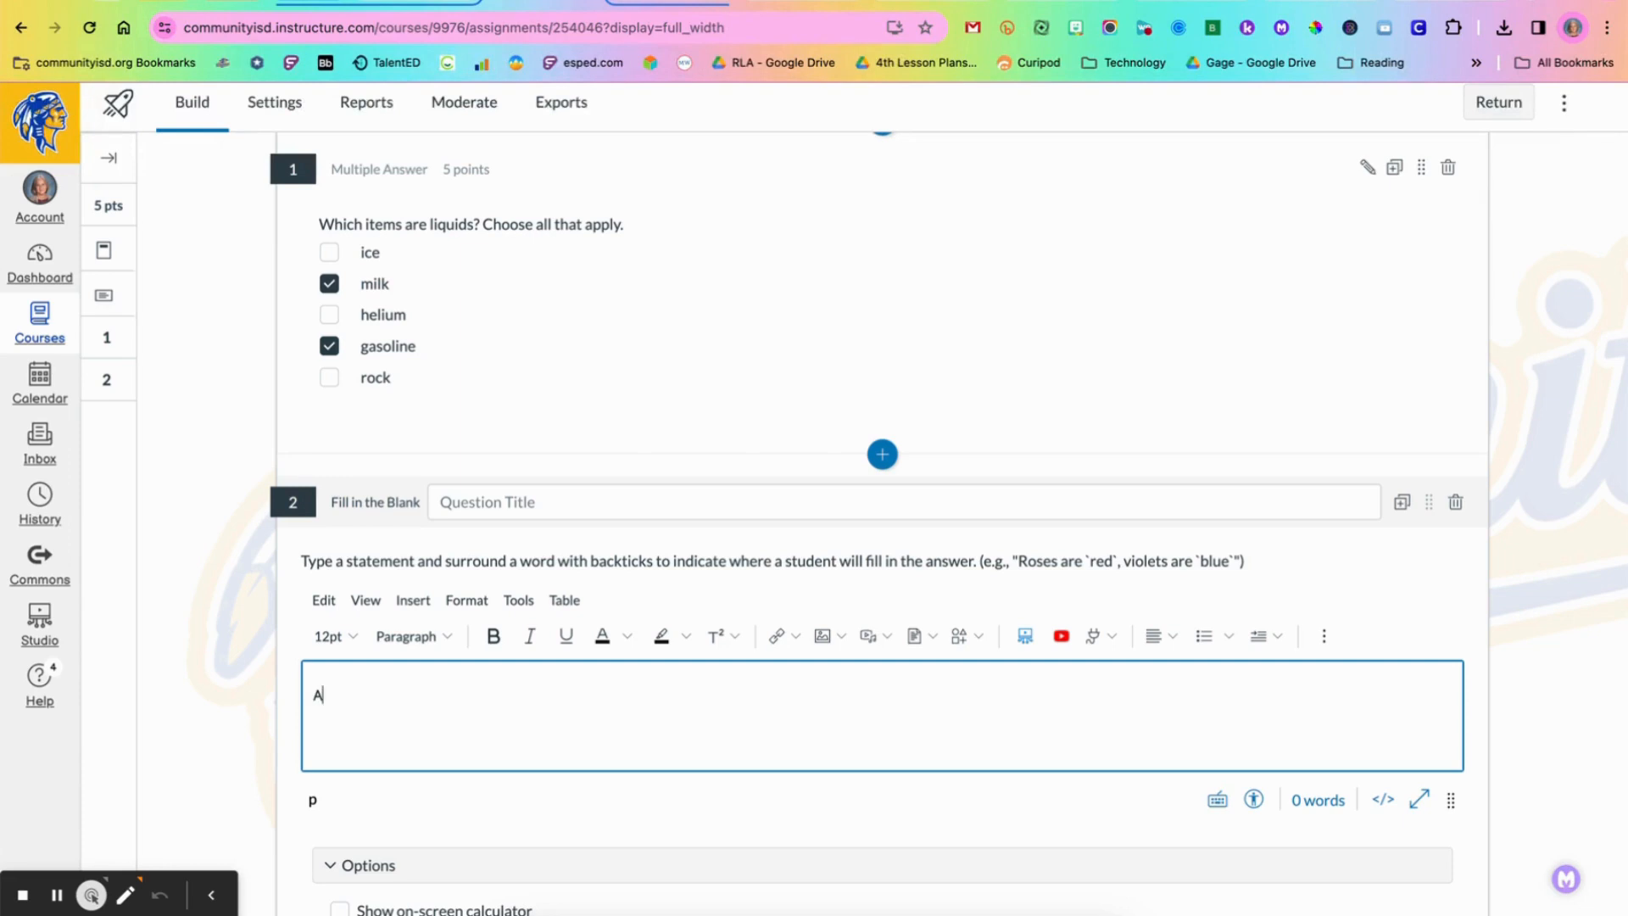
text(" ")
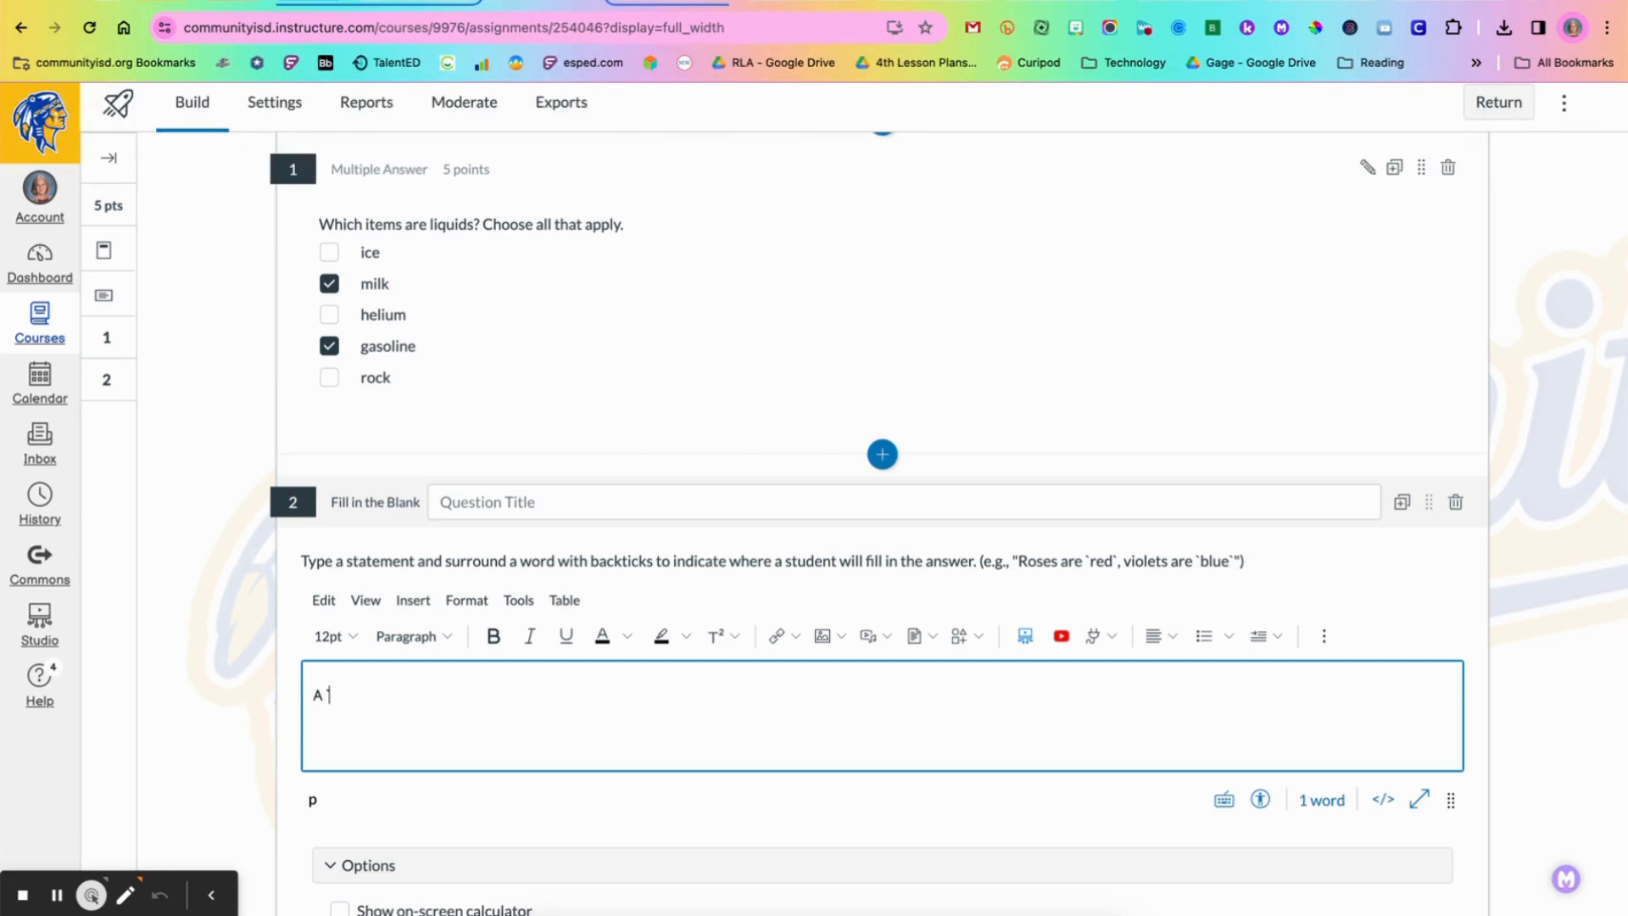
text(`so)
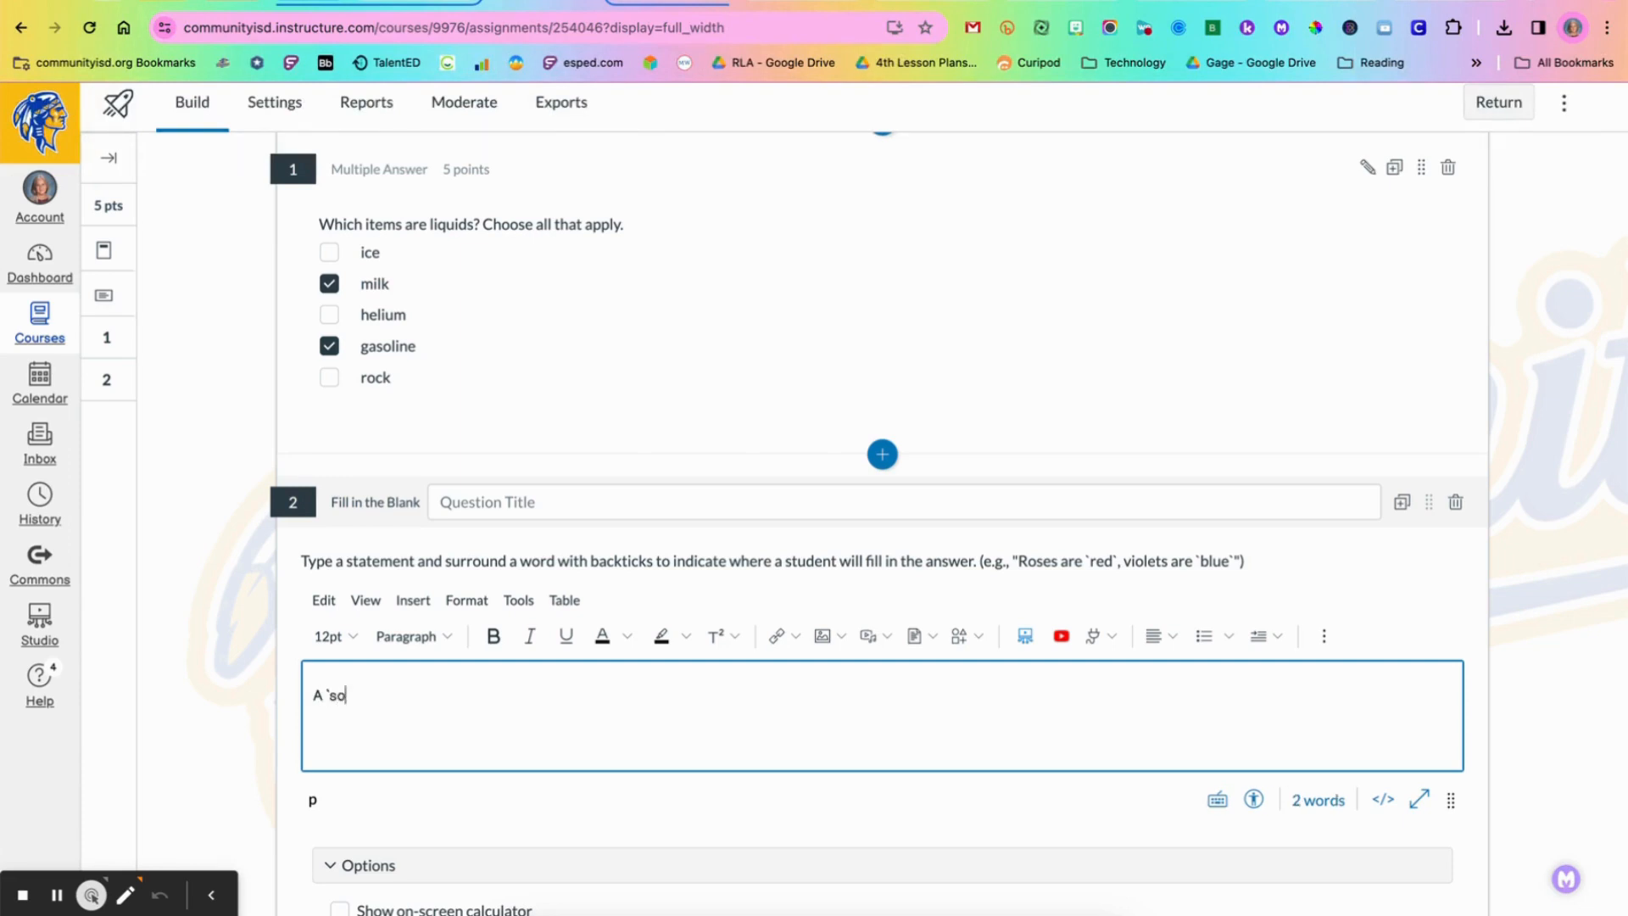
text(lid` has)
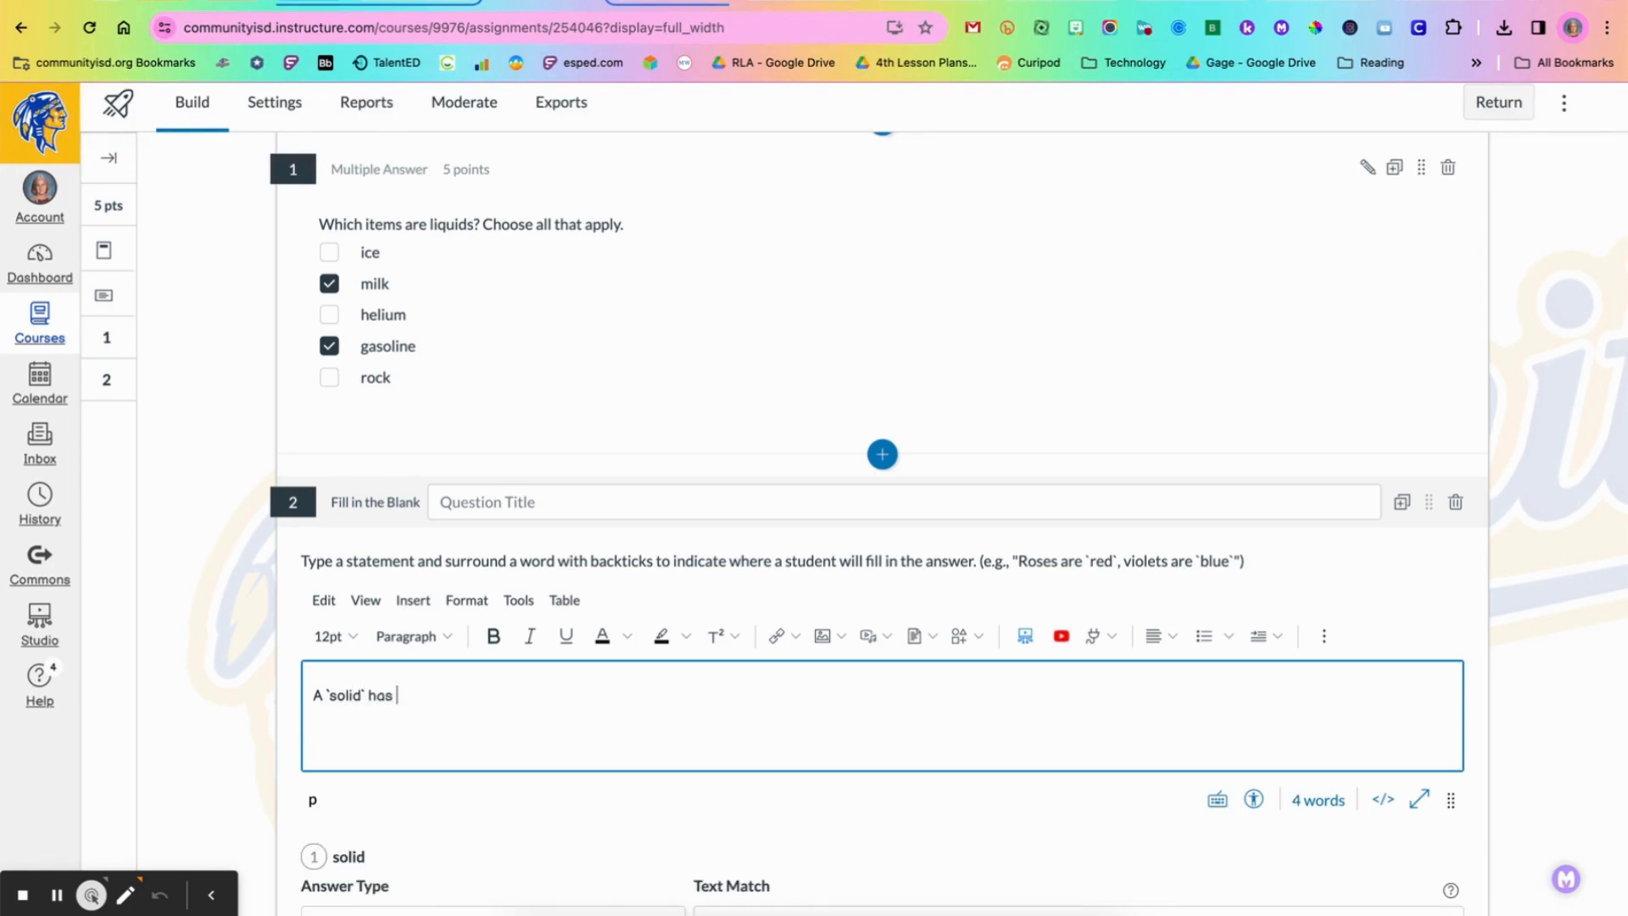
text(a define)
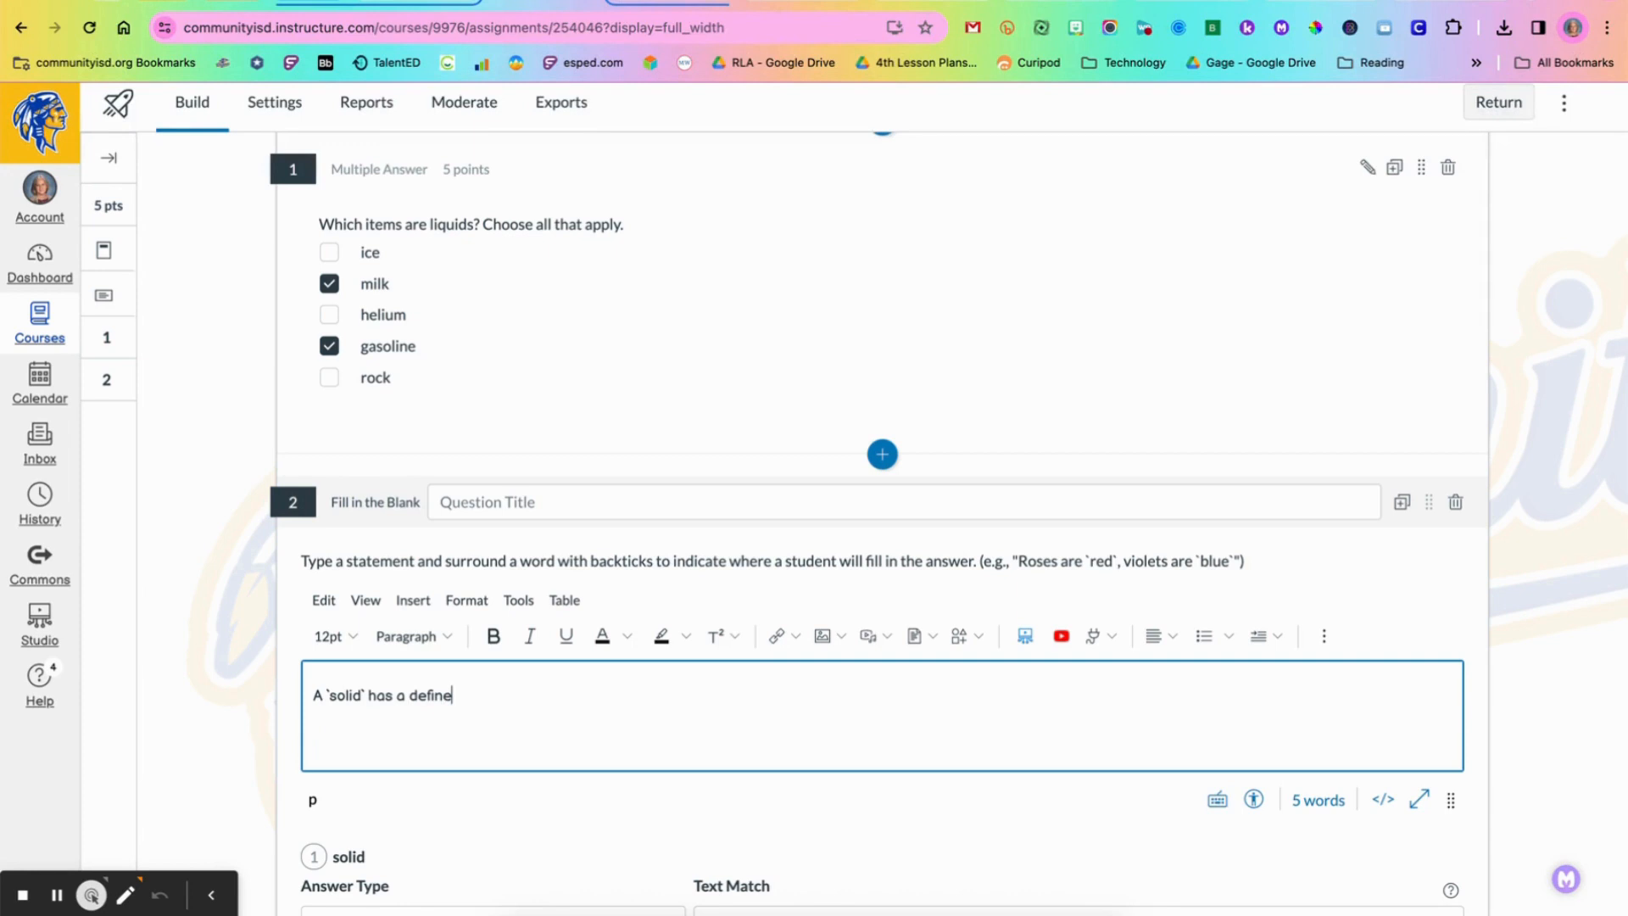
text(d shape and volu)
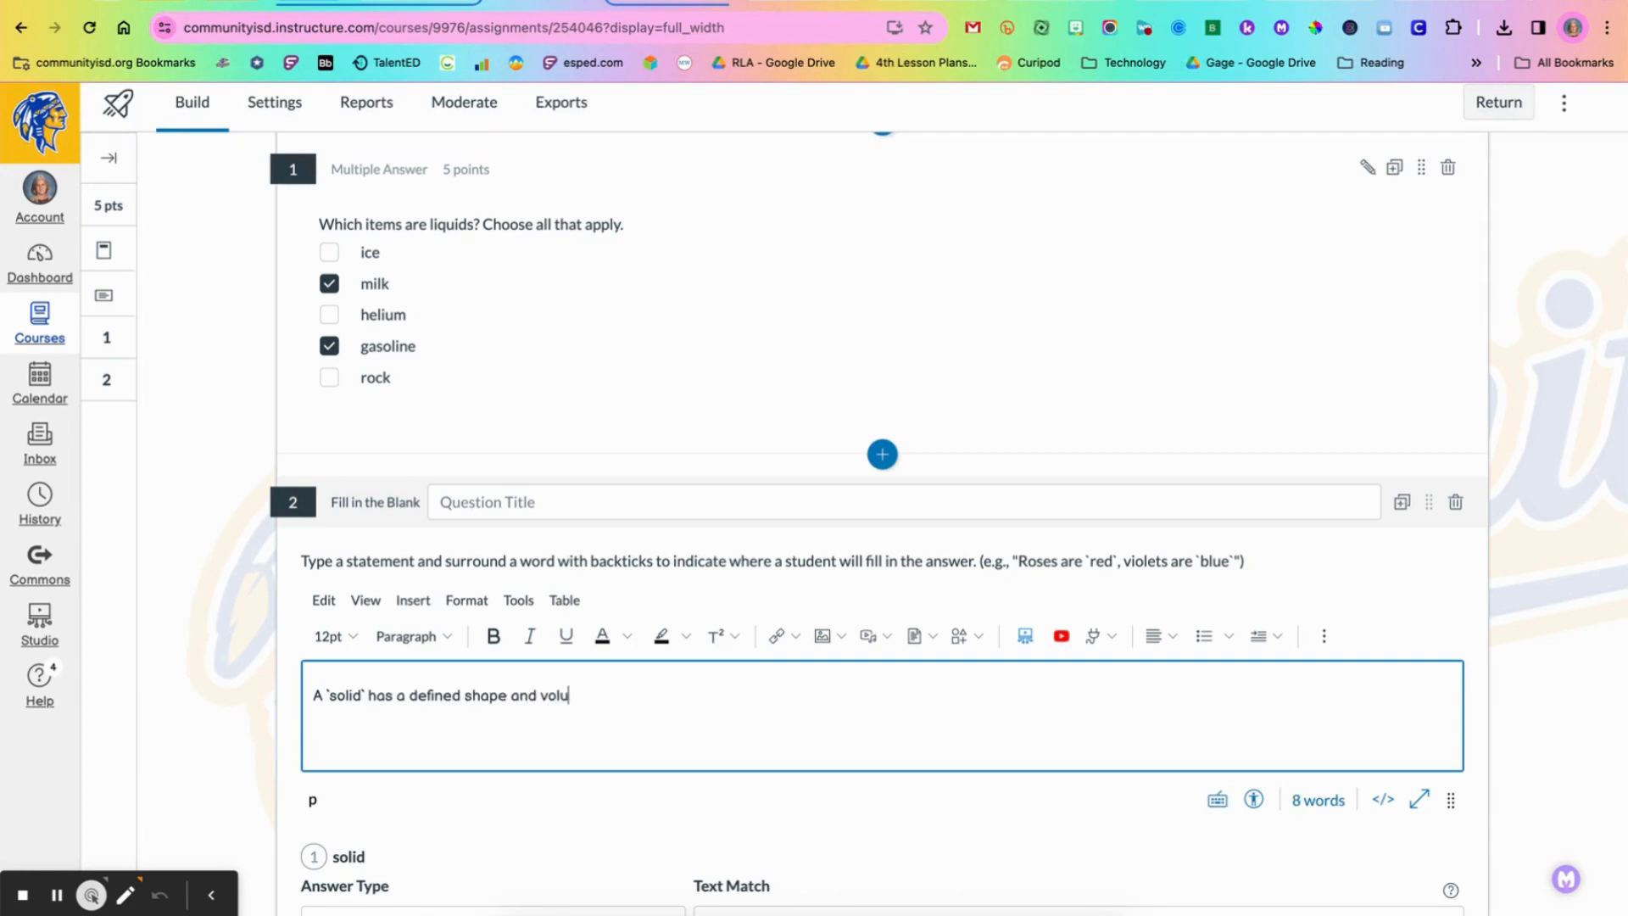
text(me.)
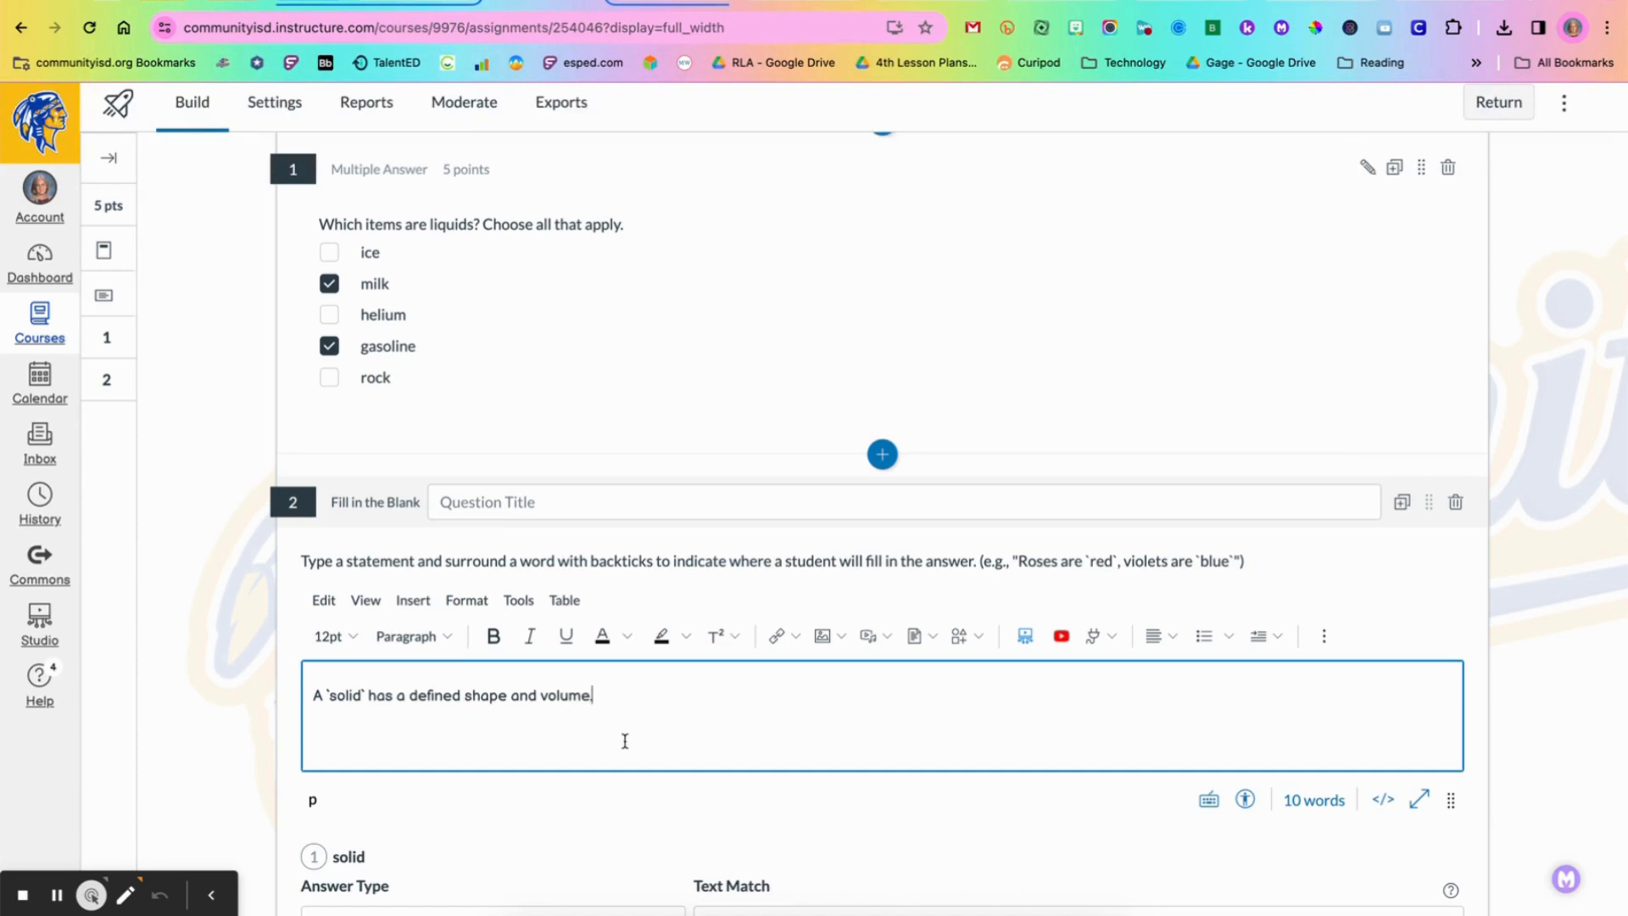
scroll(down, 3)
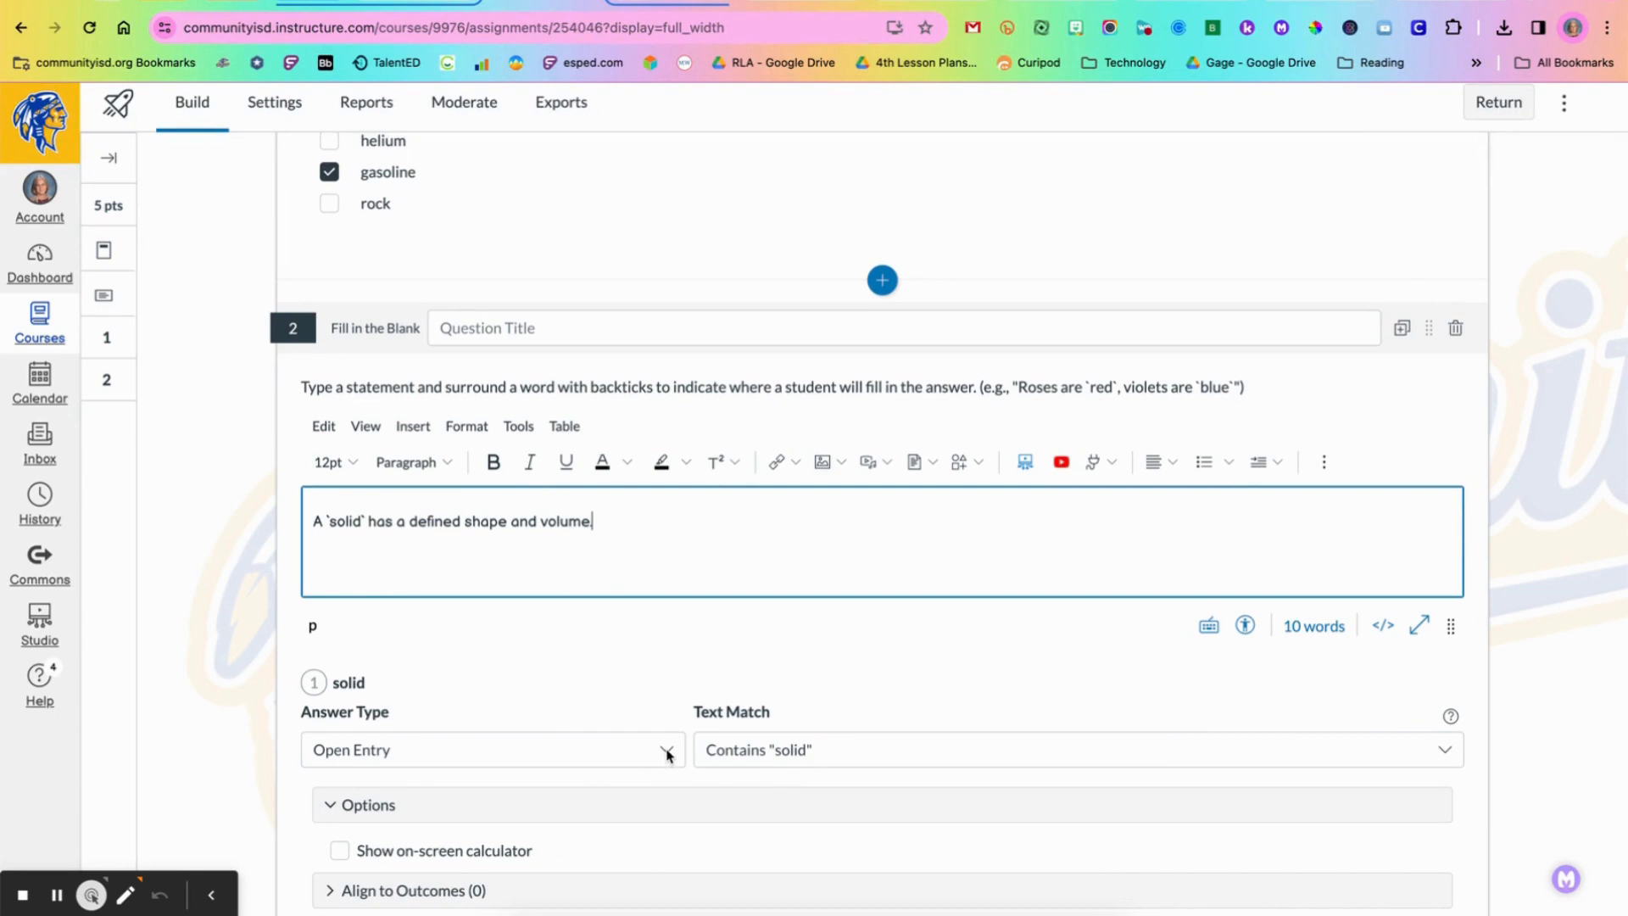
Step: Set the solid blank's answer type to Dropdown
scroll(down, 3)
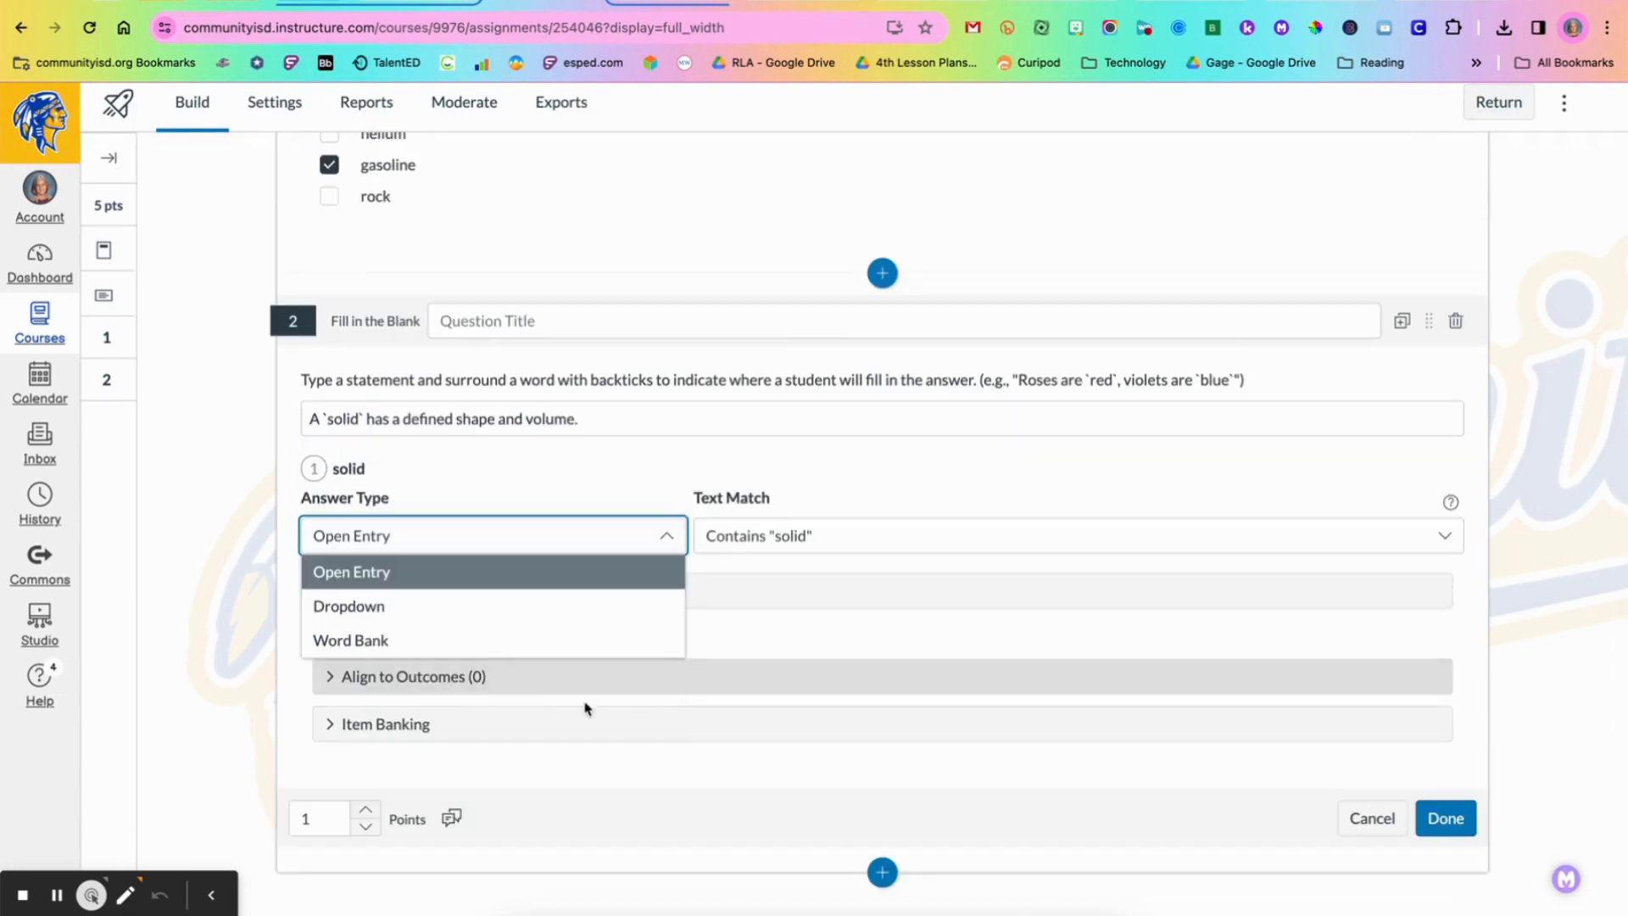
click(348, 606)
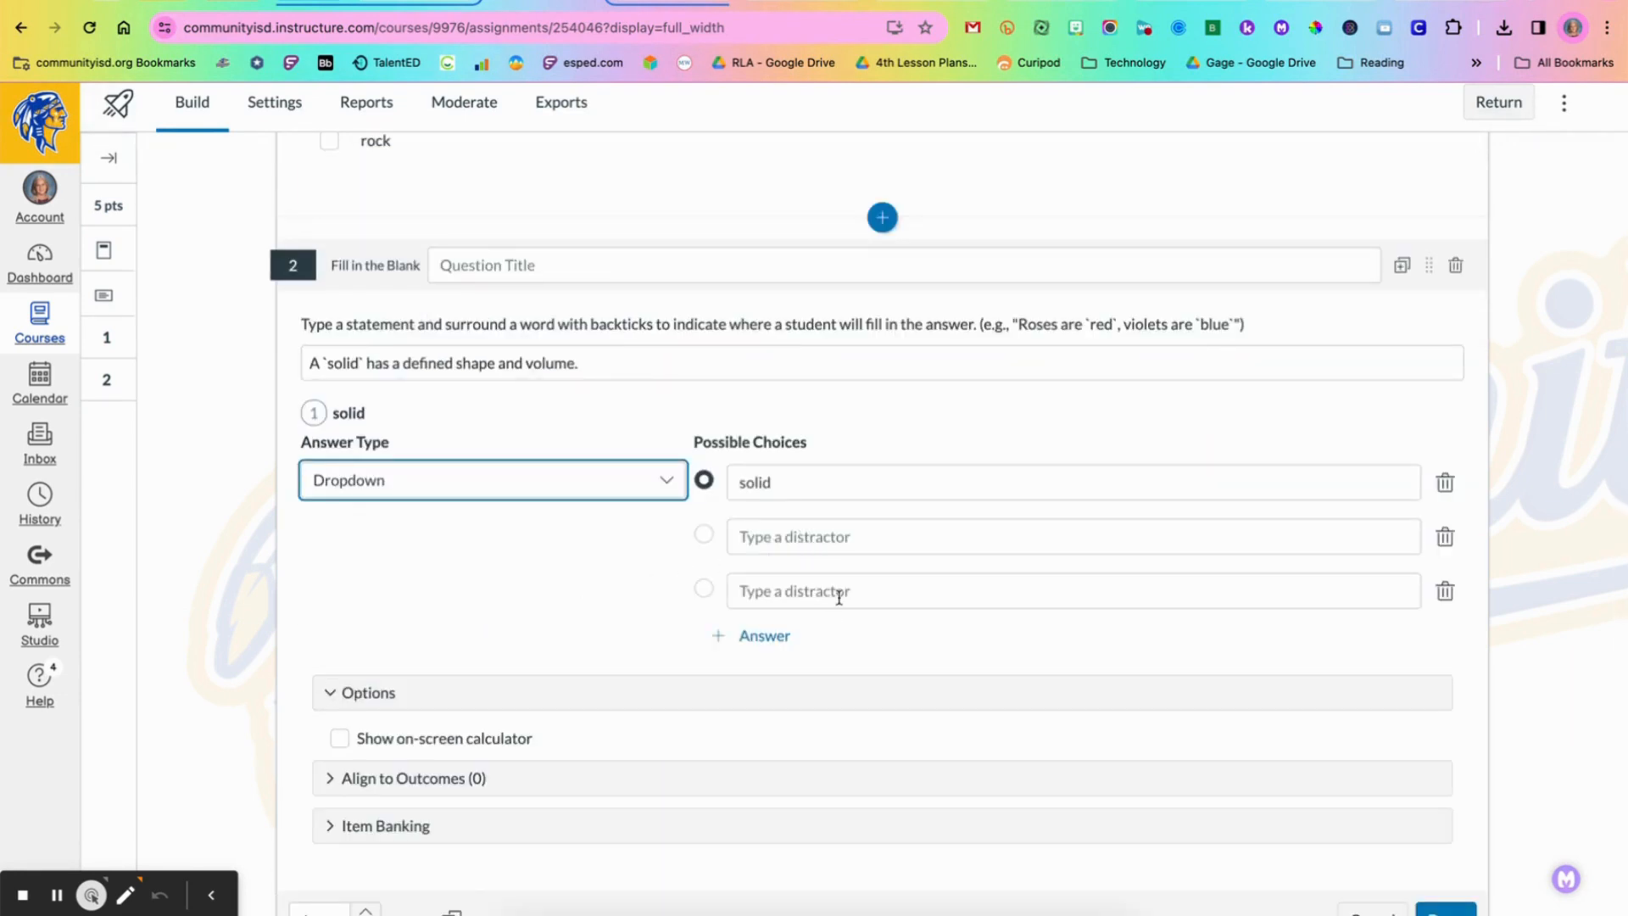
click(488, 480)
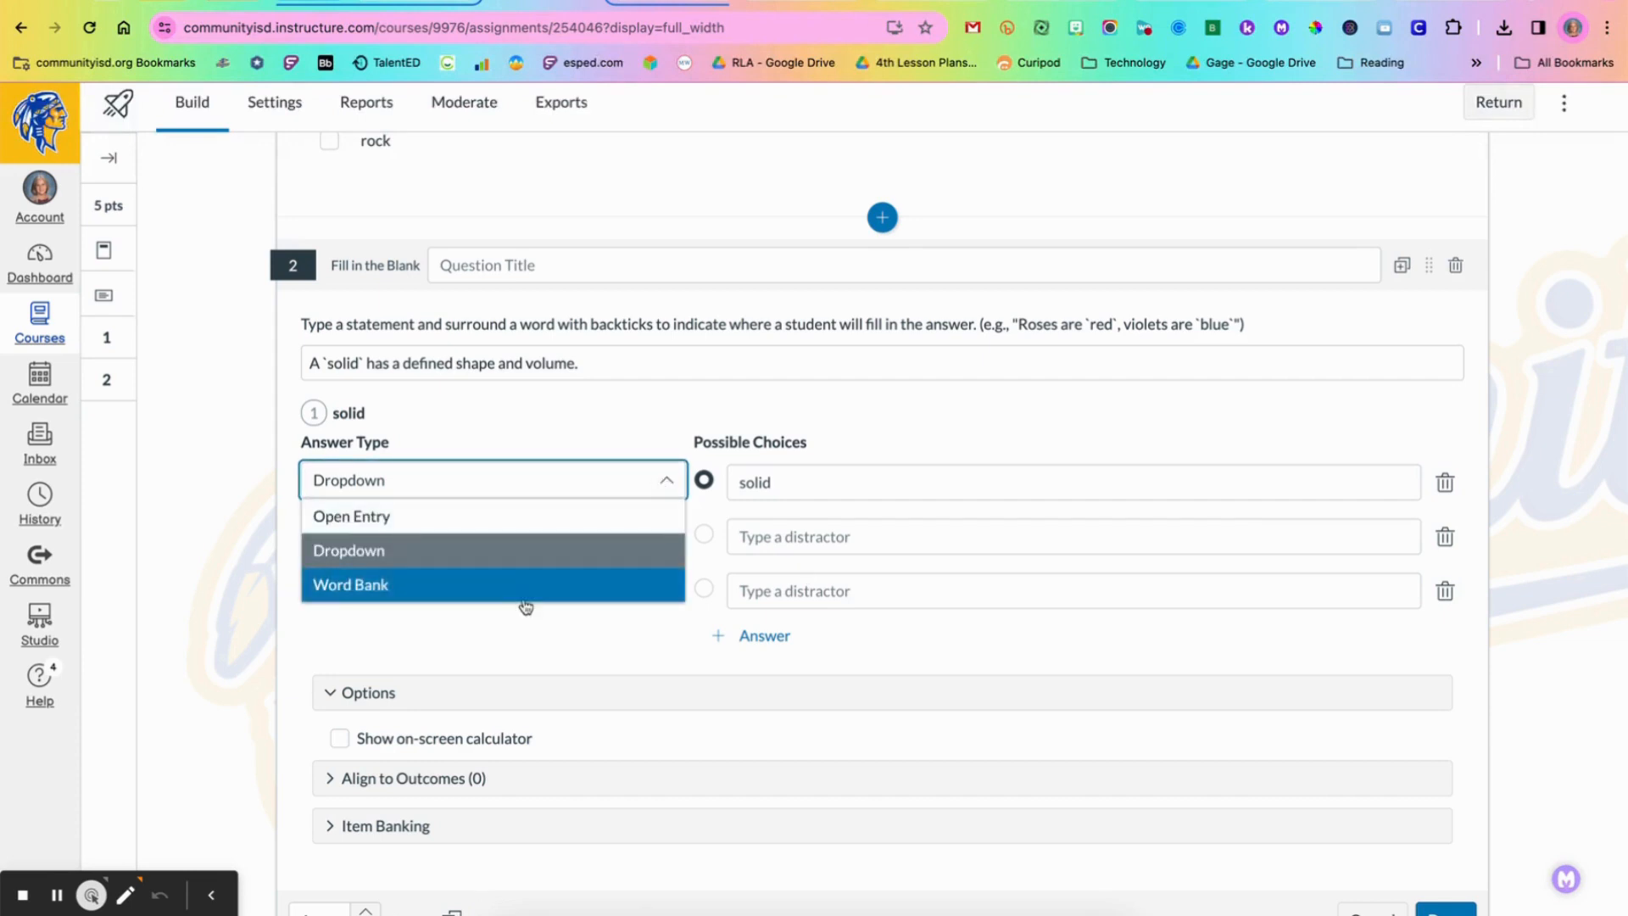
click(350, 583)
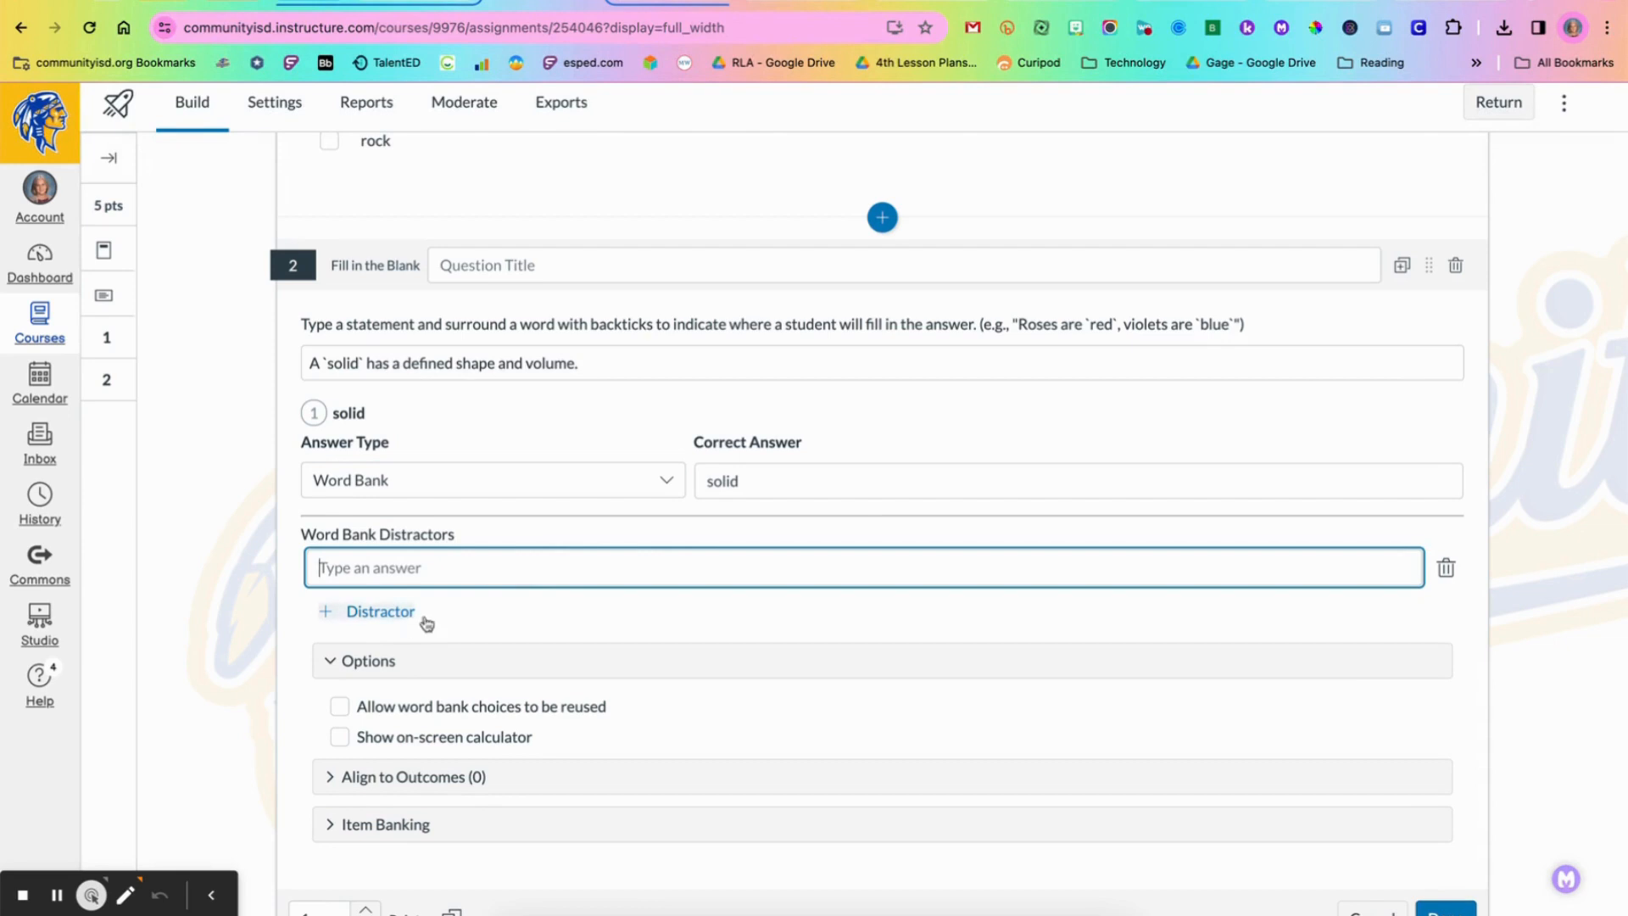
mouse_move(666, 492)
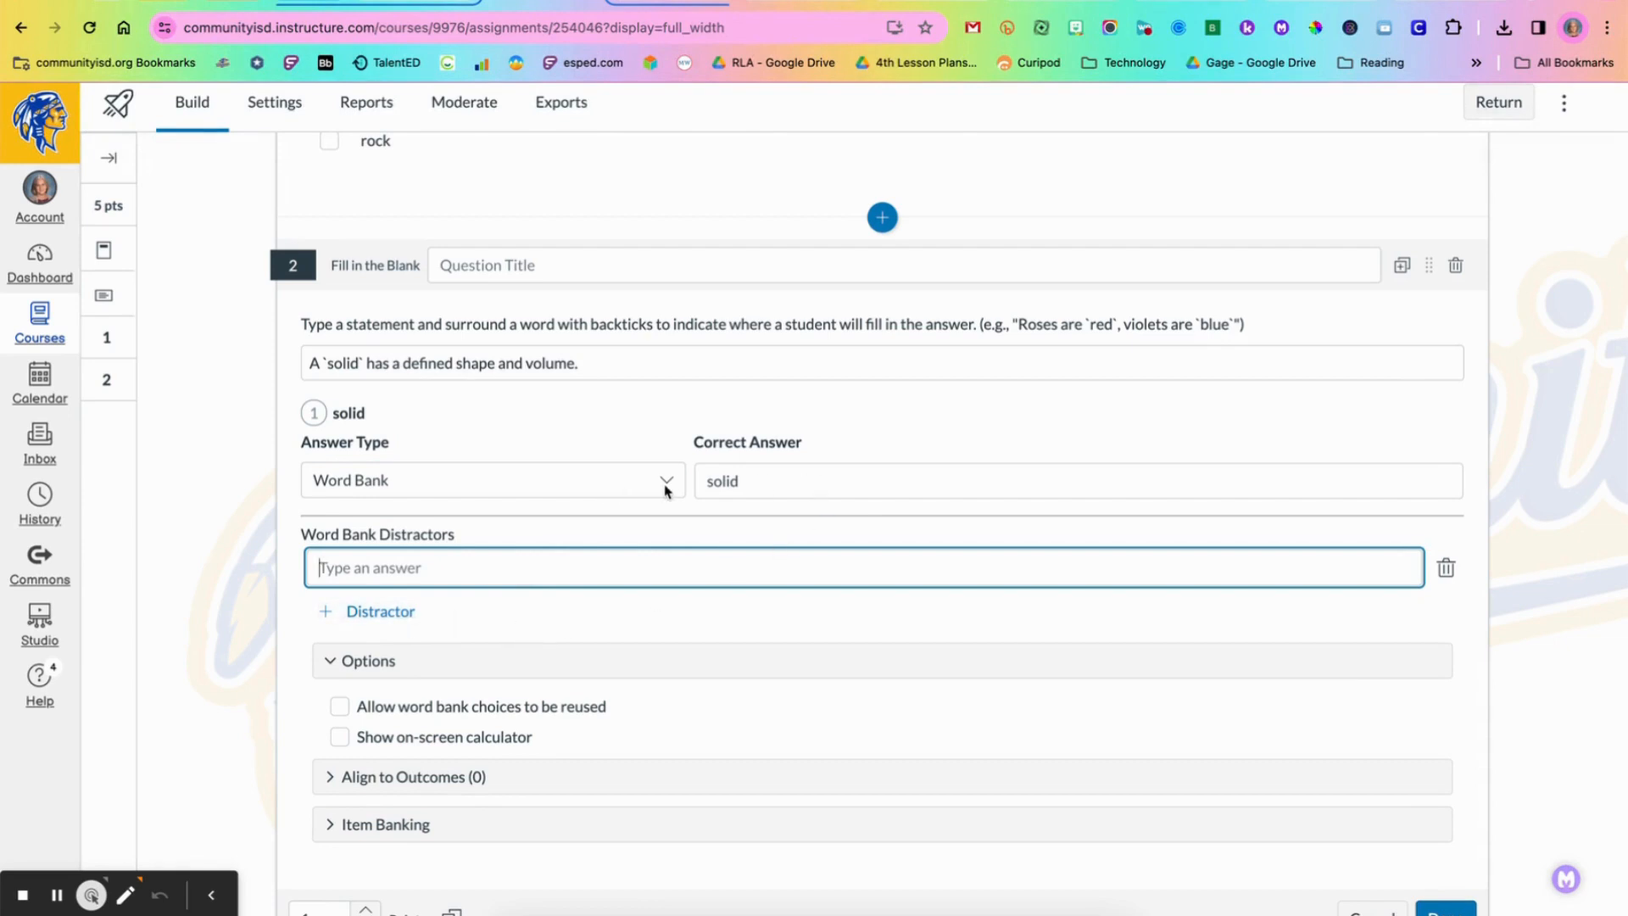
click(488, 480)
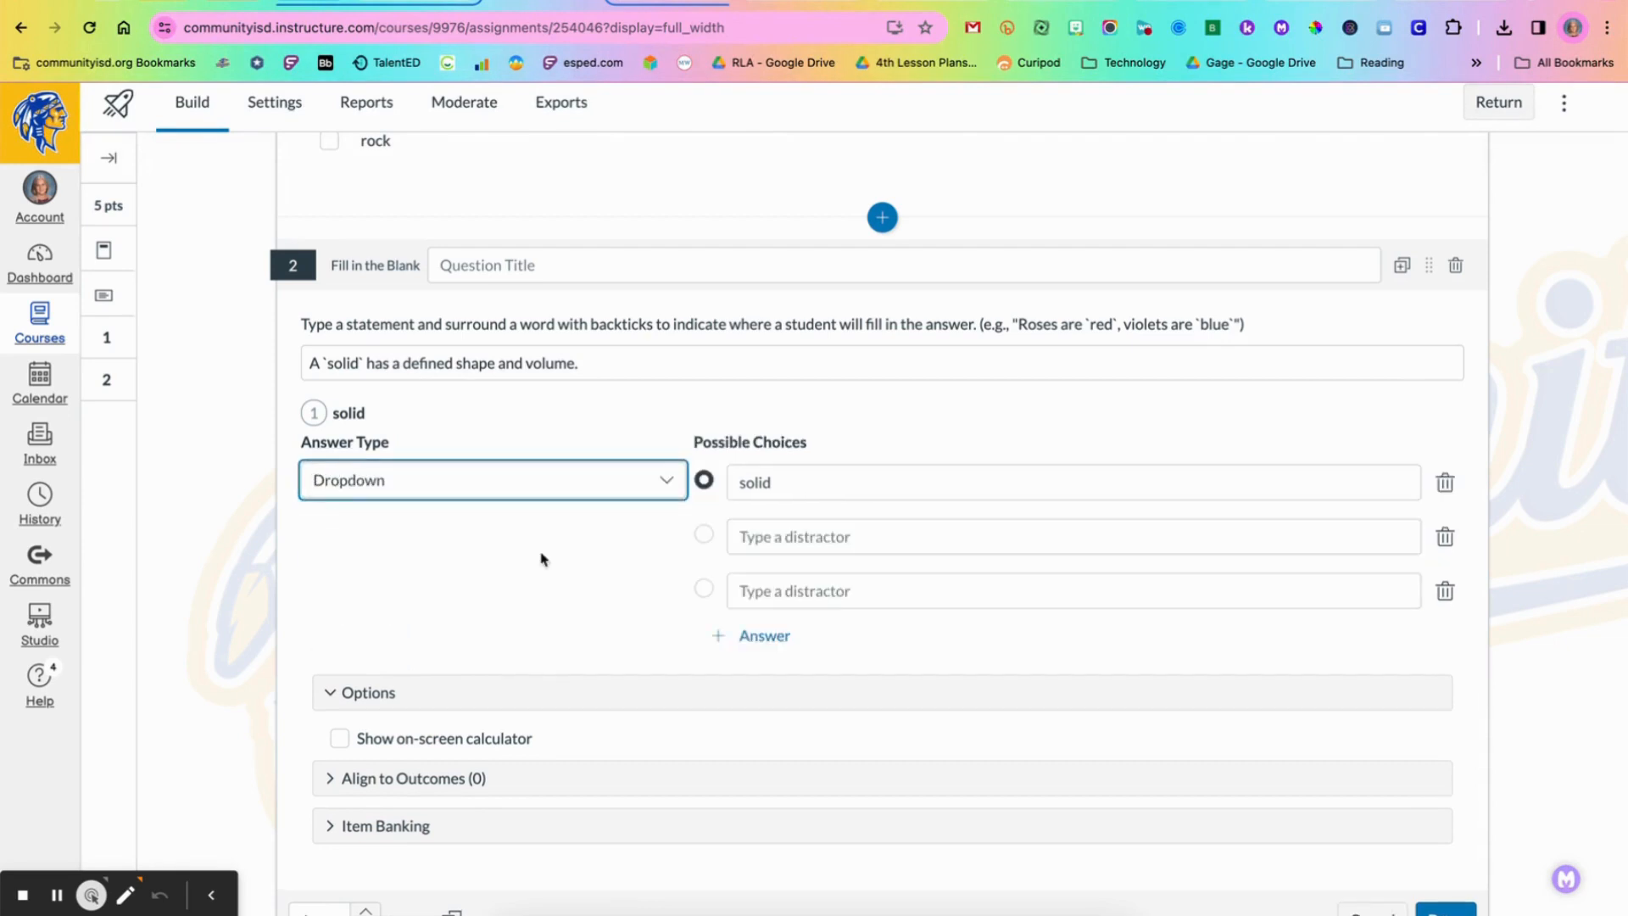
Step: Add liquid and gas as distractors and set question 2 to 5 points
click(1073, 535)
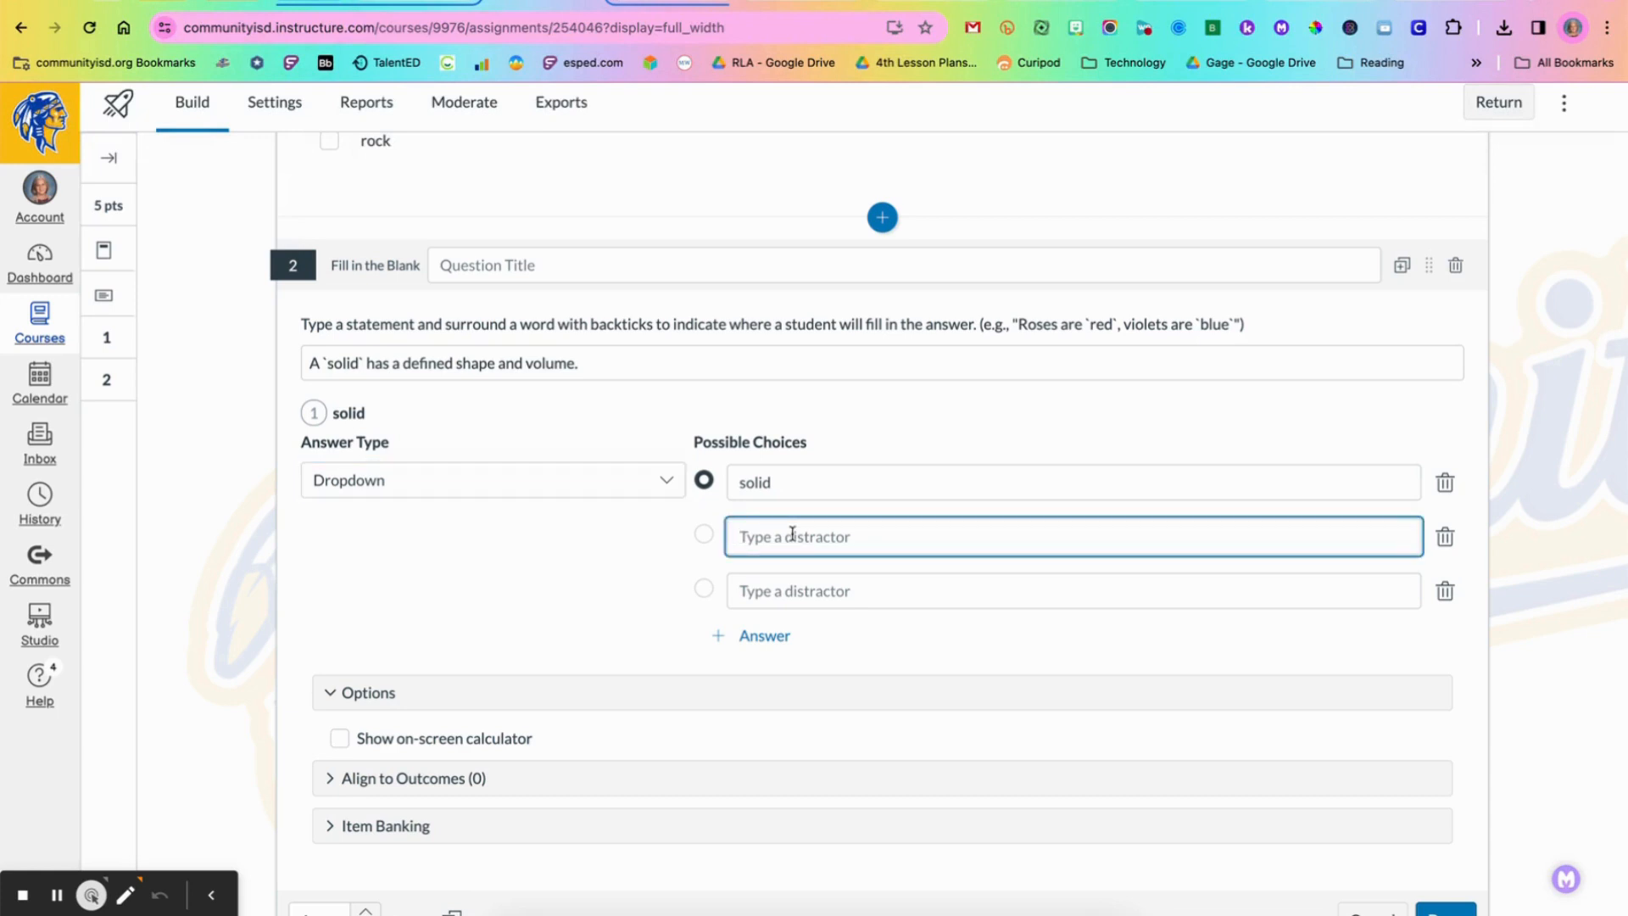
text(liquid)
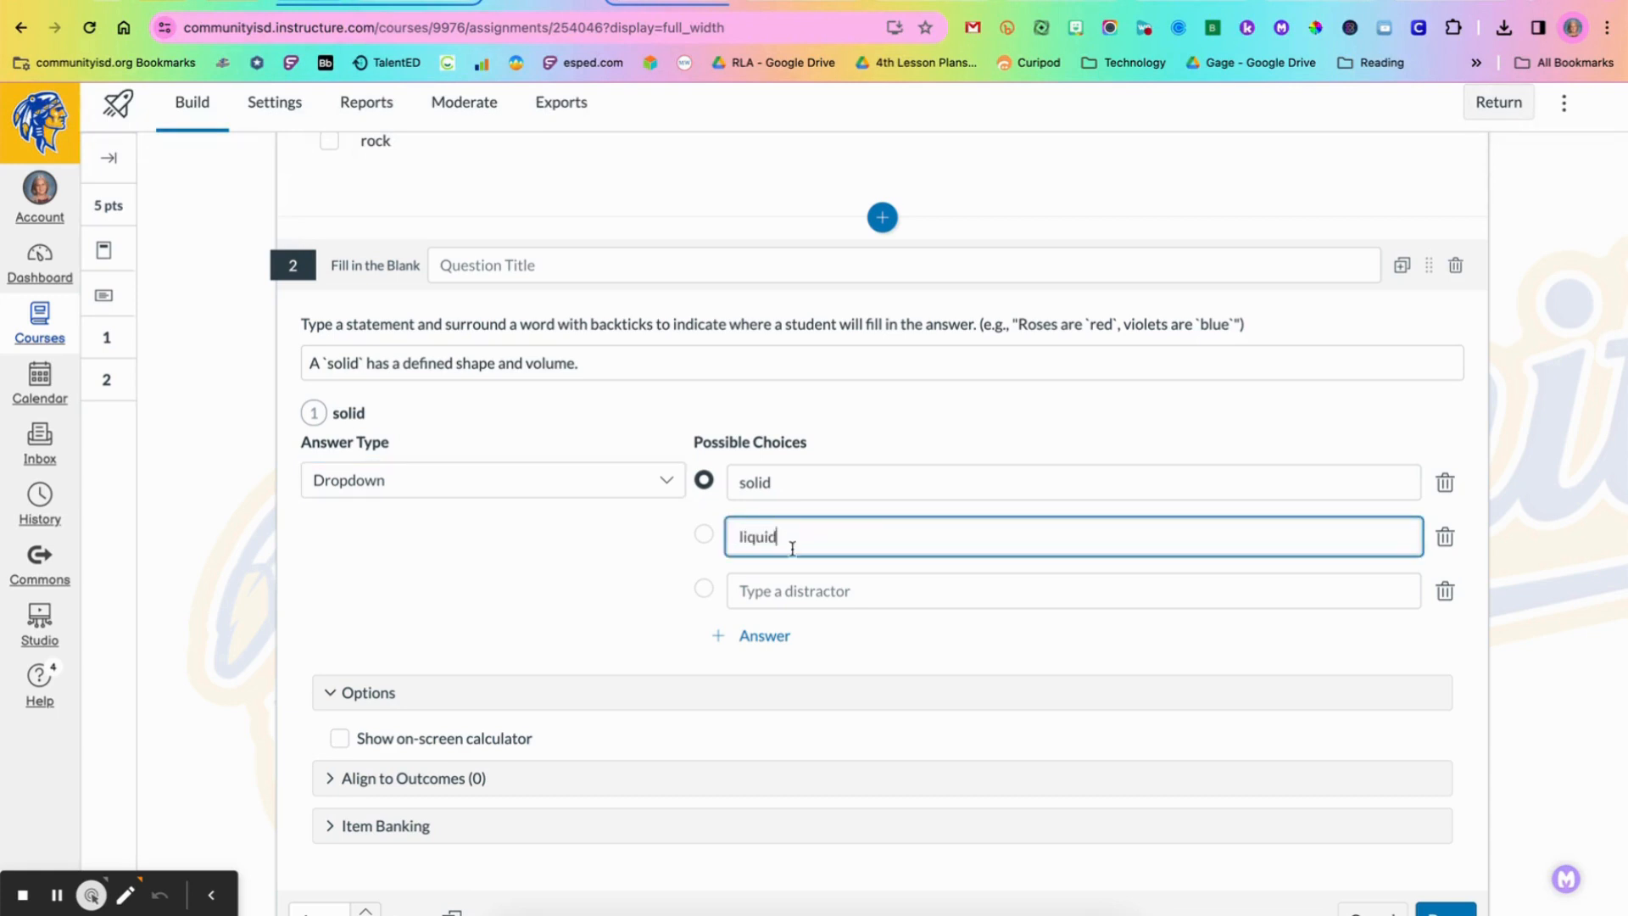
text(gas)
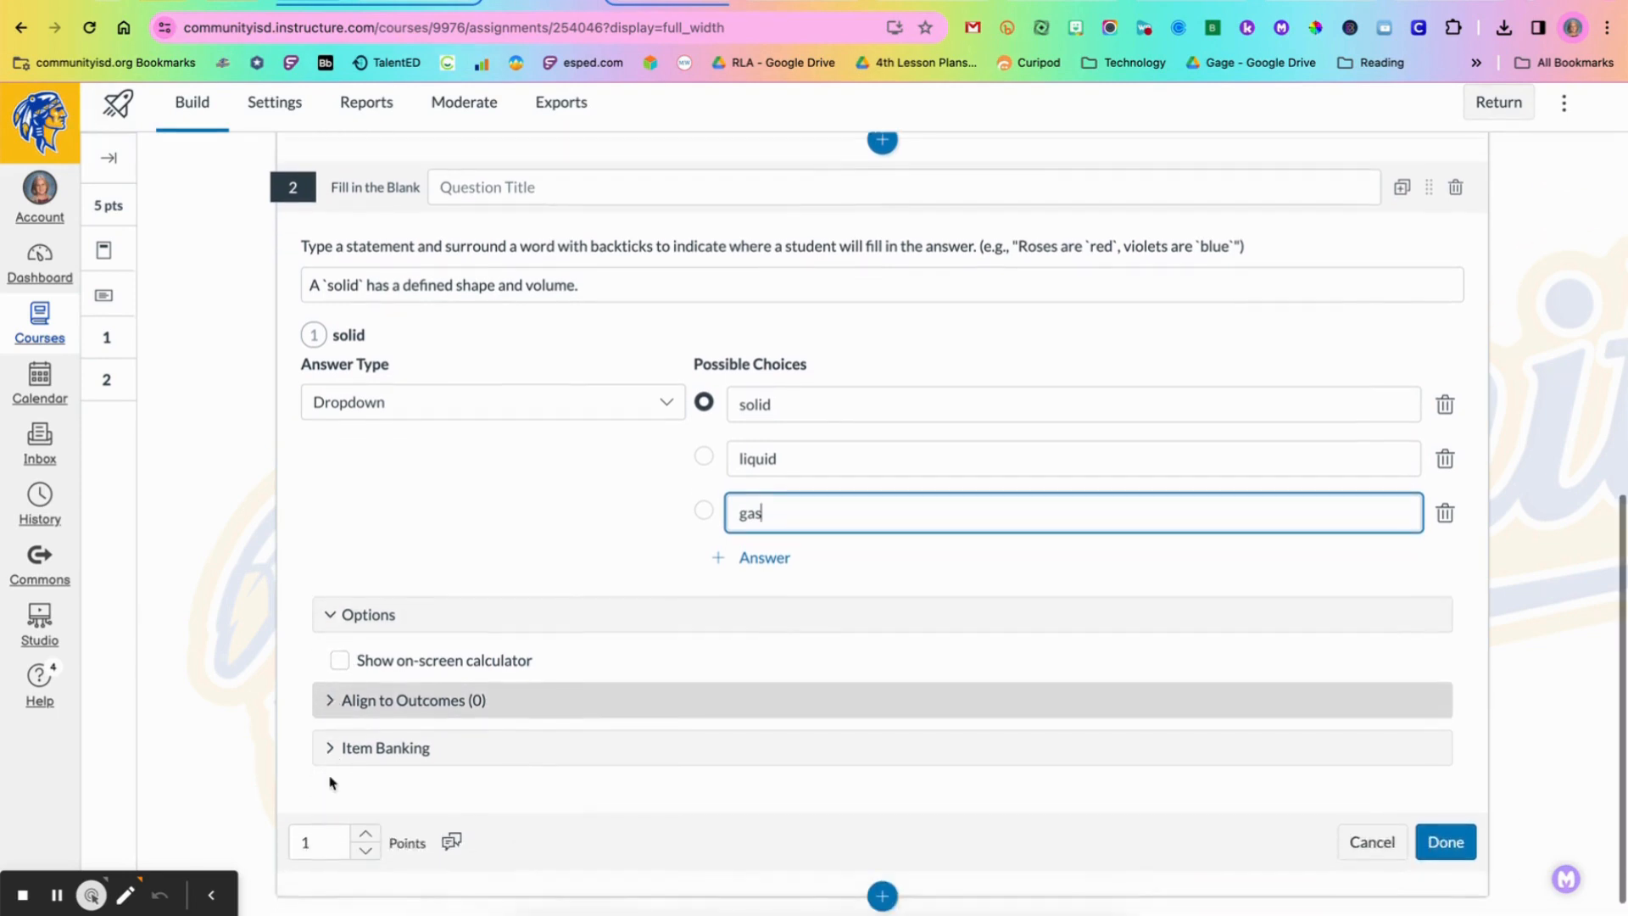
click(366, 835)
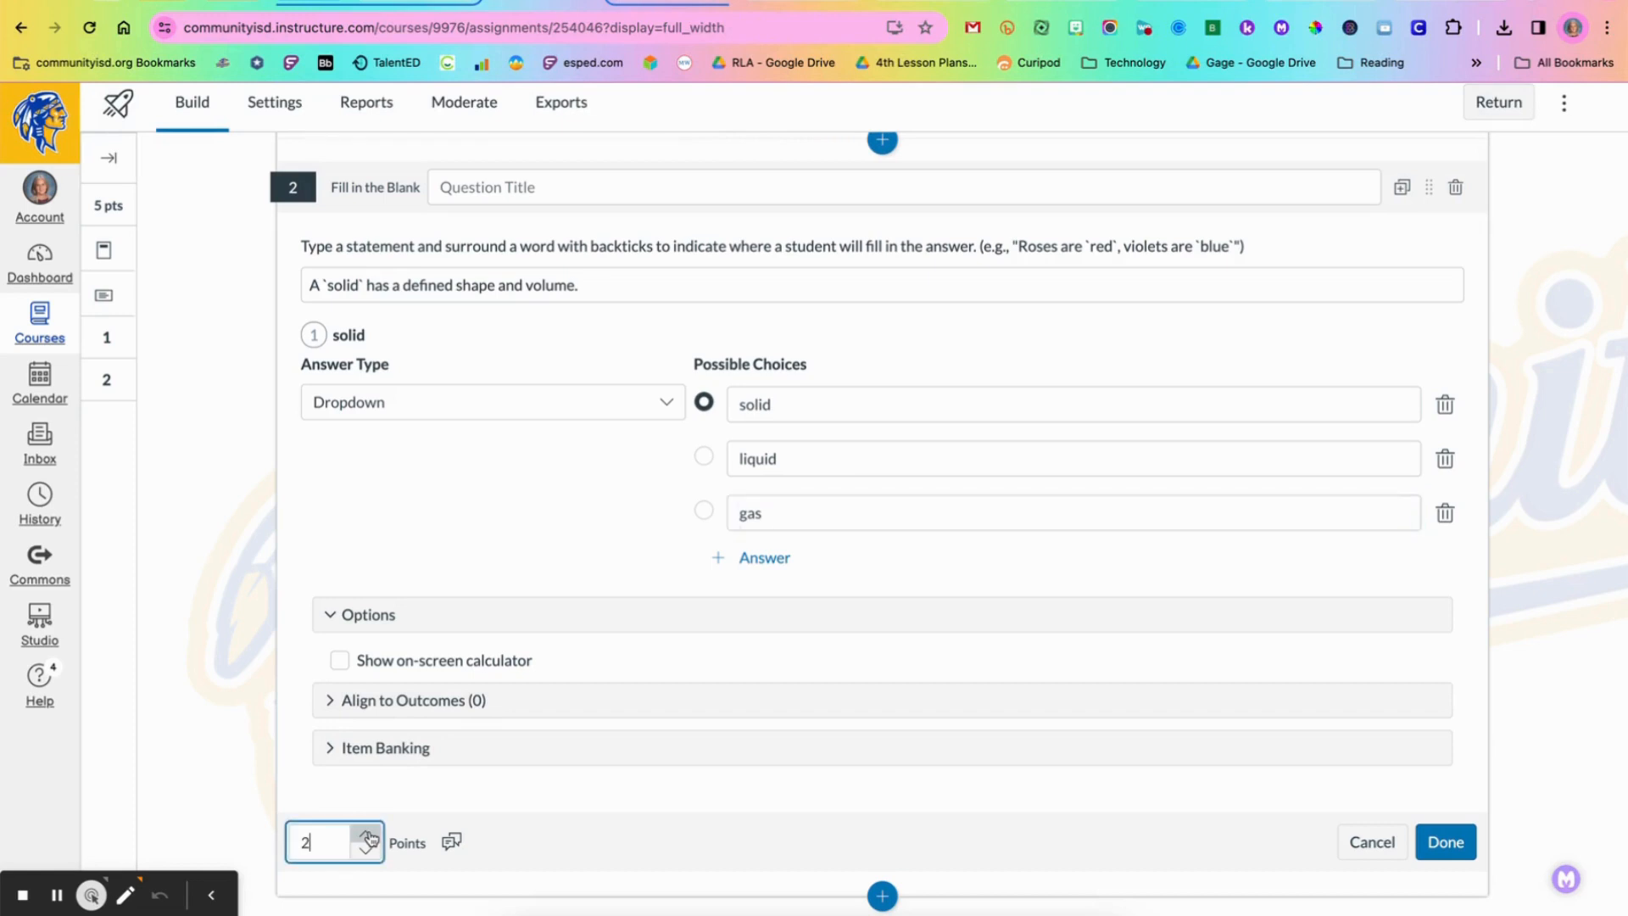
click(365, 834)
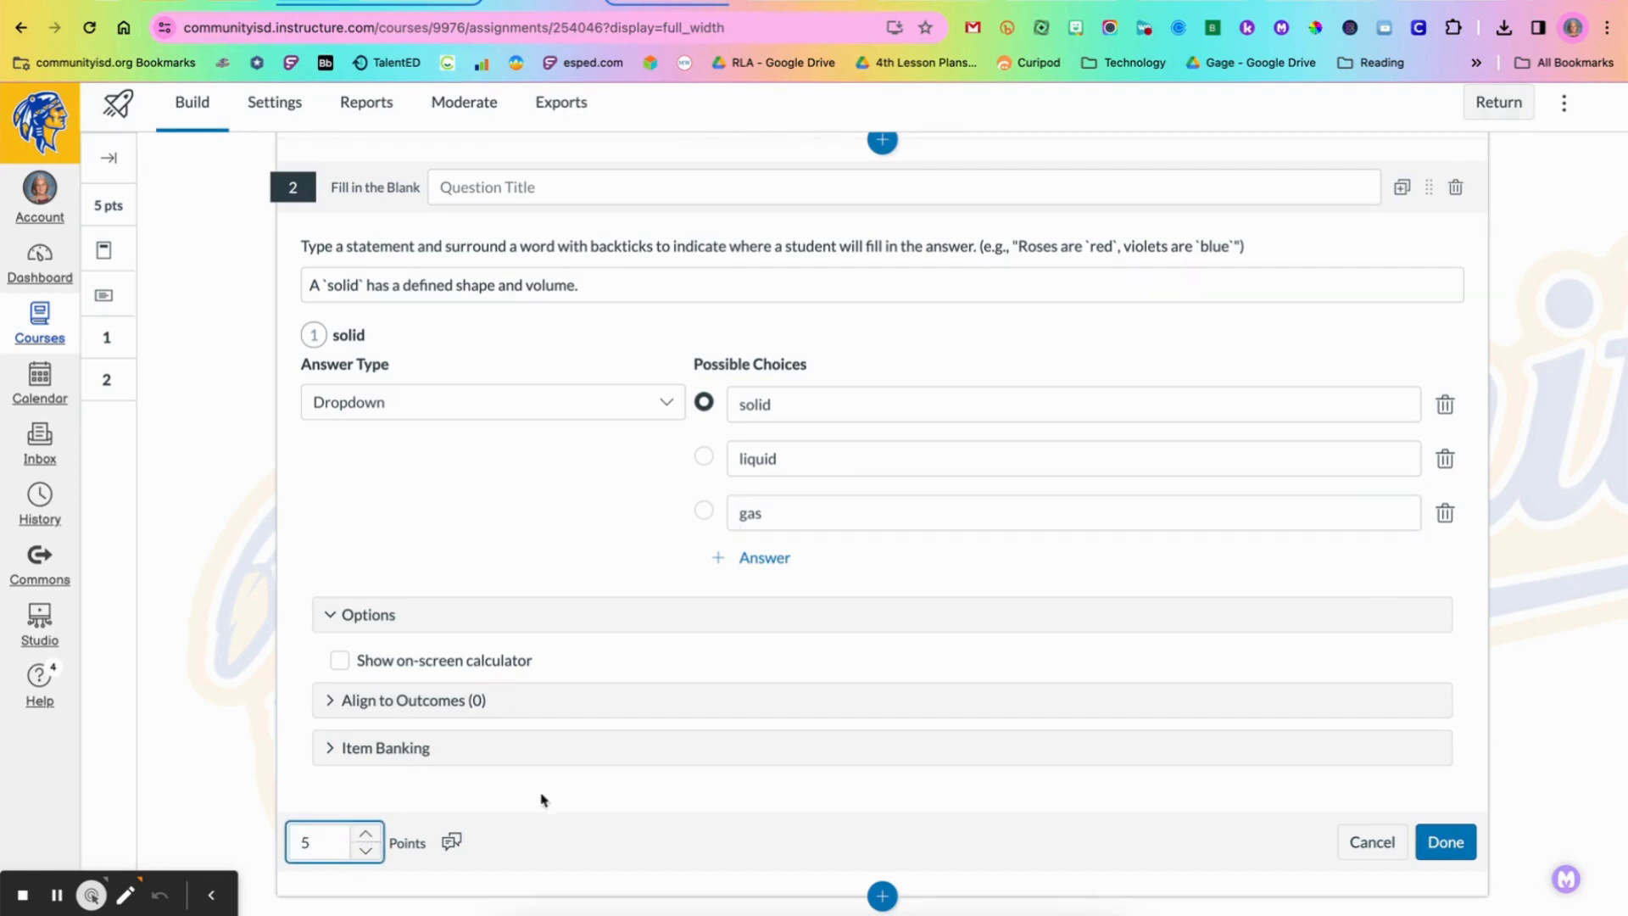
mouse_move(1117, 714)
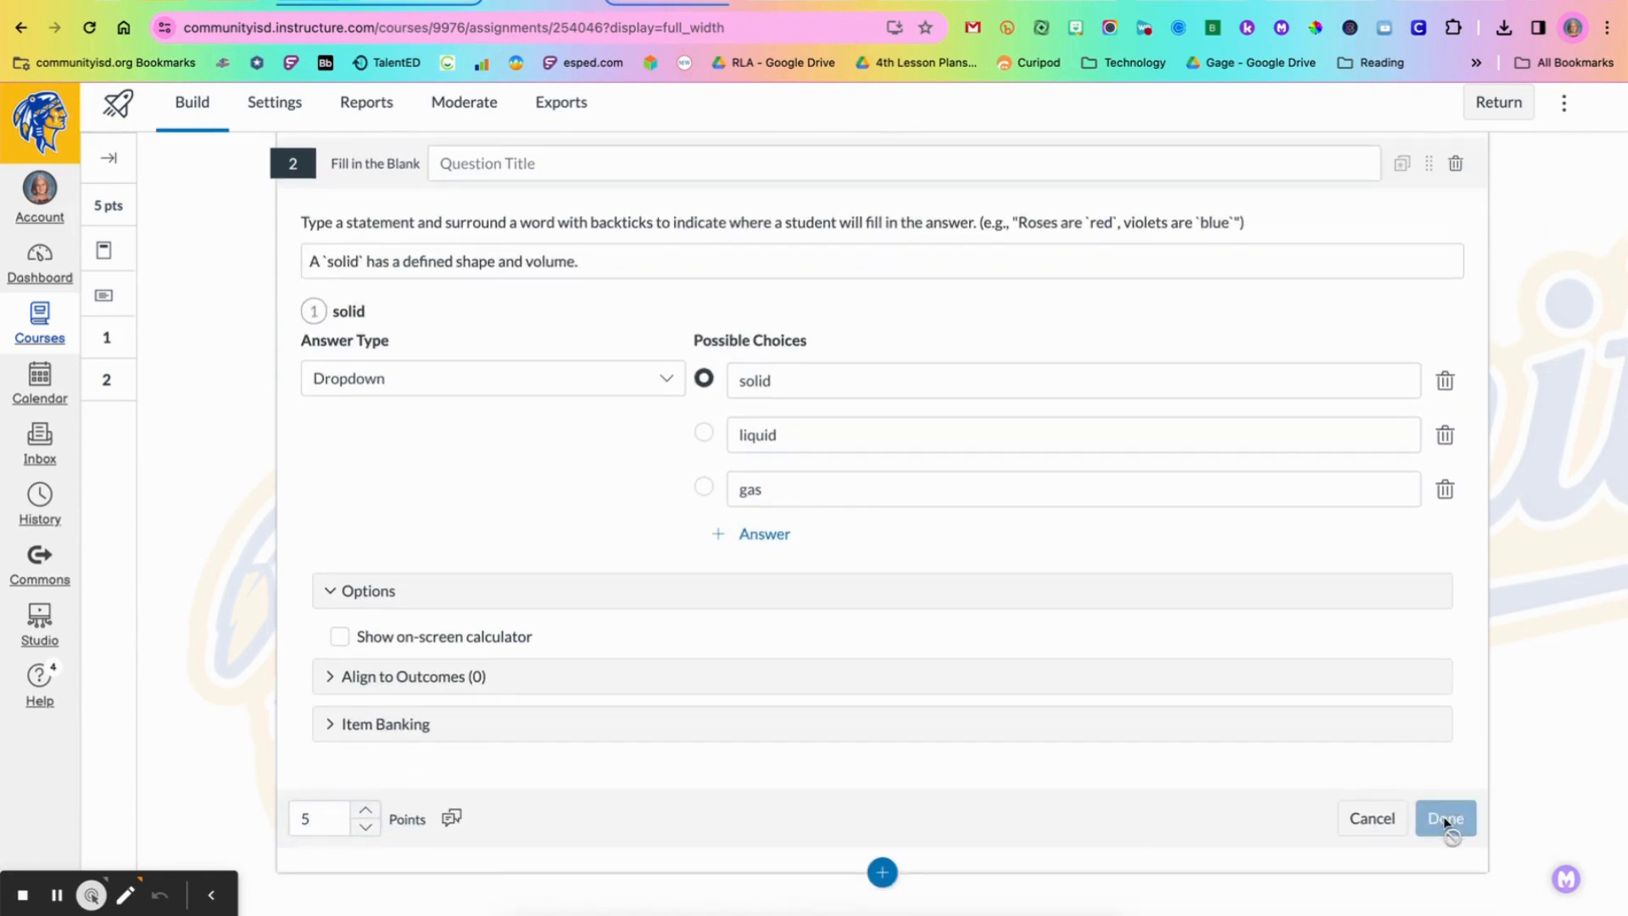
Step: Save Question 2 as a 5-point dropdown question, bringing the quiz to 10 points, and preview it
click(1444, 819)
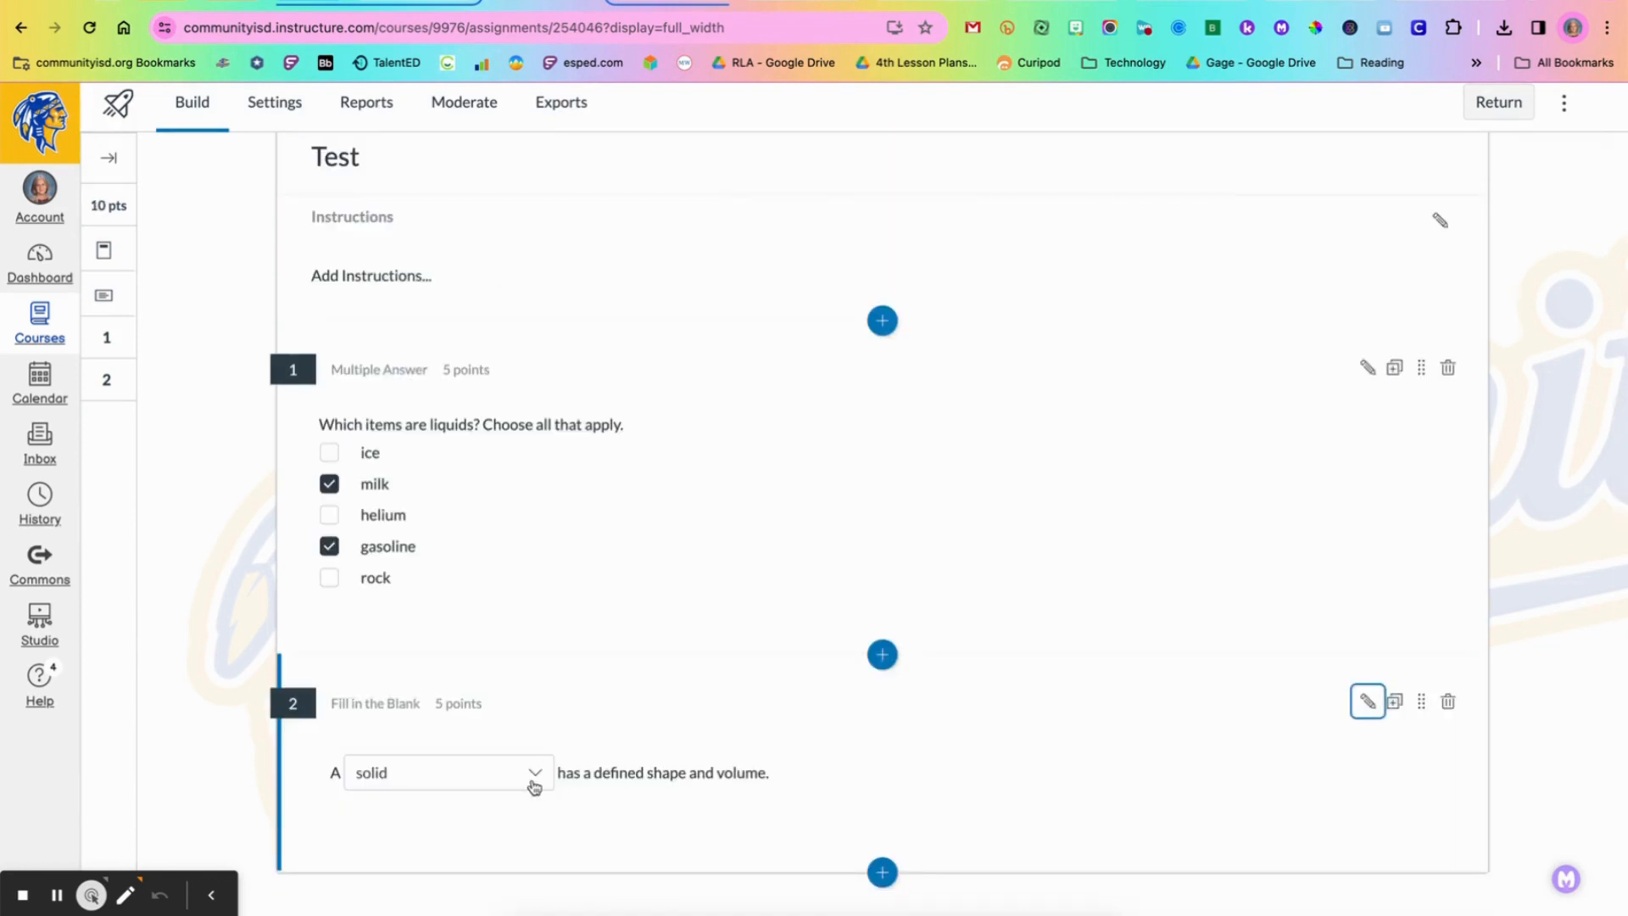
mouse_move(1498, 102)
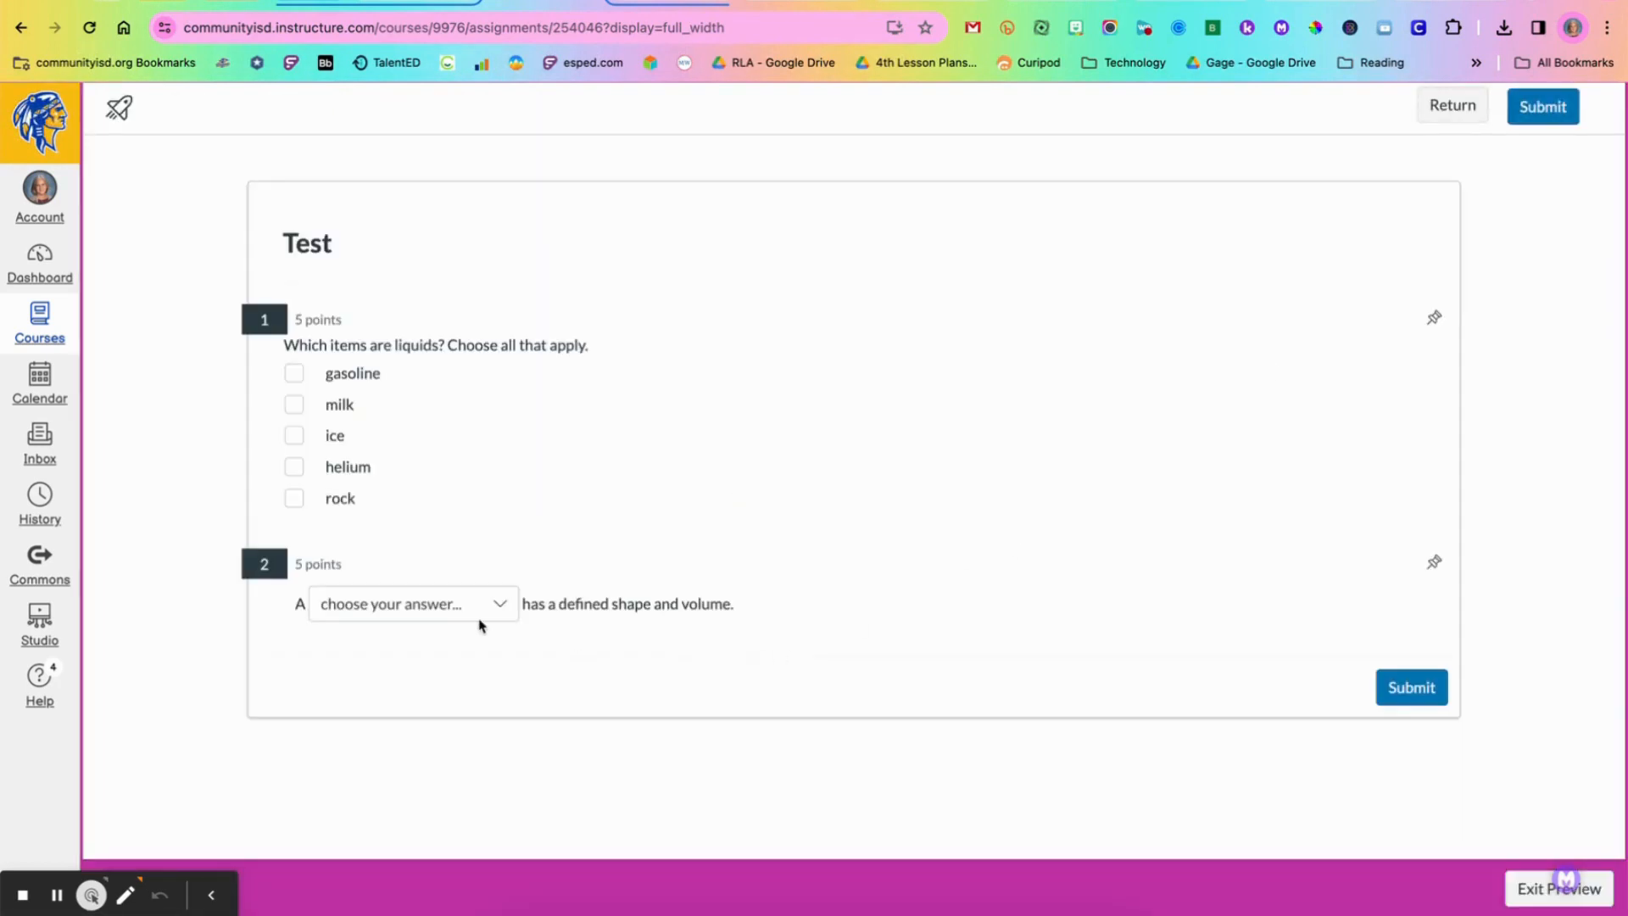
click(411, 603)
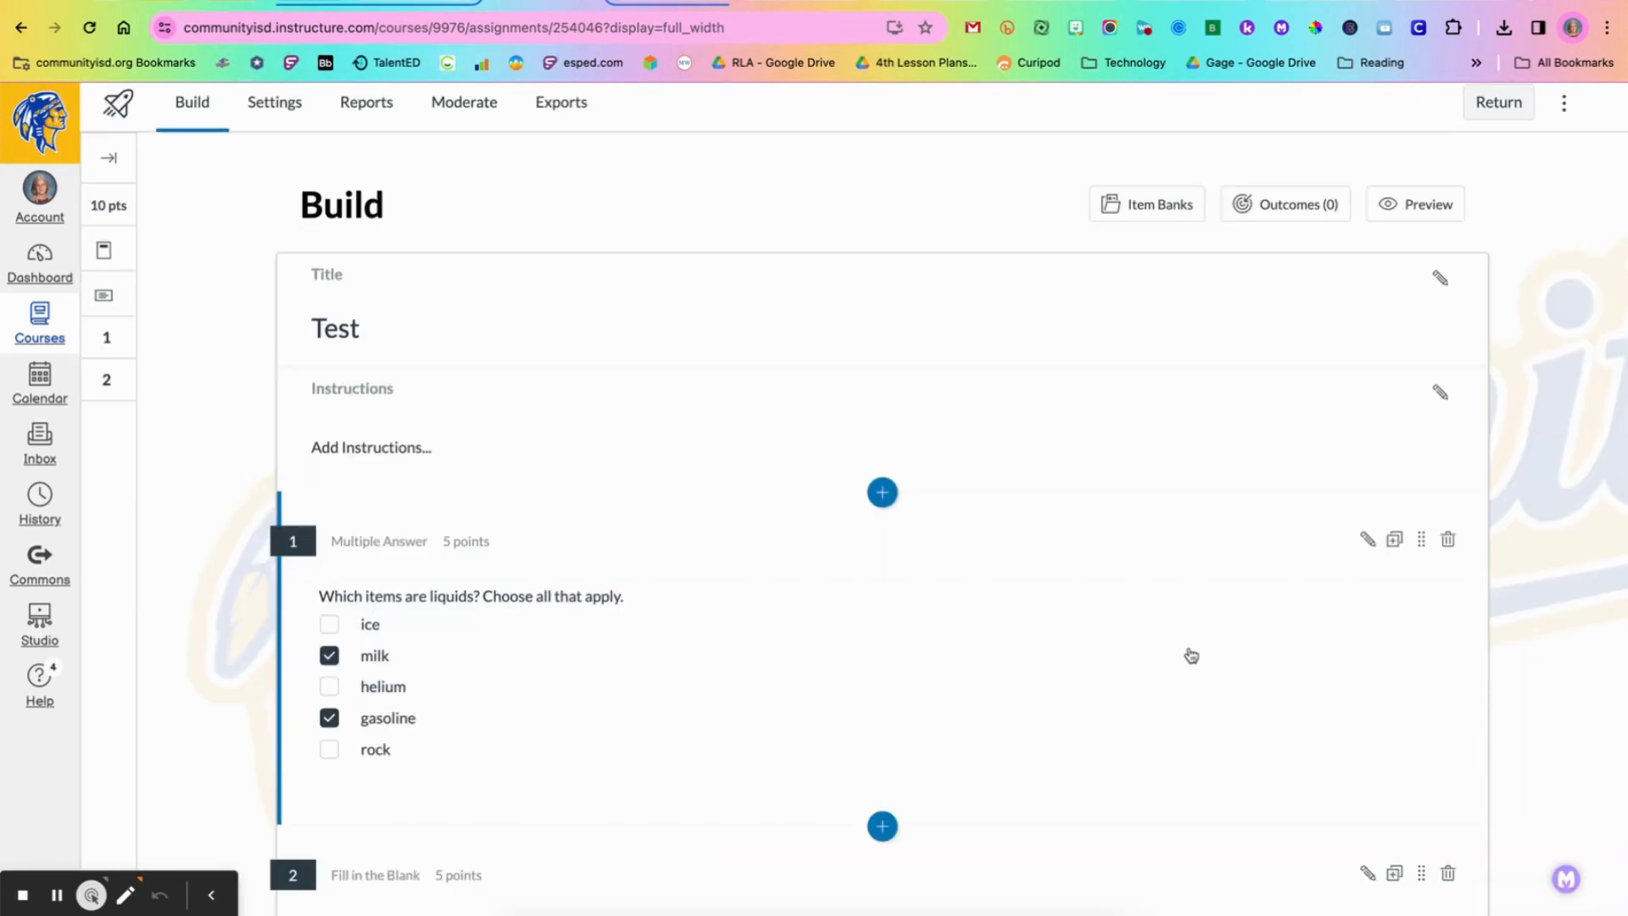
scroll(down, 3)
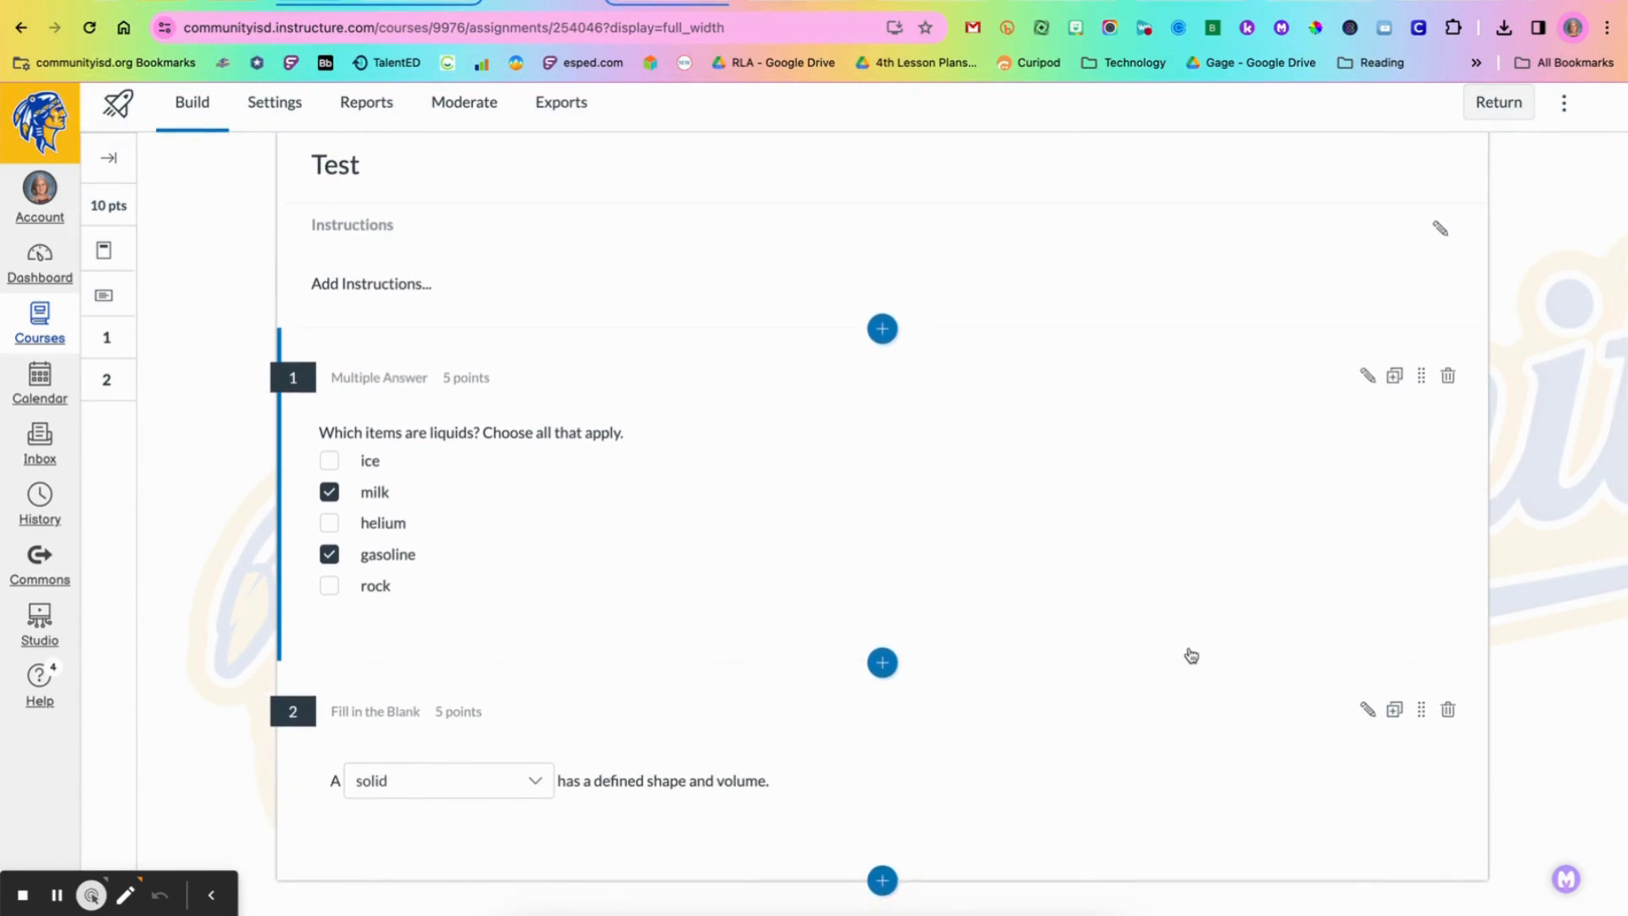